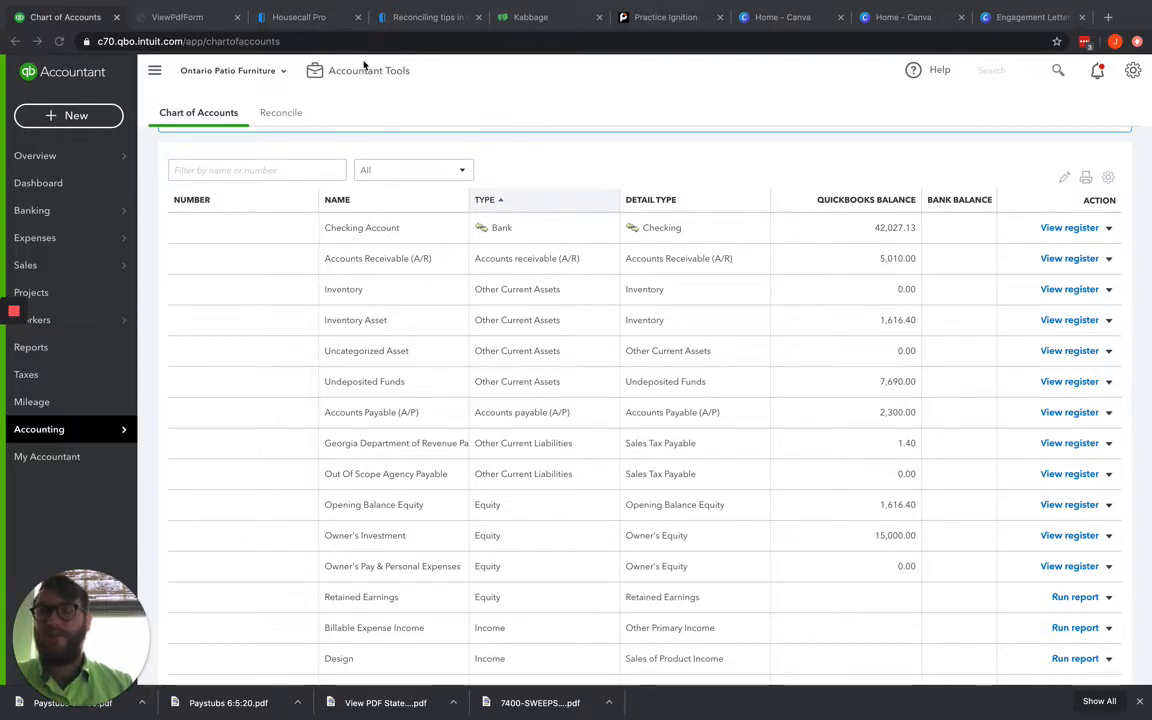
{"action": "mouse_move", "coordinate": [332, 32]}
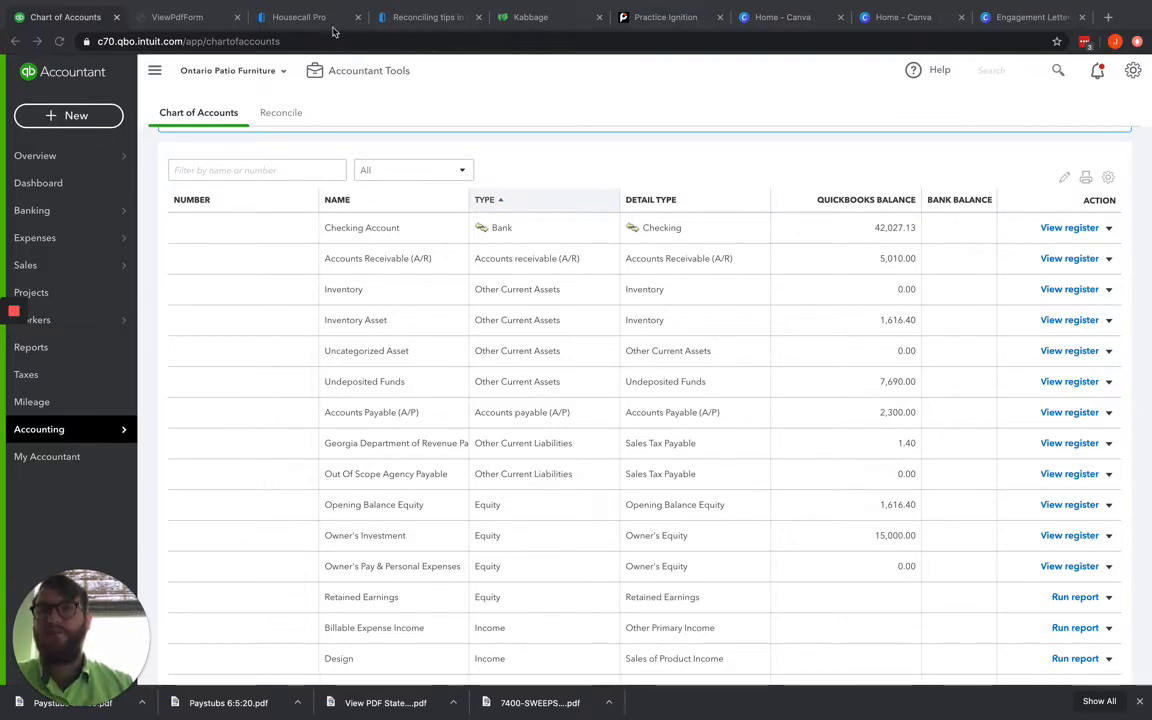
Step: Review the Housecall Pro job for invoice #24 — status, $210 due and line items
{"action": "left_click", "coordinate": [298, 16]}
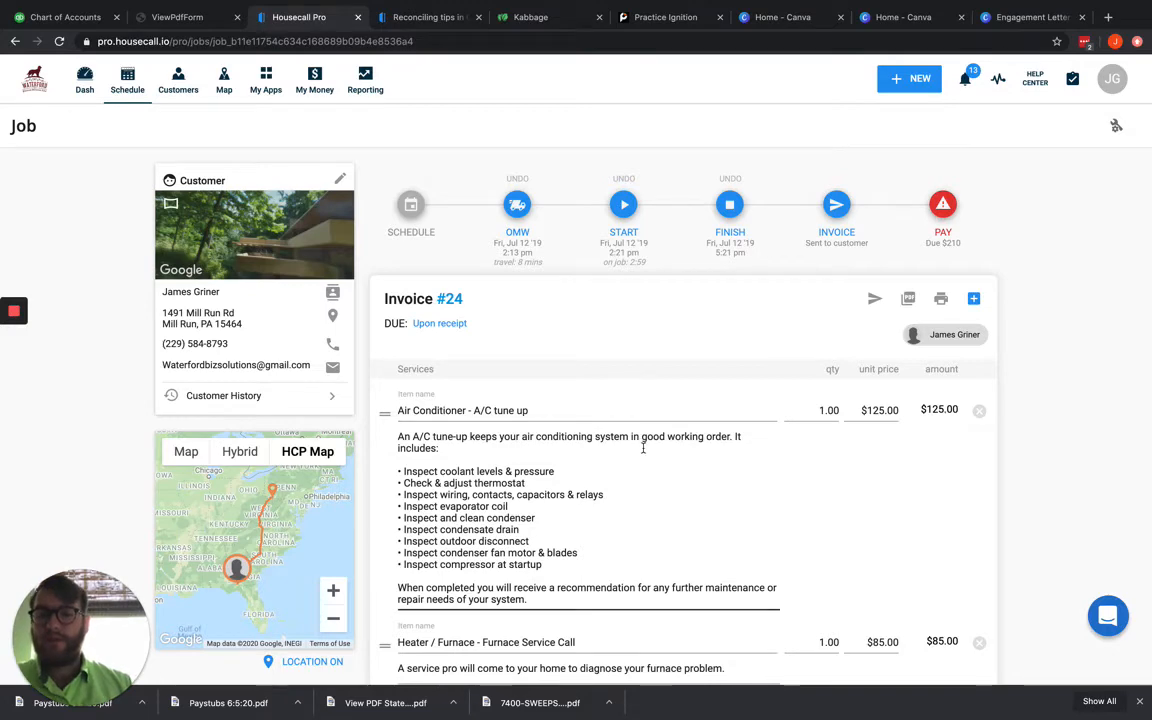
{"action": "scroll", "scroll_direction": "down", "scroll_amount": 3}
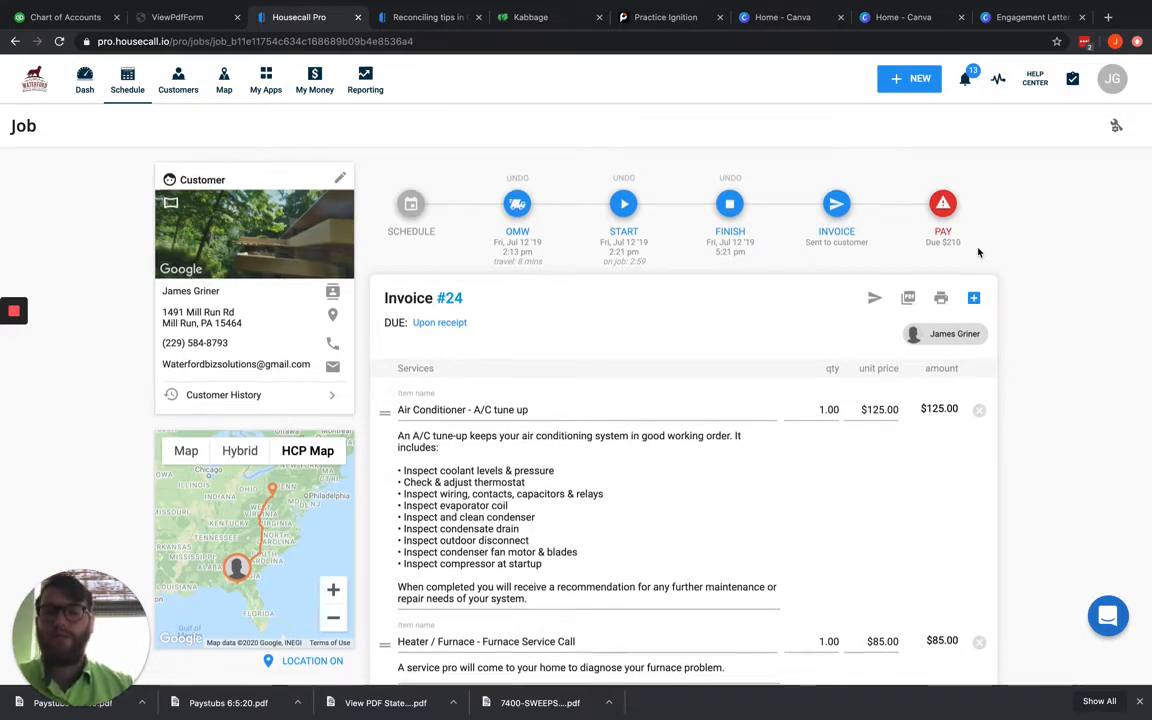
{"action": "scroll", "scroll_direction": "down", "scroll_amount": 3}
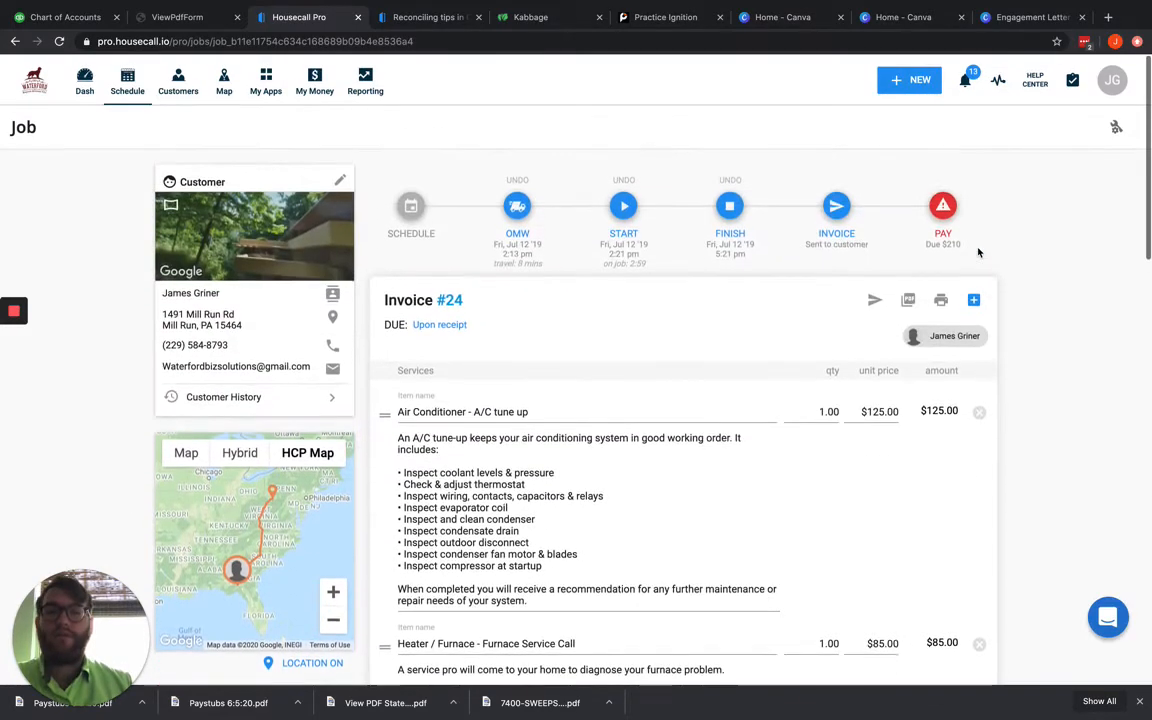
{"action": "scroll", "scroll_direction": "down", "scroll_amount": 3}
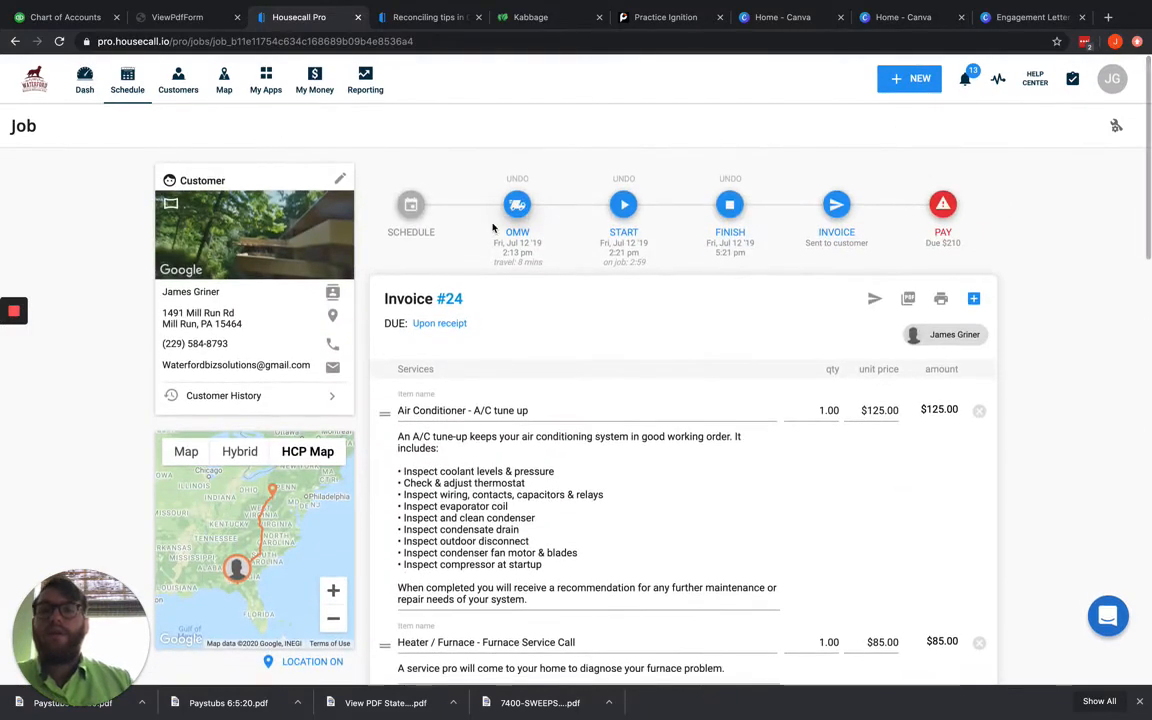
{"action": "scroll", "scroll_direction": "down", "scroll_amount": 3}
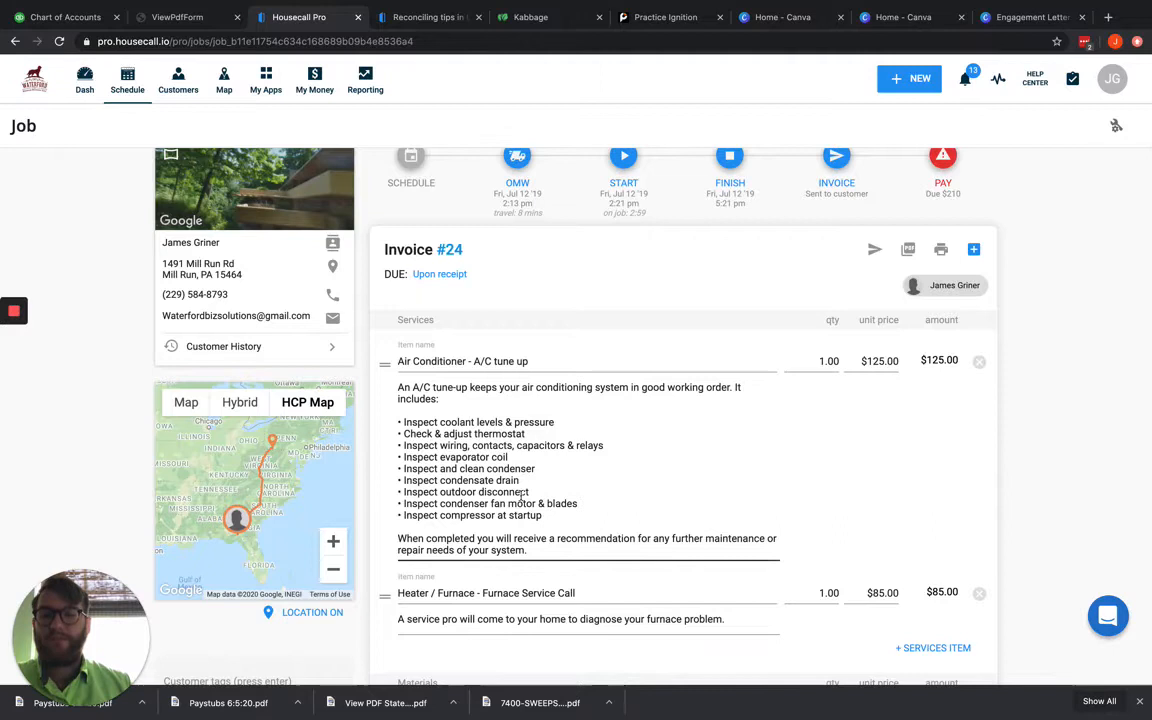
{"action": "mouse_move", "coordinate": [600, 486]}
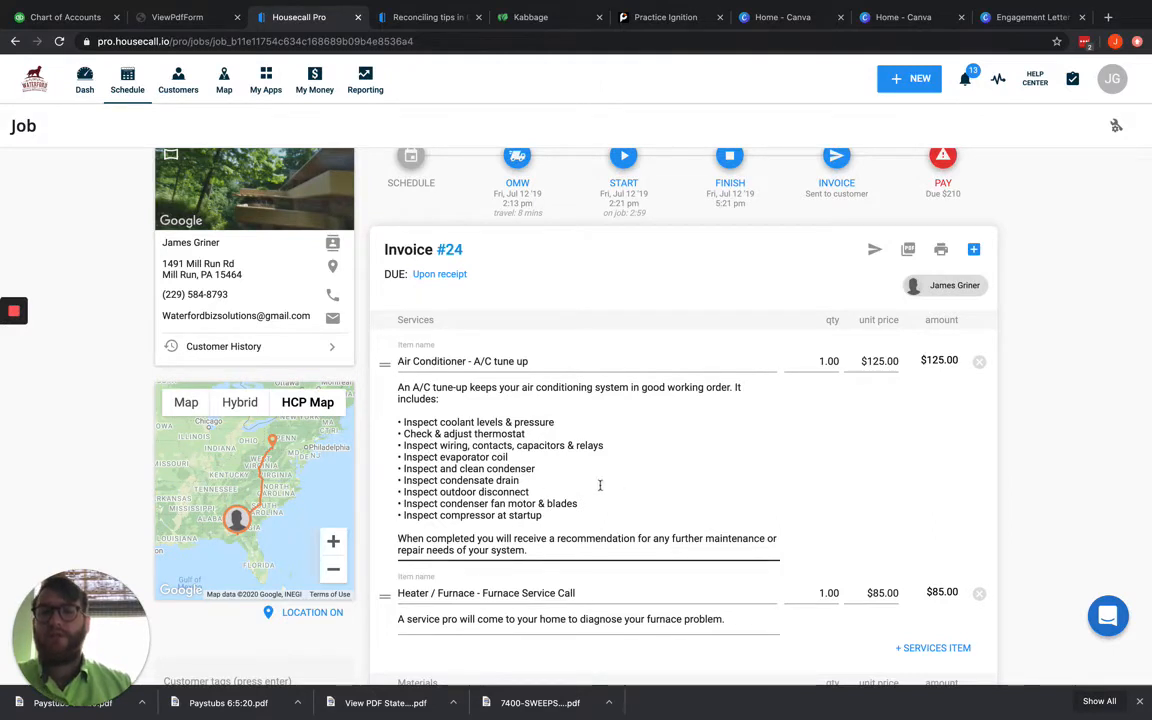
{"action": "mouse_move", "coordinate": [570, 560]}
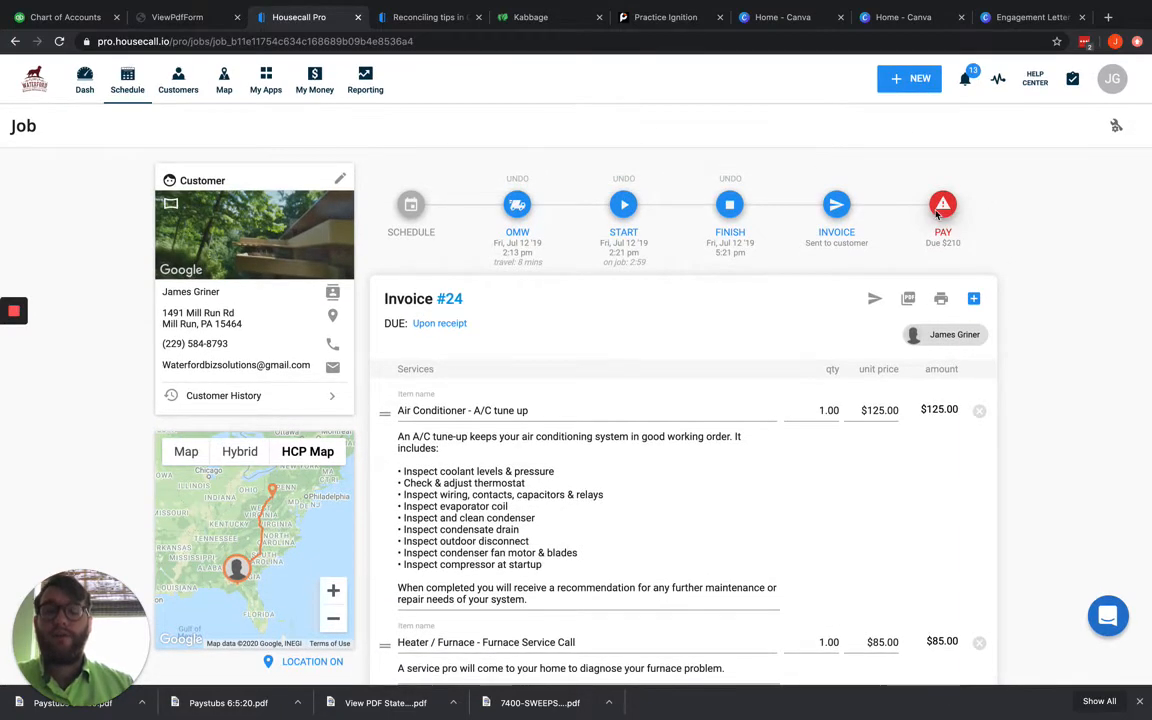
Step: Record a $210.00 cash payment on invoice #24 and check it in Payment history
{"action": "left_click", "coordinate": [942, 204]}
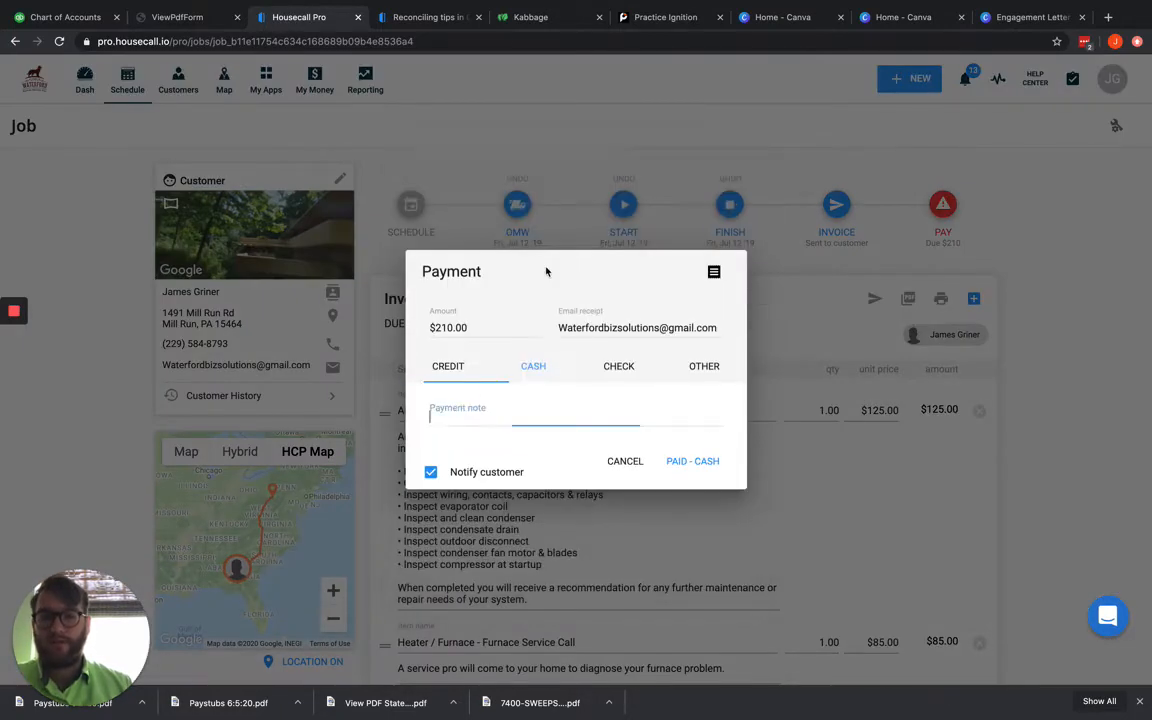
{"action": "left_click", "coordinate": [532, 366]}
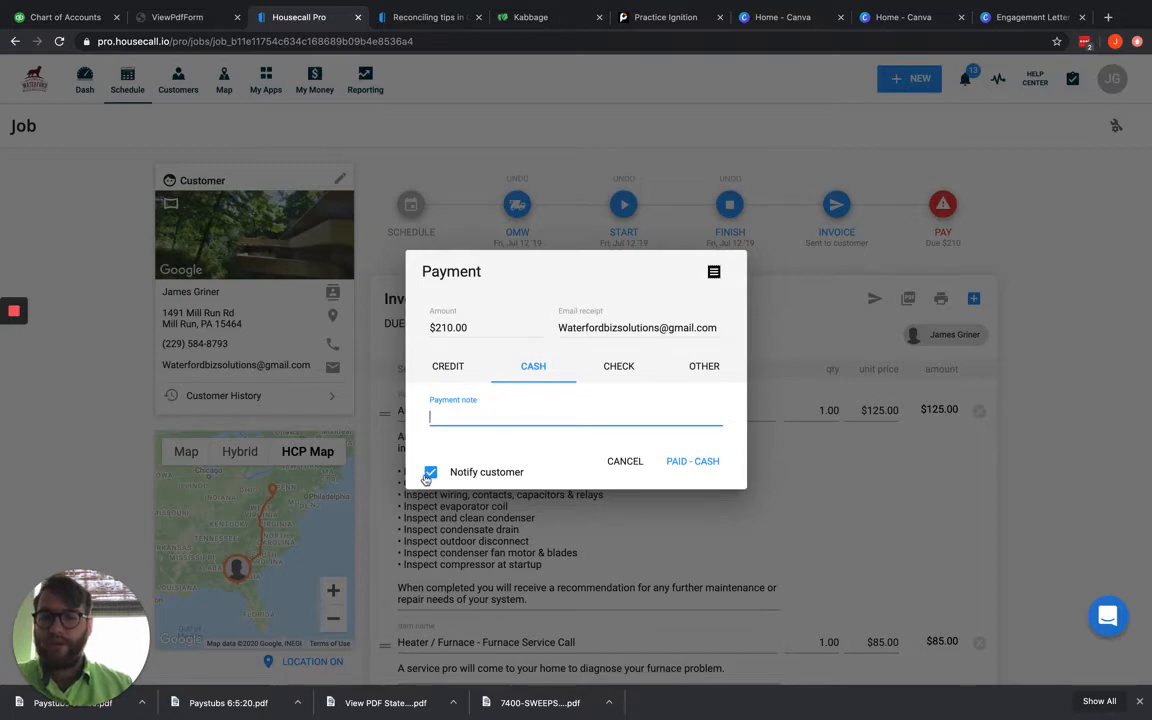
{"action": "left_click", "coordinate": [692, 460]}
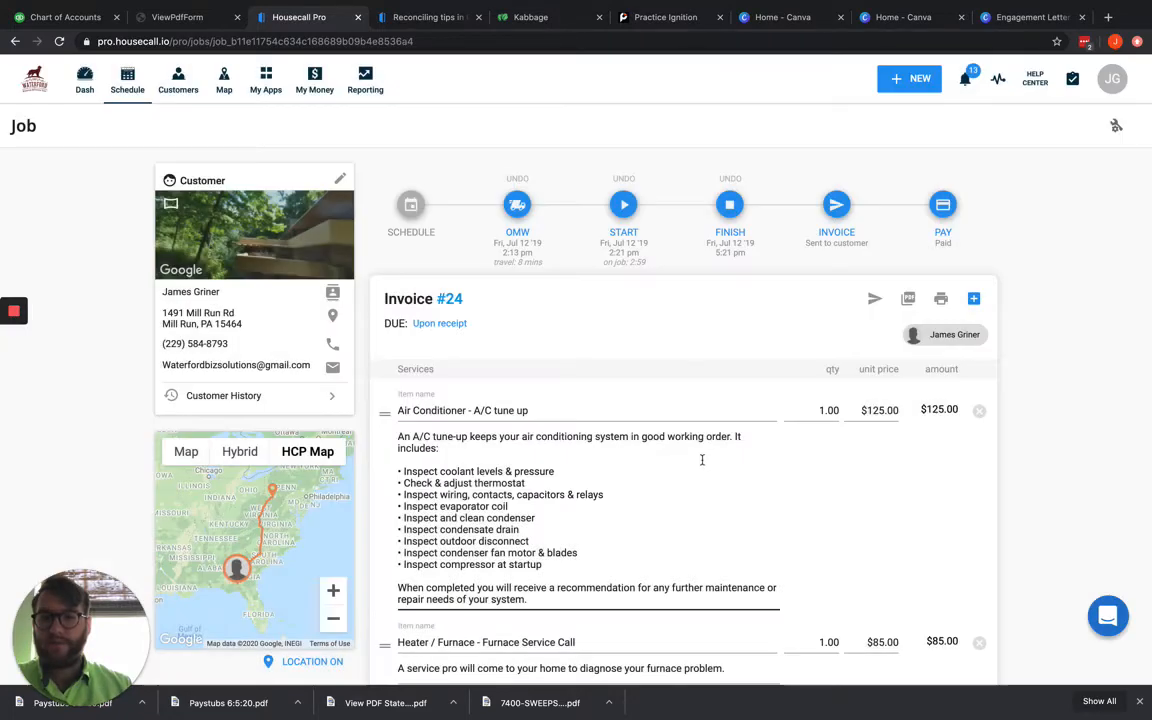
{"action": "mouse_move", "coordinate": [610, 512]}
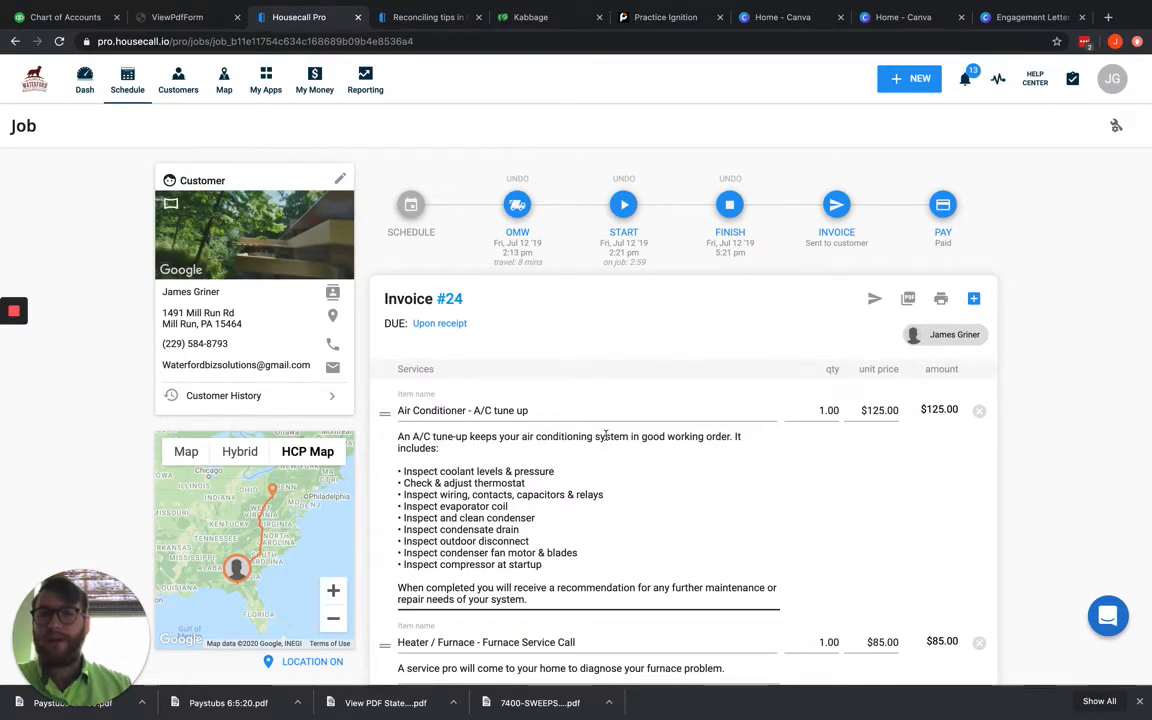
{"action": "scroll", "scroll_direction": "down", "scroll_amount": 3}
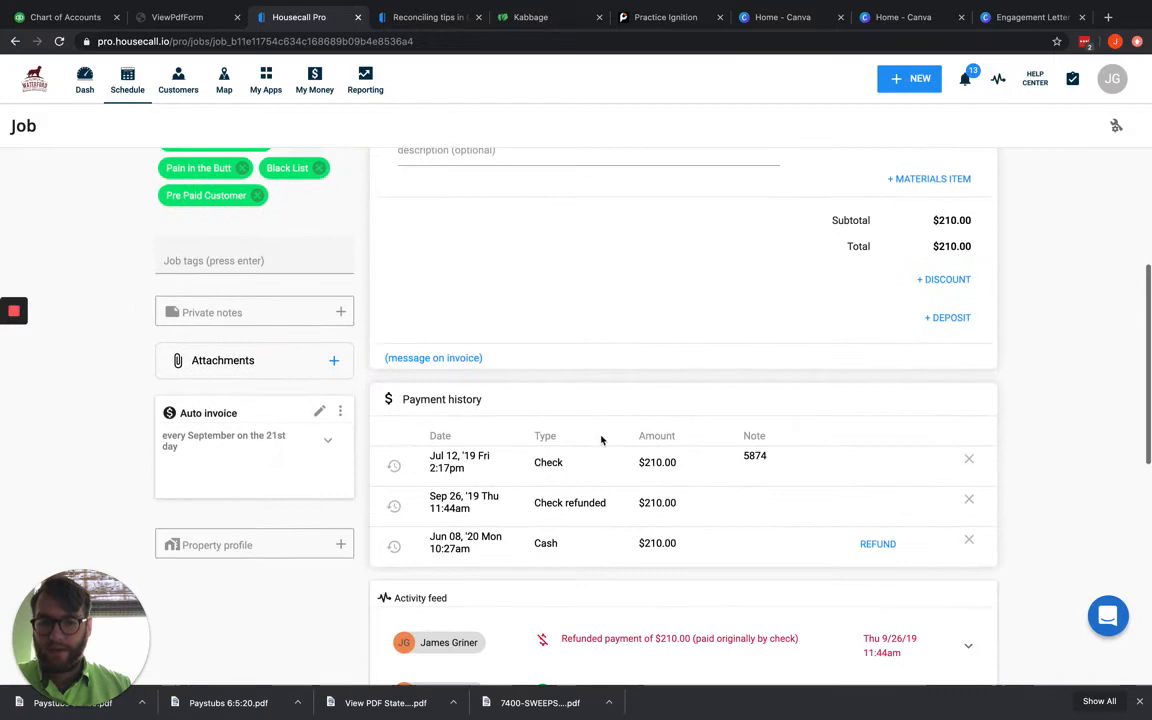
{"action": "mouse_move", "coordinate": [968, 544]}
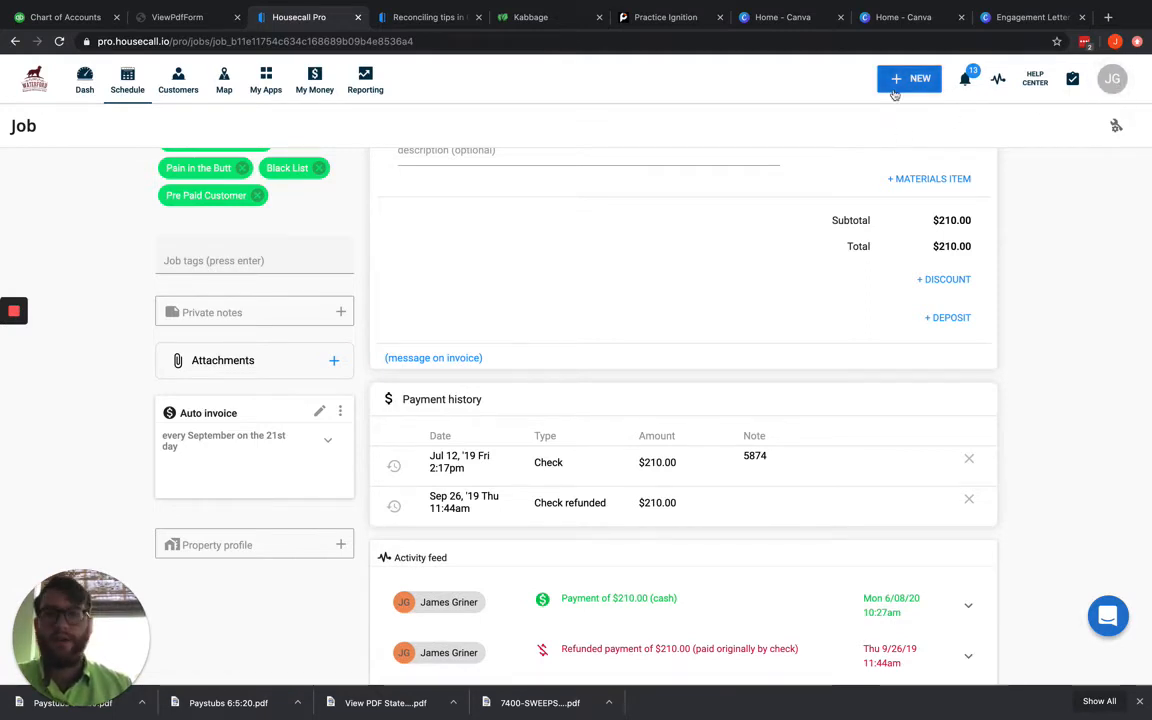
Step: Review the Tipping settings in the company profile under Account settings
{"action": "left_click", "coordinate": [1112, 80]}
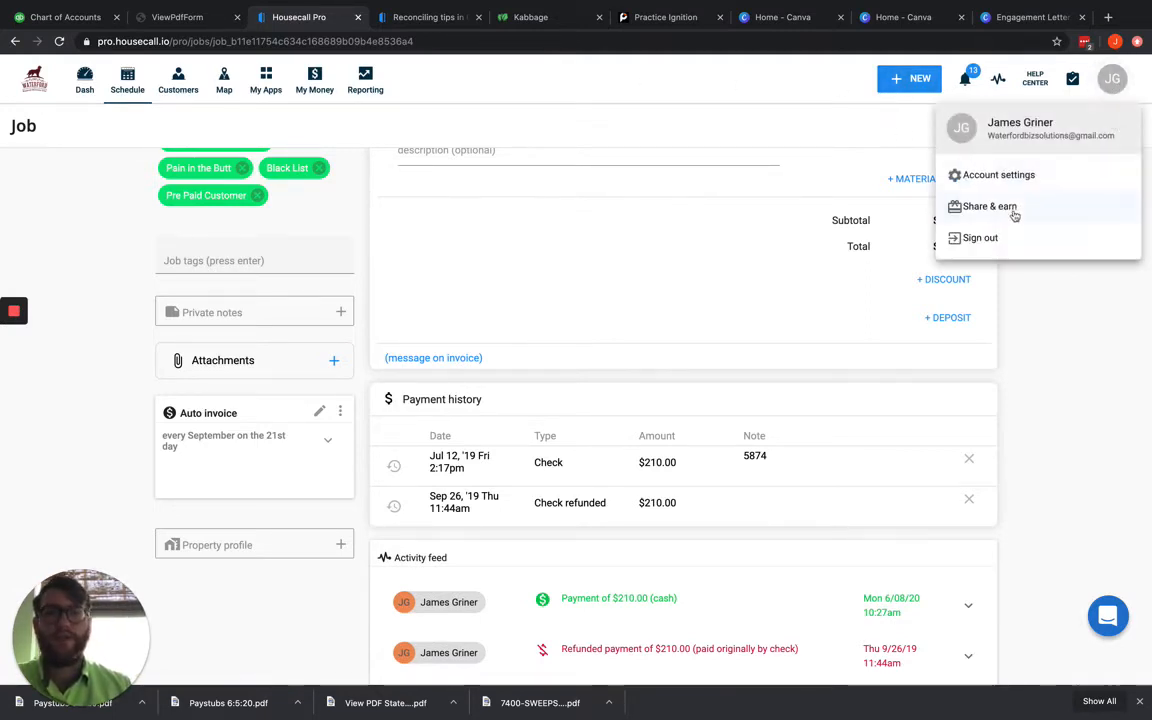
{"action": "left_click", "coordinate": [998, 174]}
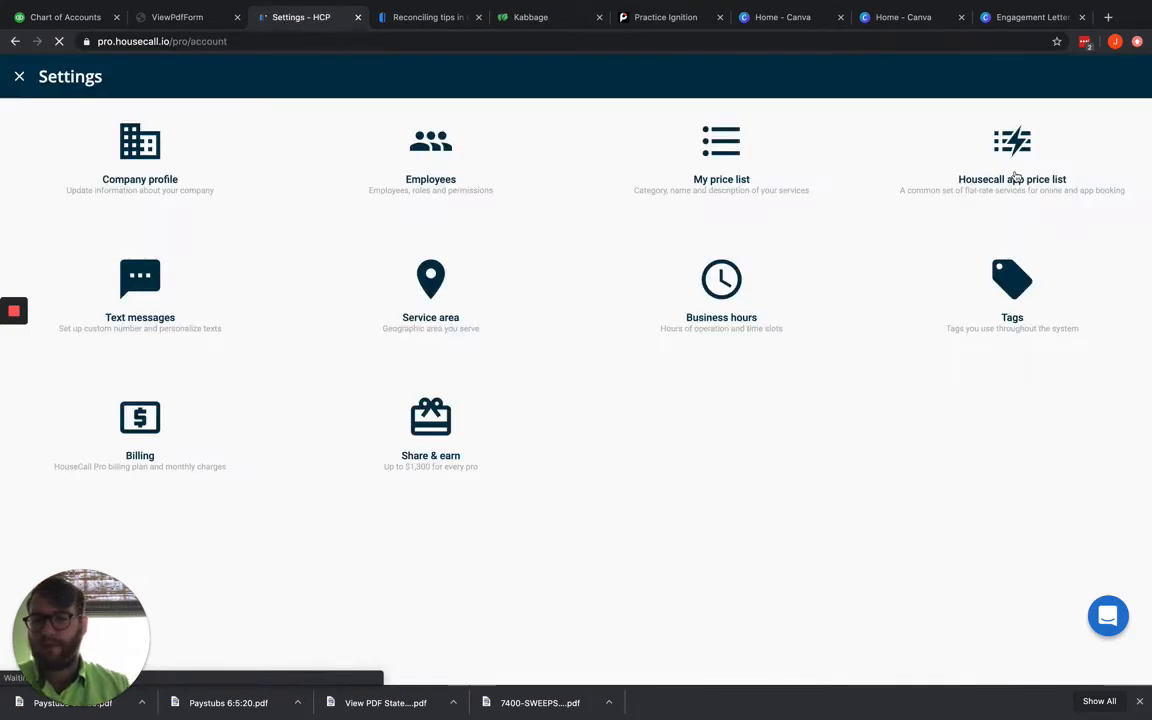
{"action": "left_click", "coordinate": [140, 160]}
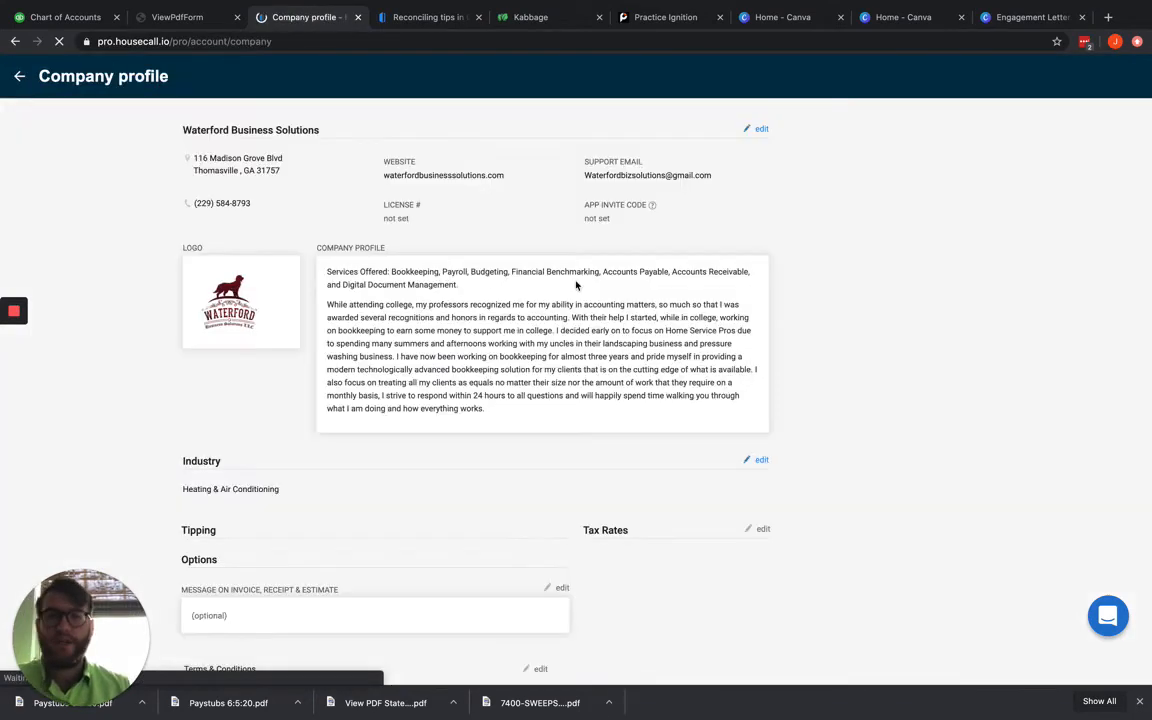
{"action": "scroll", "scroll_direction": "down", "scroll_amount": 3}
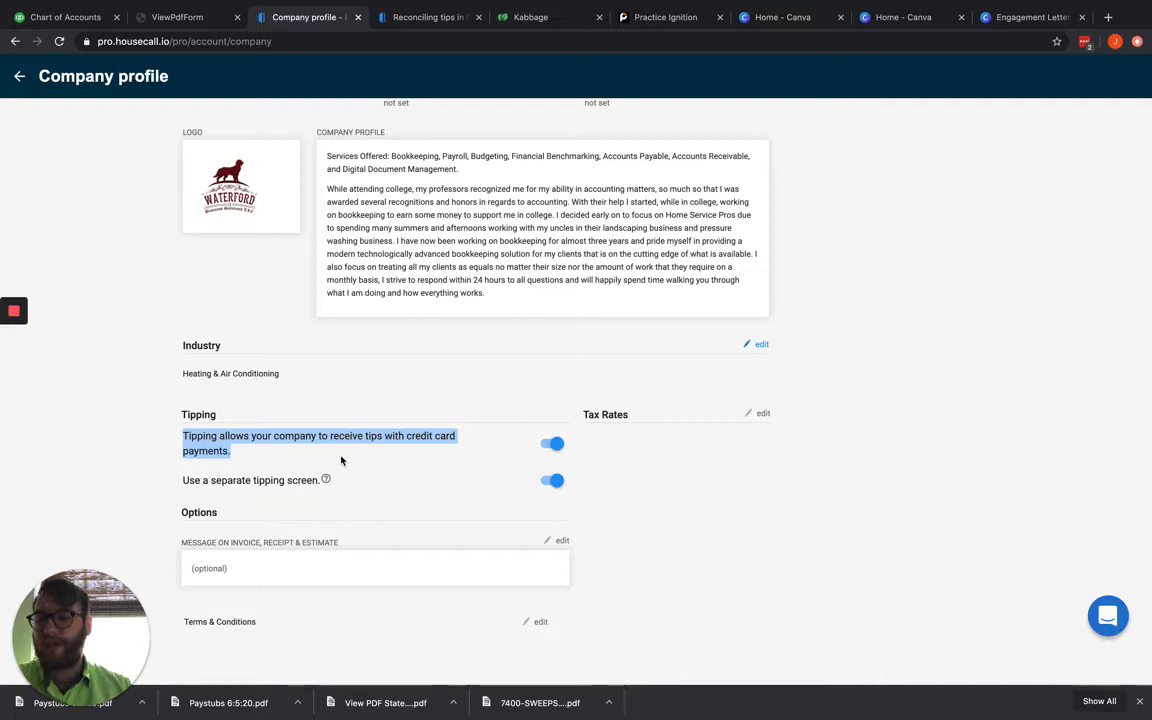
Step: Back out of settings and return to the dashboard
{"action": "left_click", "coordinate": [18, 76]}
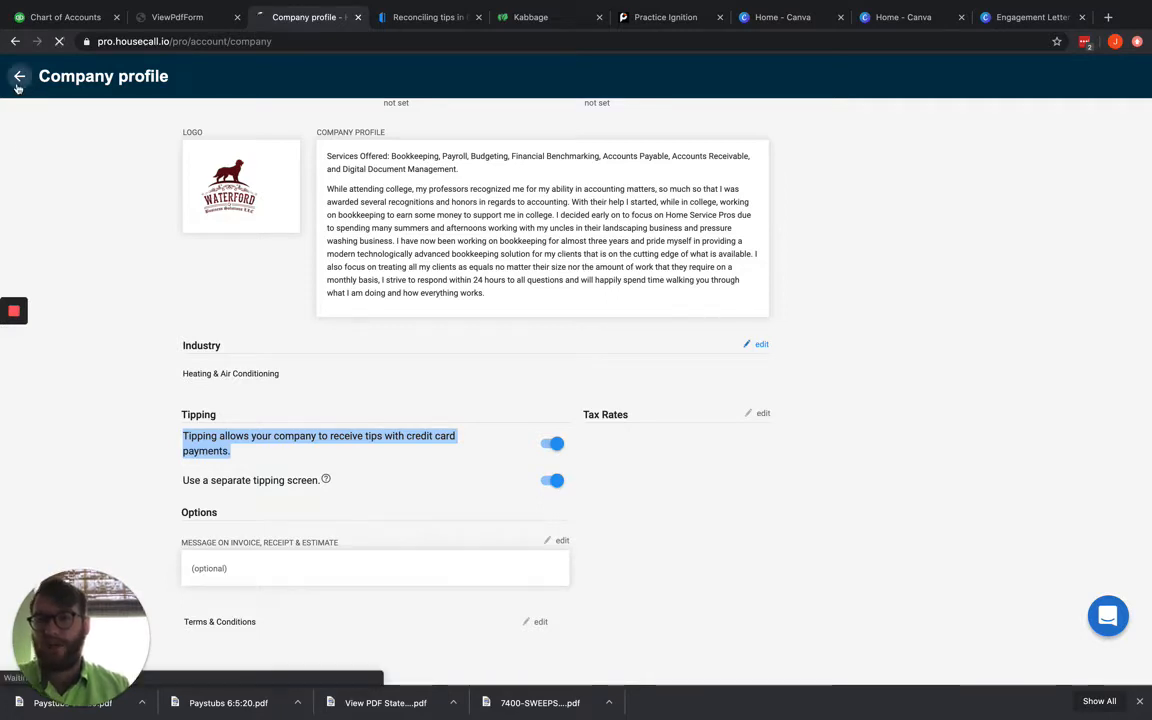
{"action": "left_click", "coordinate": [16, 76]}
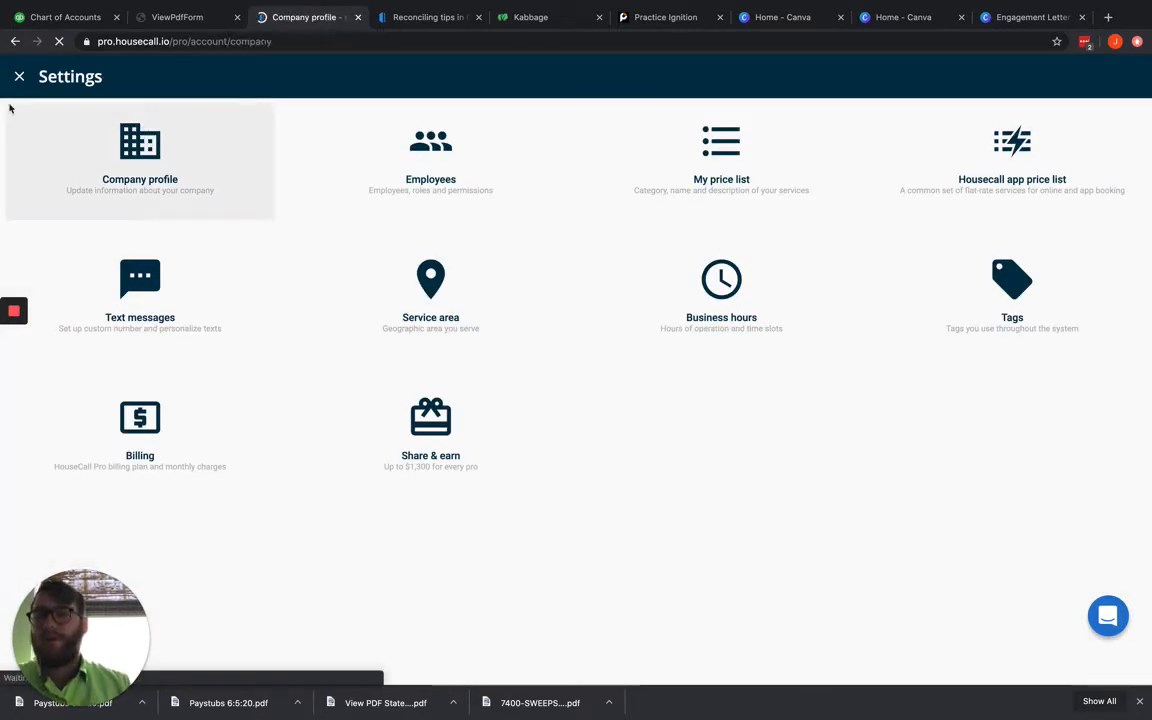
{"action": "left_click", "coordinate": [18, 76]}
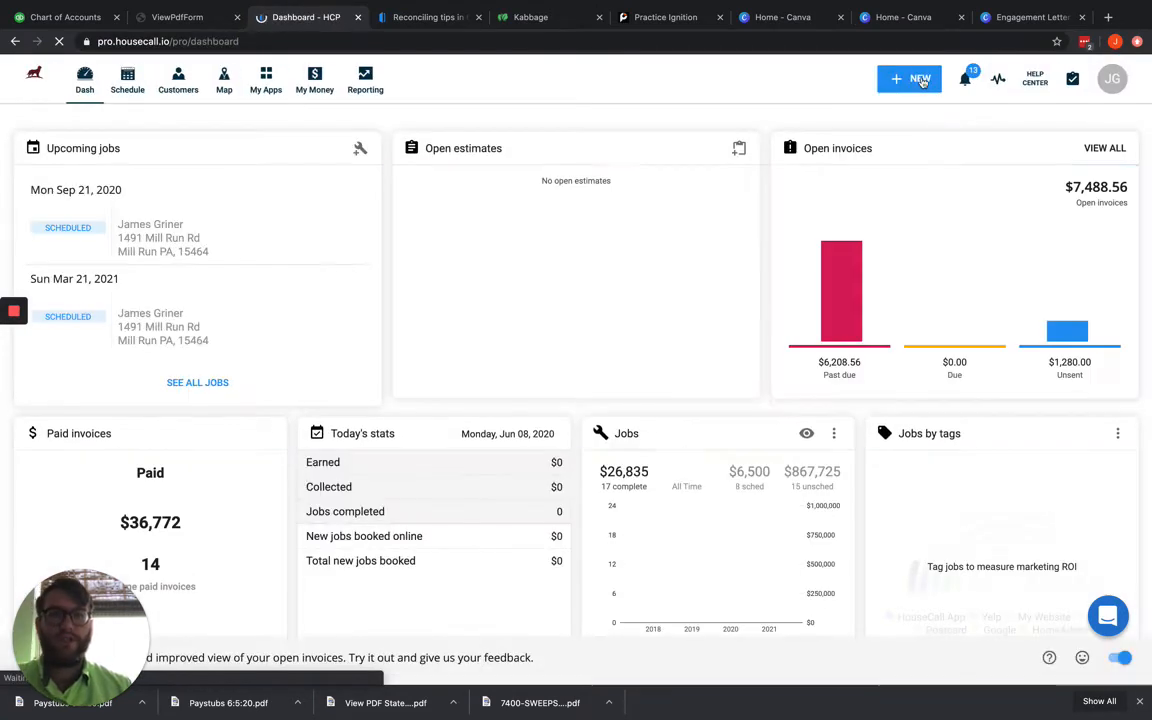
Step: Create a new job for James with an A/C tune up line item at $100.00 and save it
{"action": "left_click", "coordinate": [908, 80]}
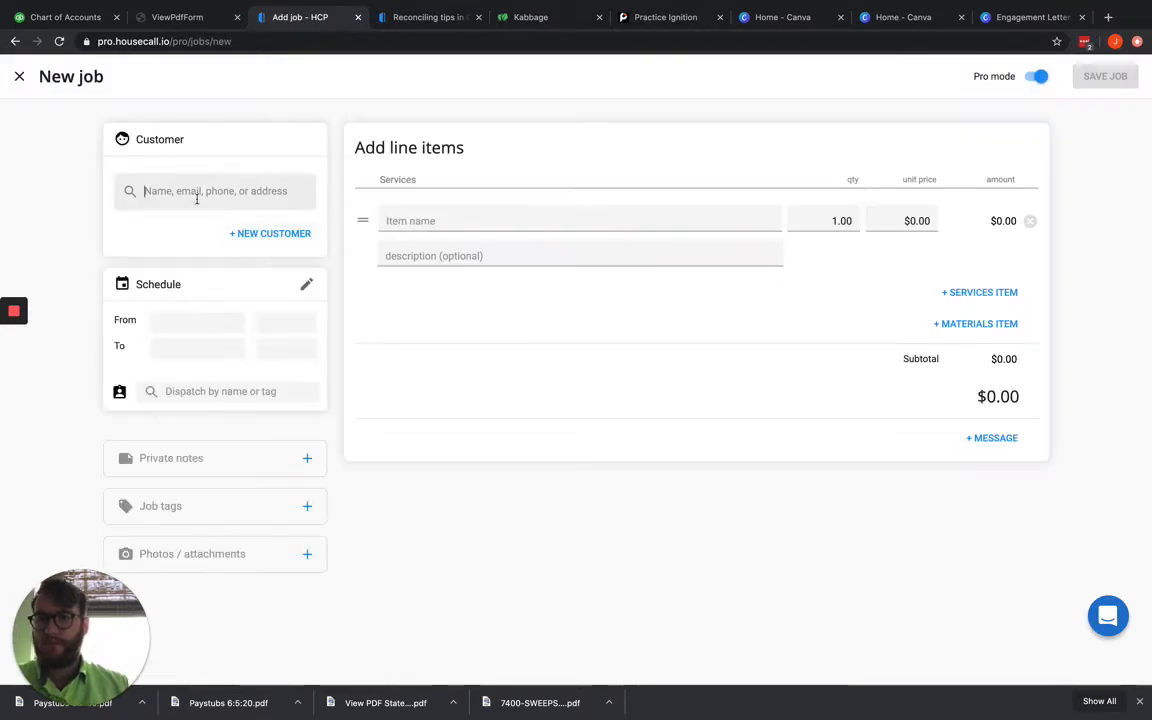
{"action": "type", "text": "James"}
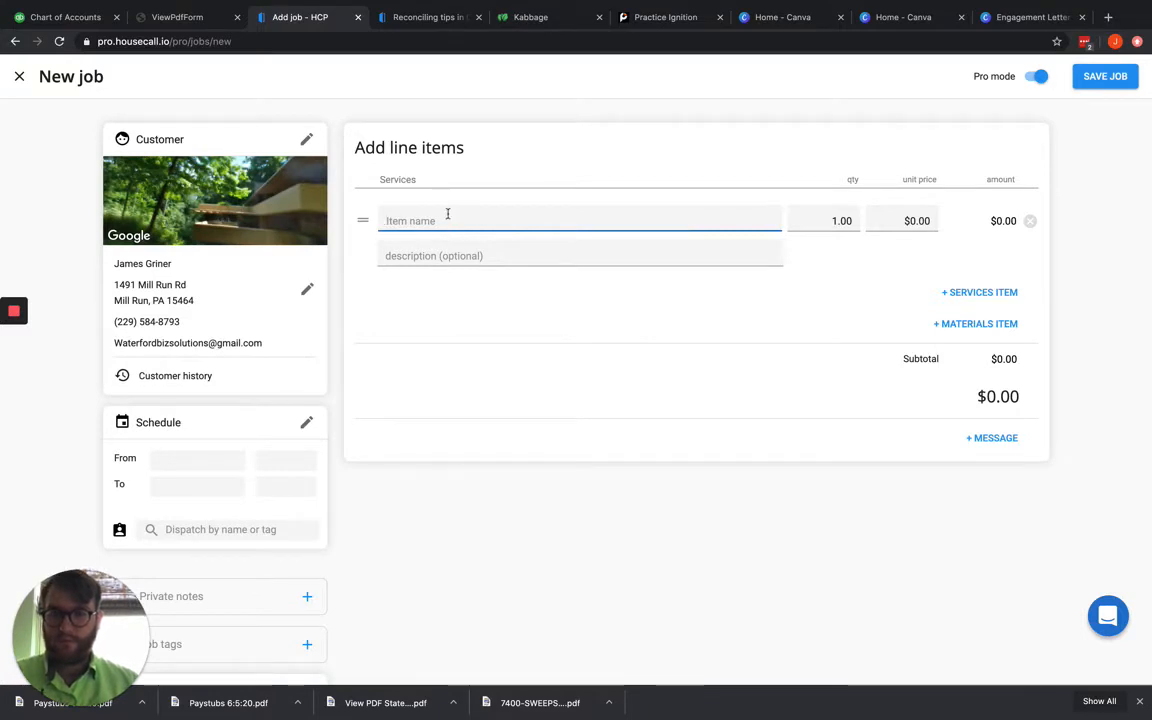
{"action": "type", "text": "AC"}
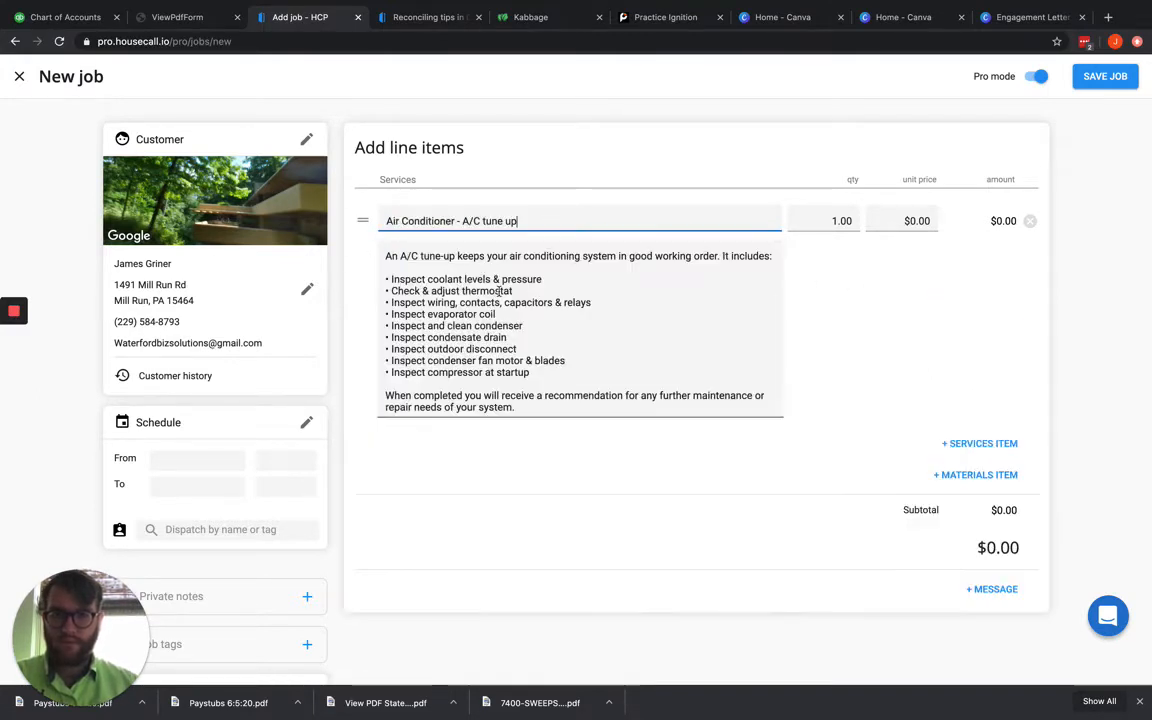
{"action": "type", "text": "1"}
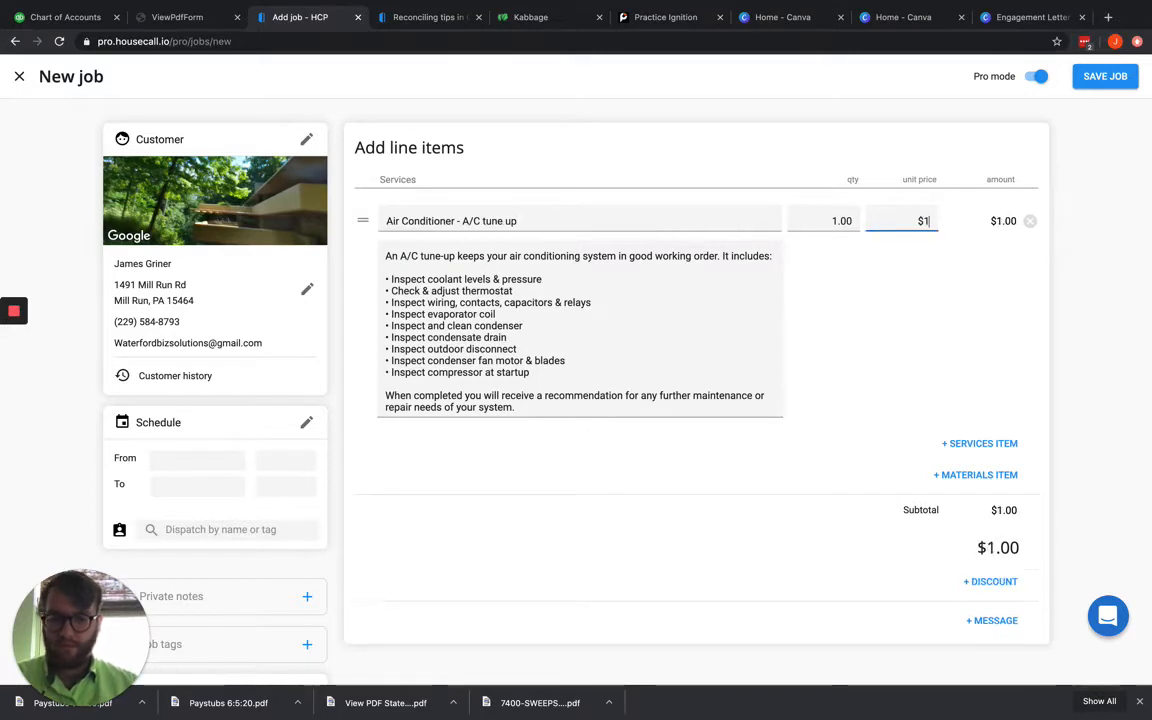
{"action": "type", "text": "00"}
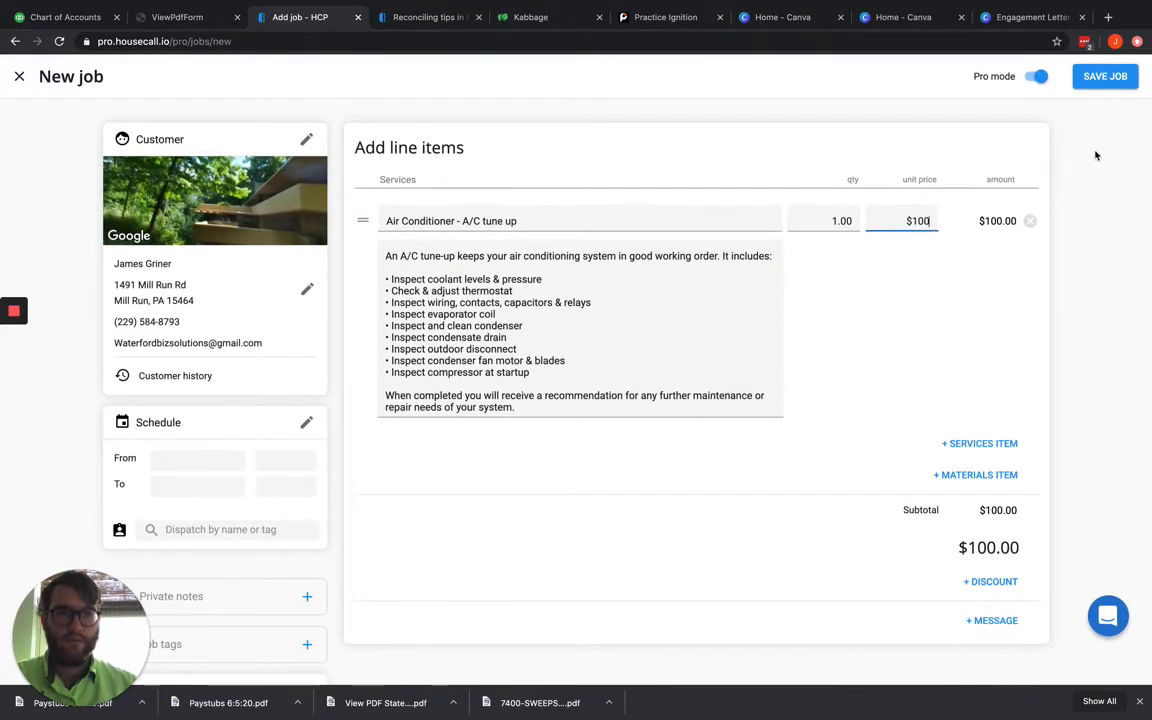
{"action": "left_click", "coordinate": [1104, 76]}
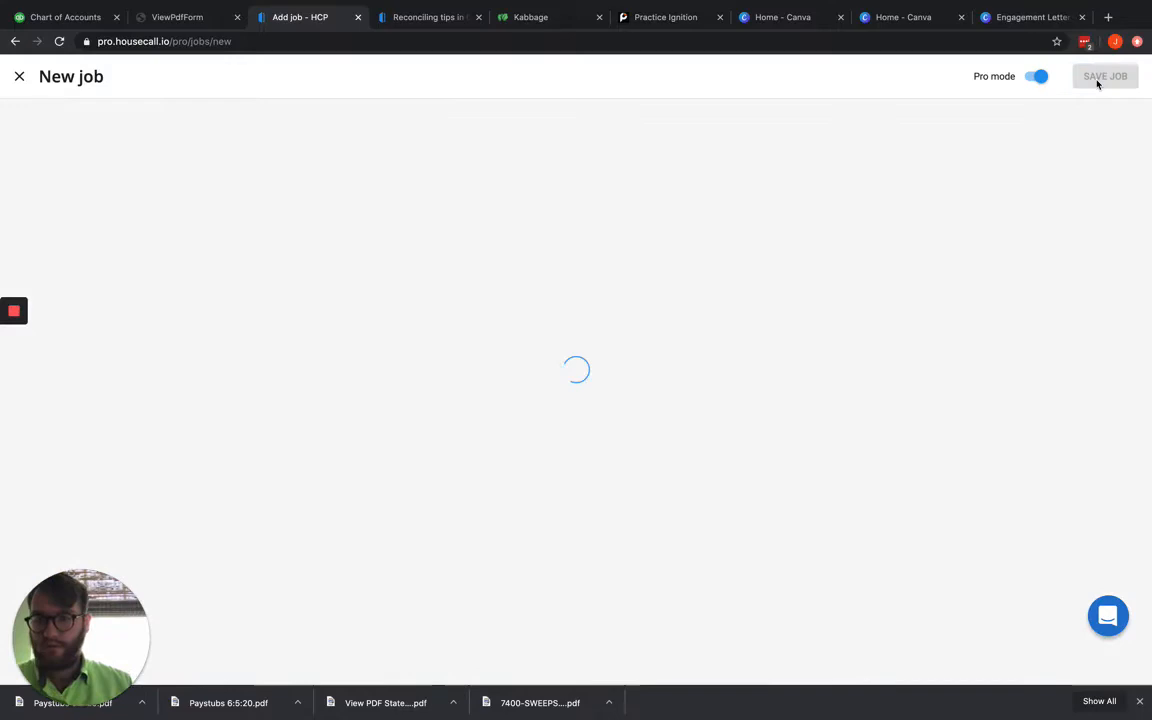
Step: Record a $100 cash payment on Invoice #35
{"action": "left_click", "coordinate": [1104, 76]}
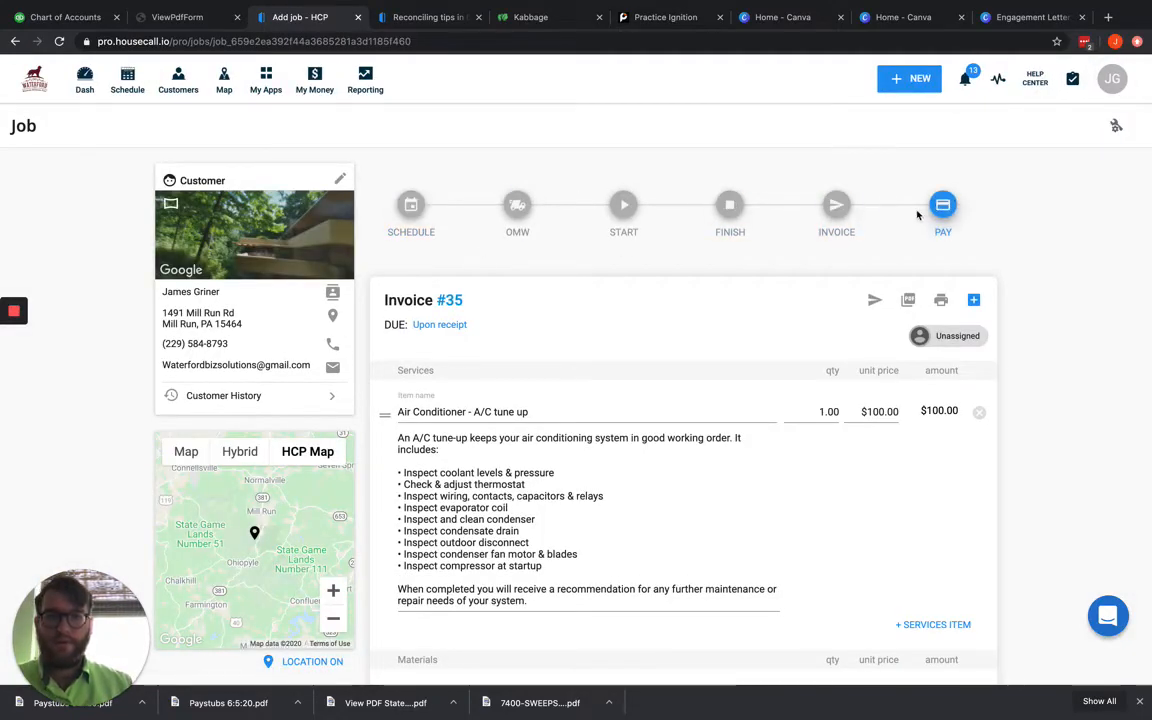
{"action": "left_click", "coordinate": [942, 204]}
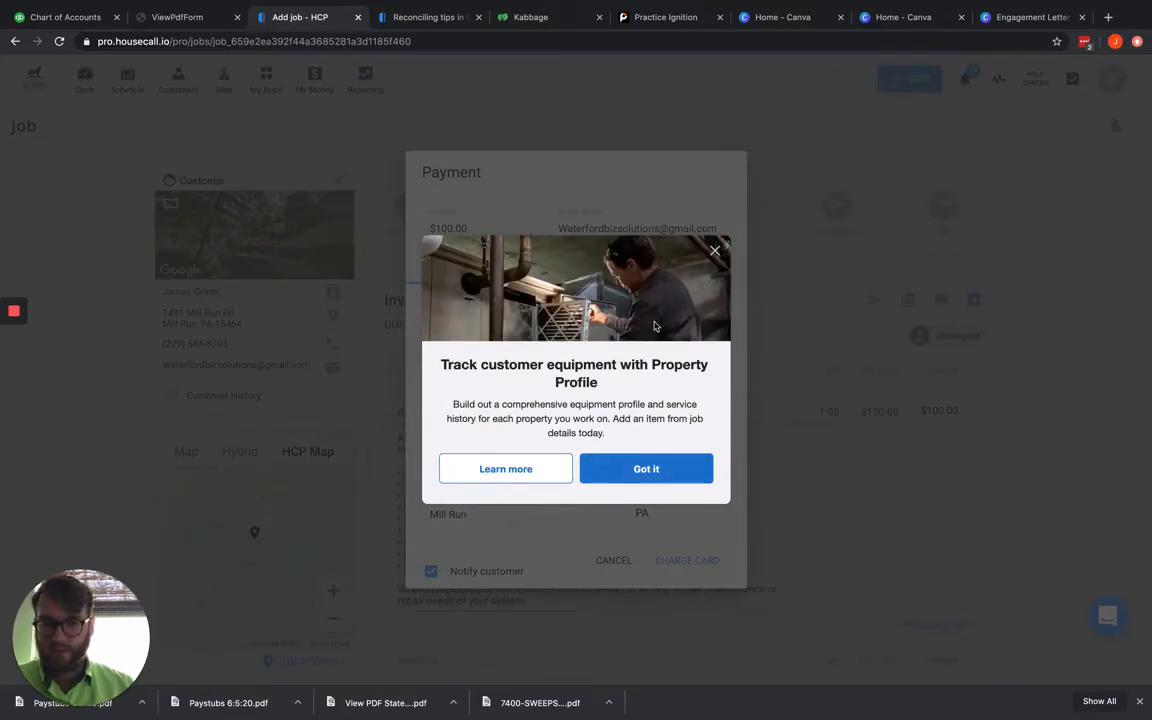
{"action": "left_click", "coordinate": [646, 468]}
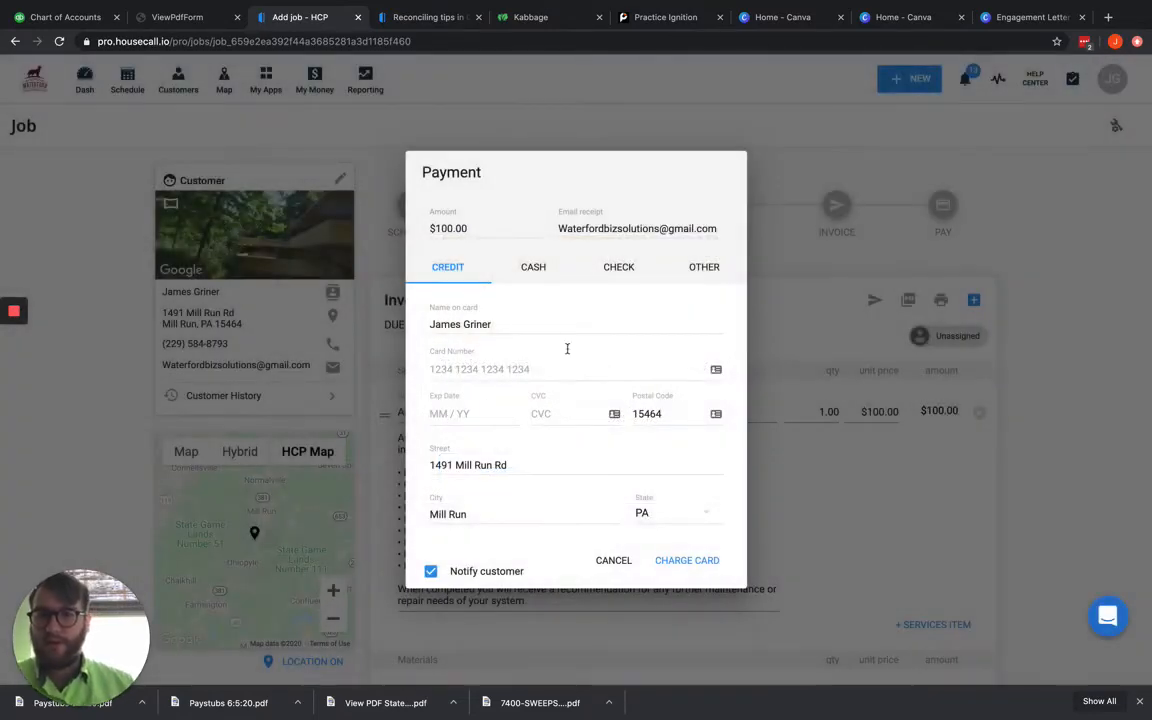
{"action": "left_click", "coordinate": [532, 268]}
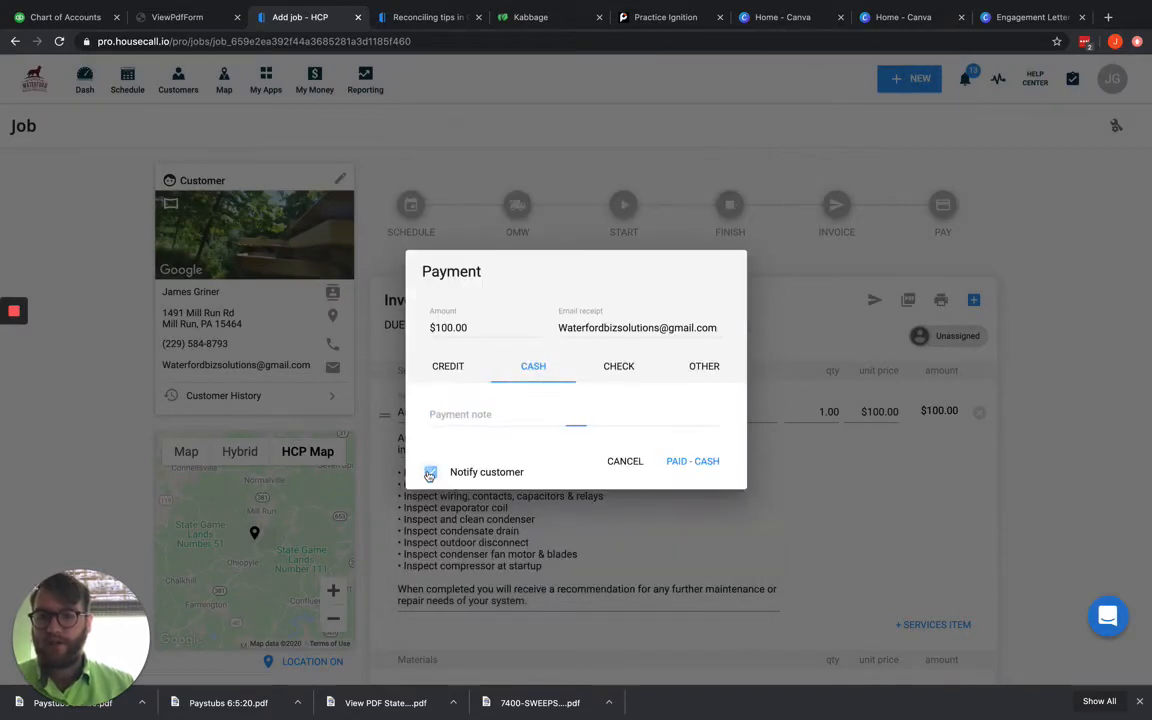
{"action": "left_click", "coordinate": [692, 460]}
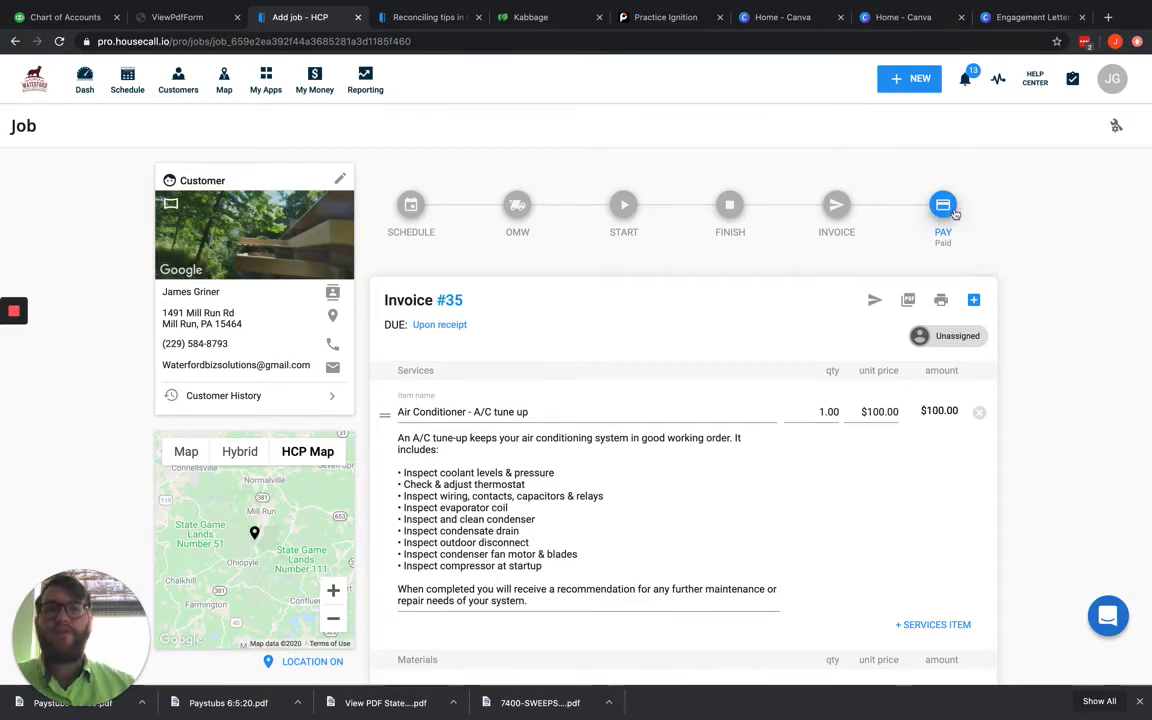
Step: Delete that cash payment from the invoice's Payment history
{"action": "left_click", "coordinate": [942, 204]}
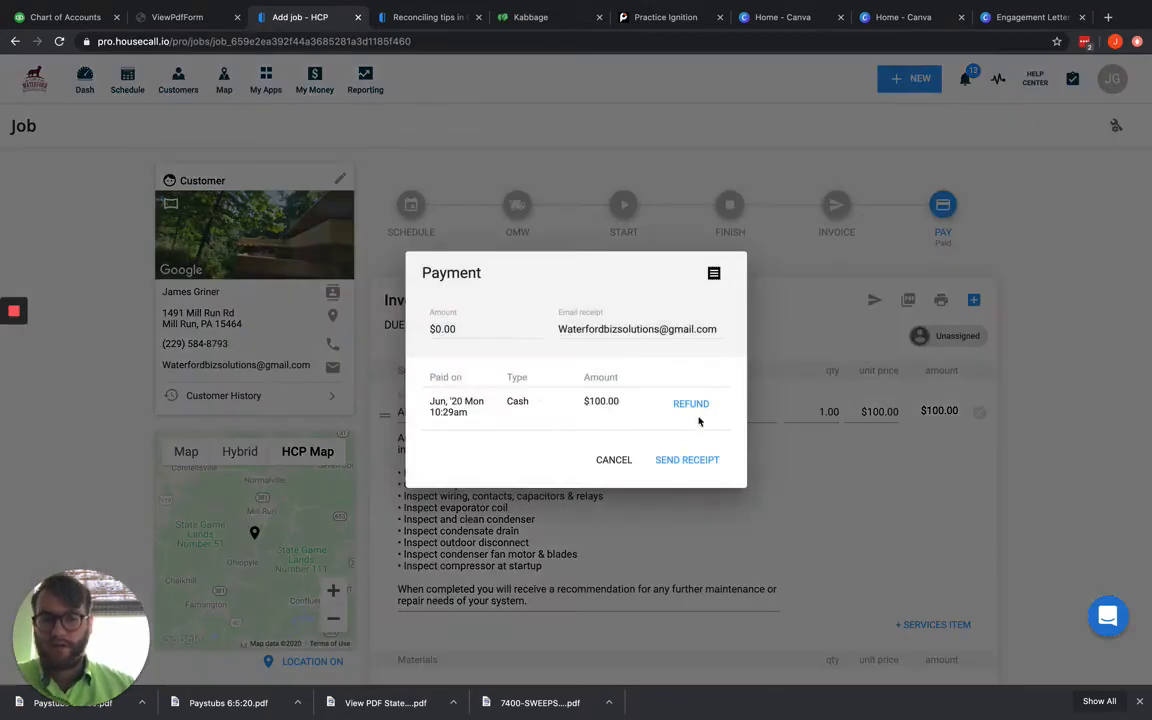
{"action": "left_click", "coordinate": [614, 460]}
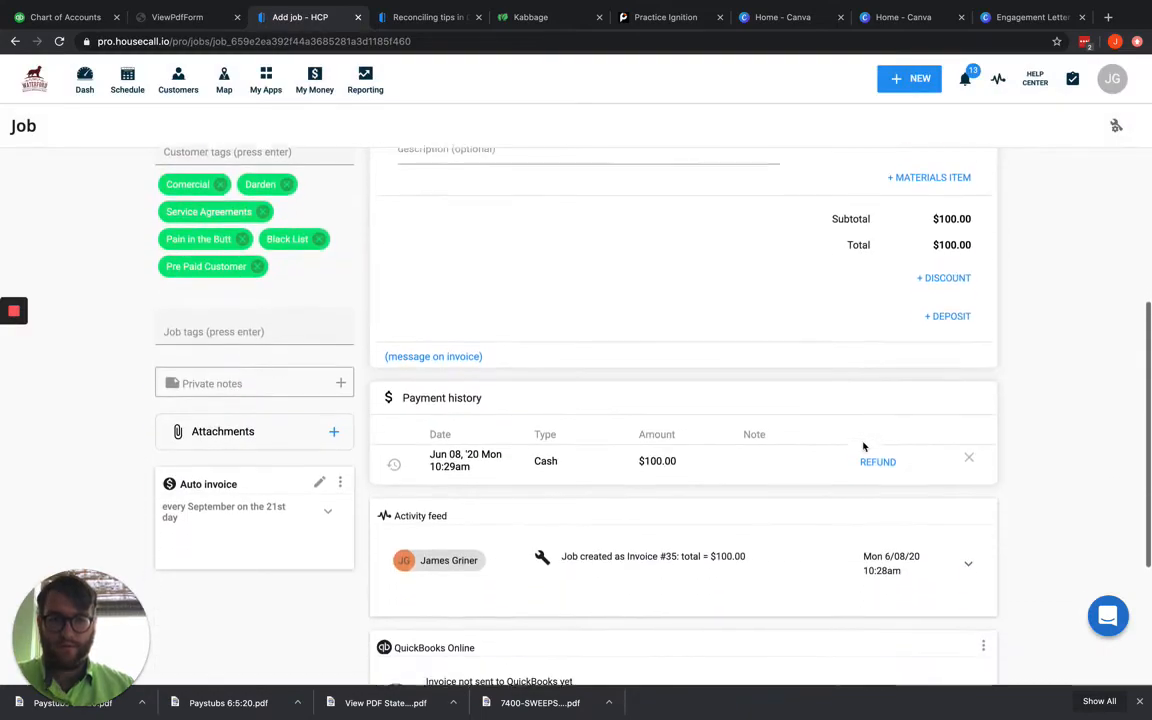
{"action": "left_click", "coordinate": [968, 456]}
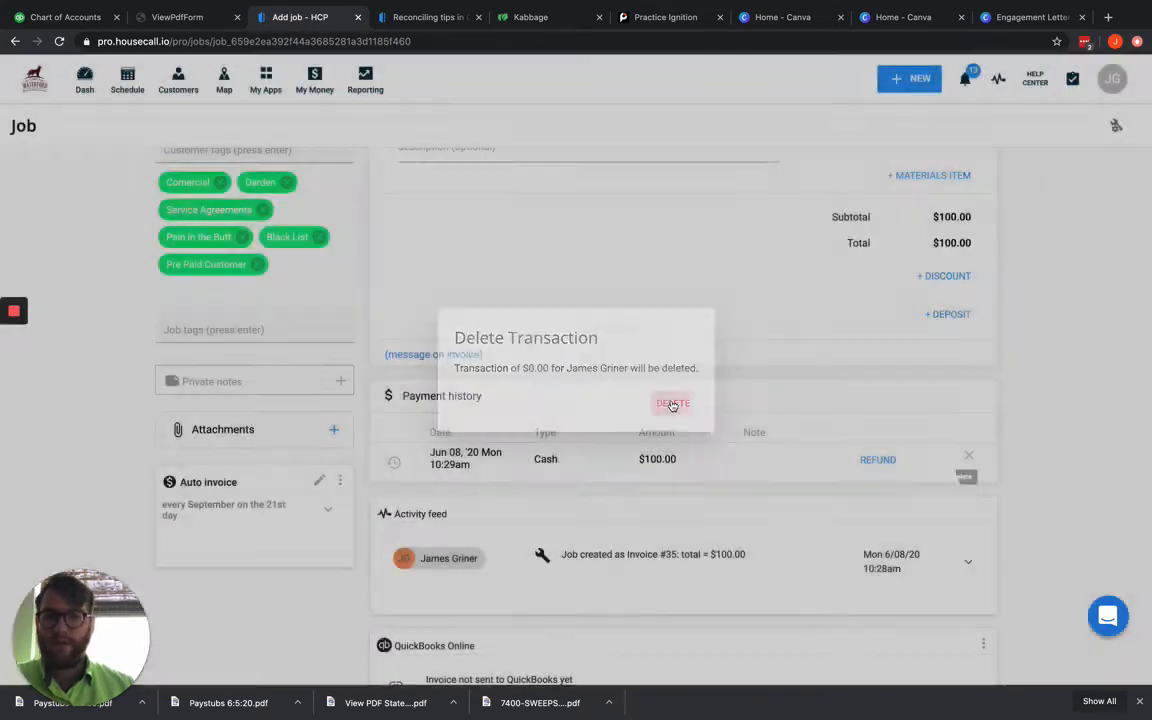
{"action": "left_click", "coordinate": [672, 404]}
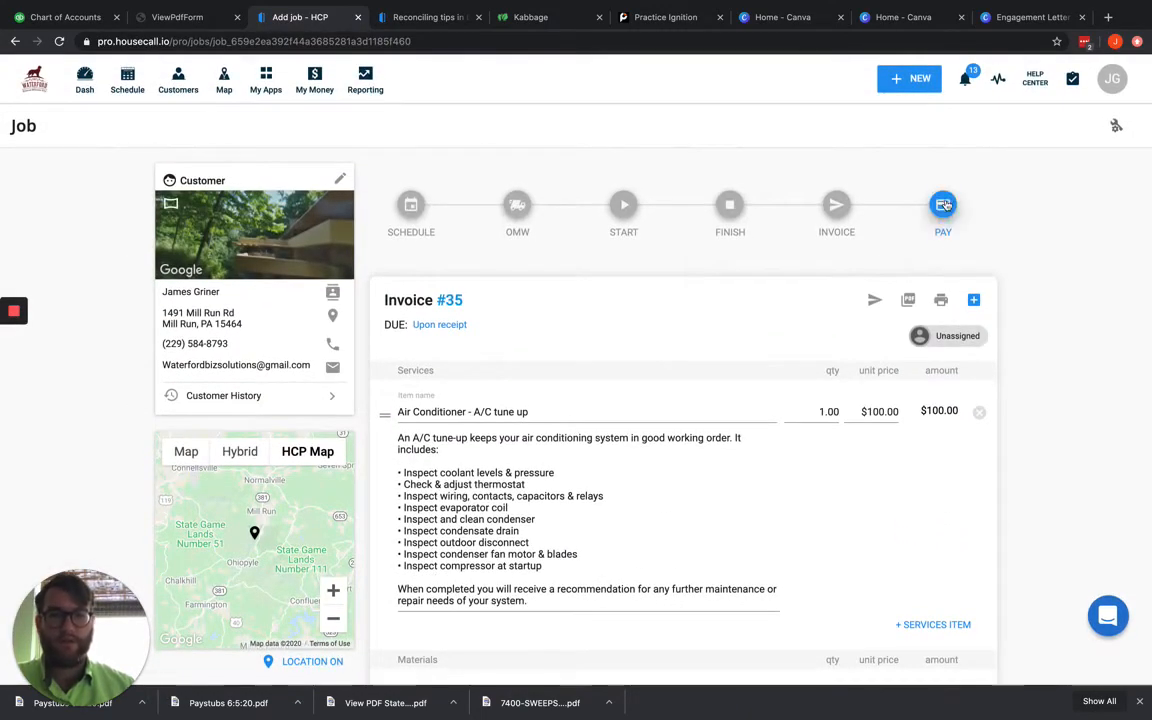
Step: Reopen the payment form for the invoice, then move to the QuickBooks chart of accounts
{"action": "left_click", "coordinate": [942, 204]}
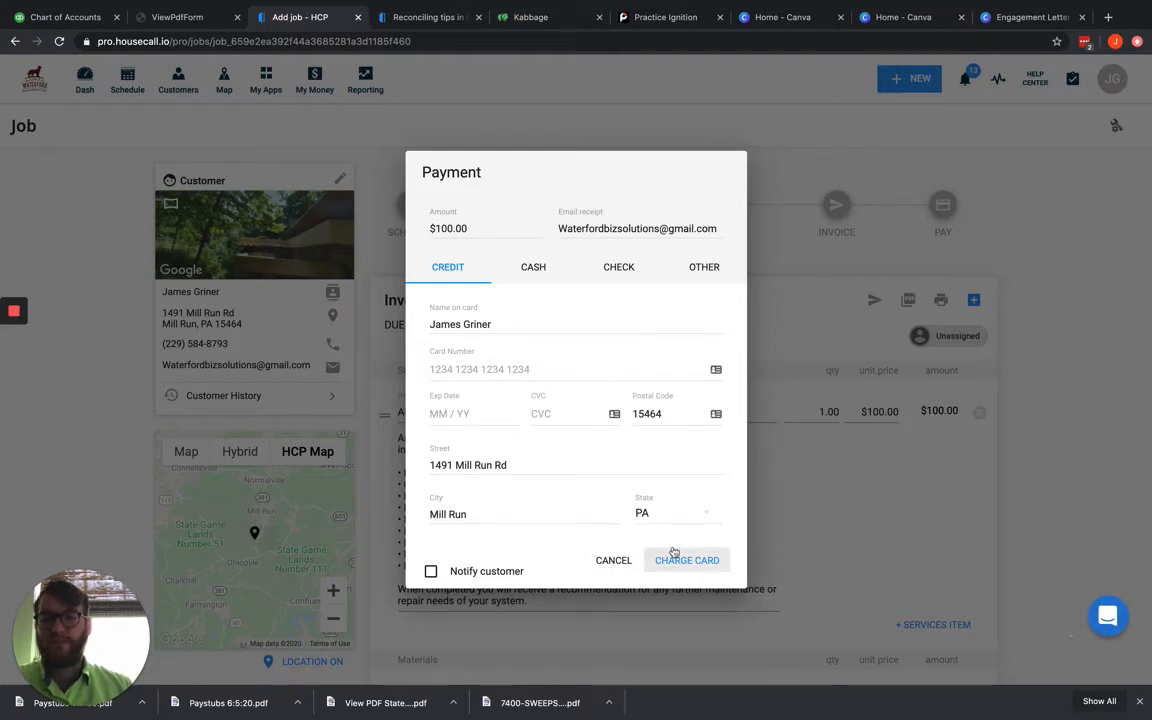
{"action": "mouse_move", "coordinate": [668, 548]}
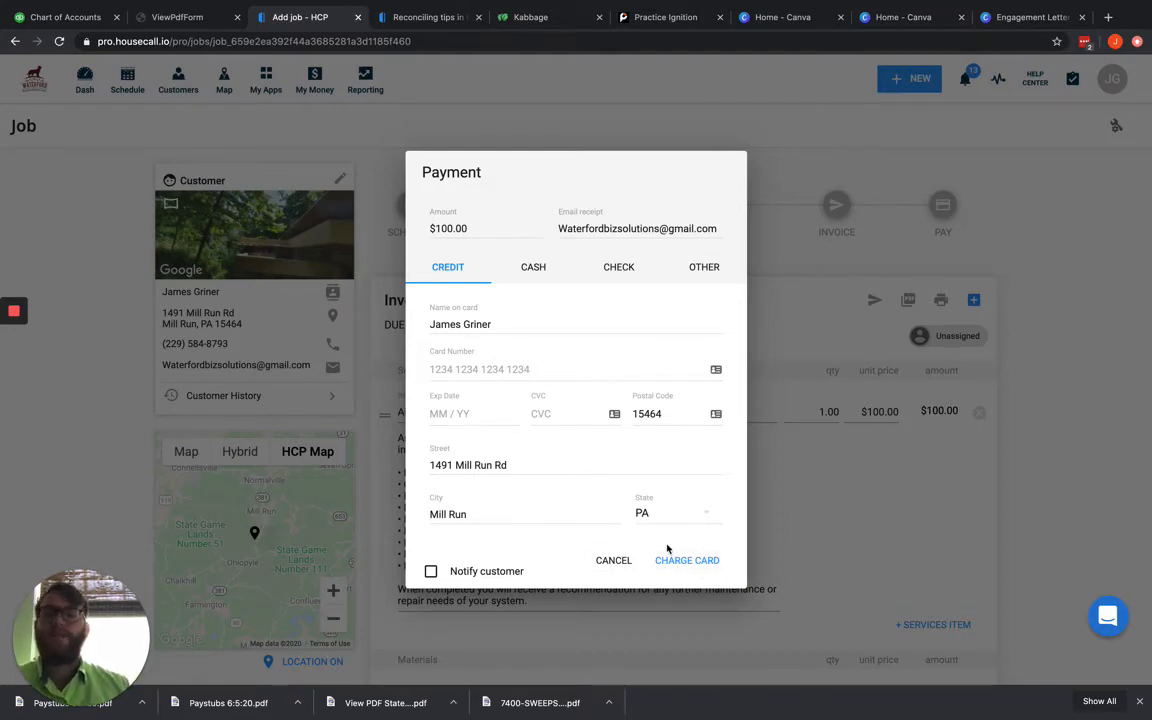
{"action": "mouse_move", "coordinate": [744, 444]}
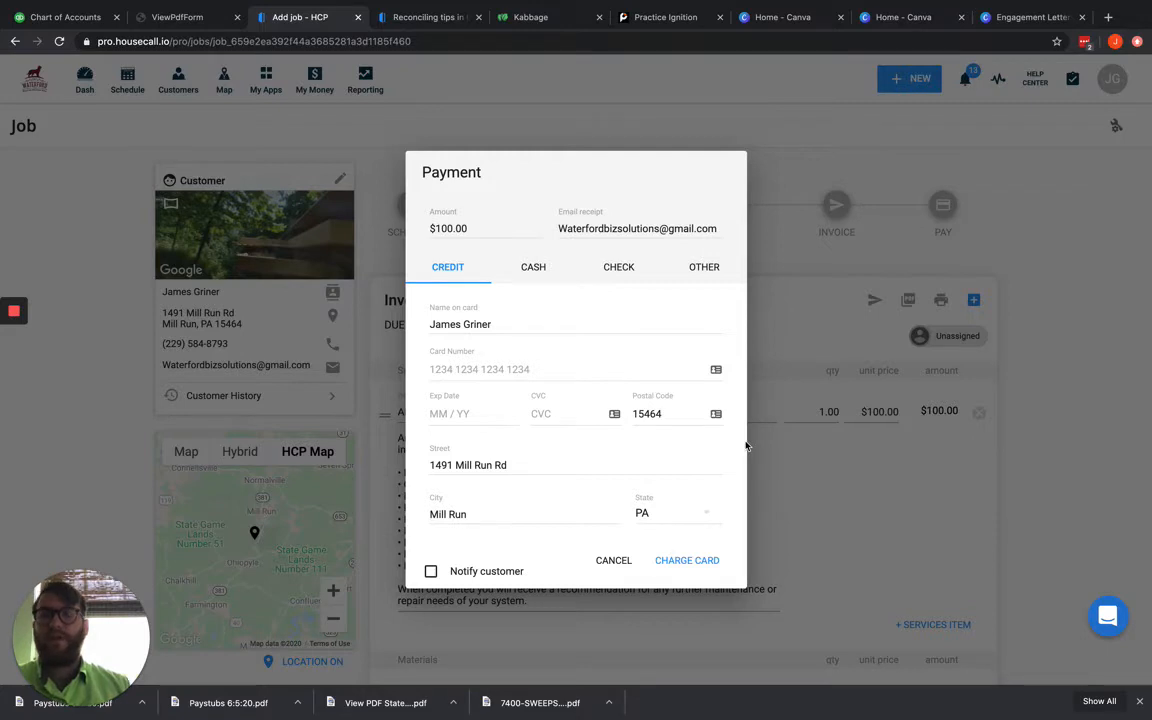
{"action": "mouse_move", "coordinate": [514, 392]}
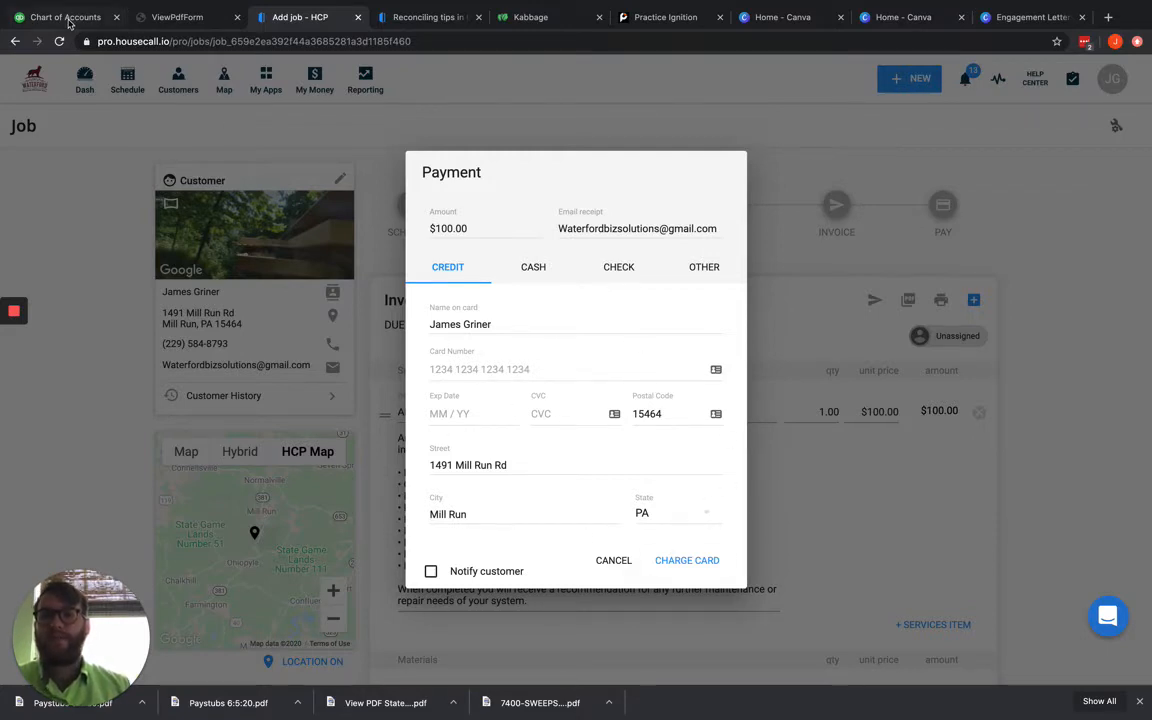
{"action": "left_click", "coordinate": [64, 16]}
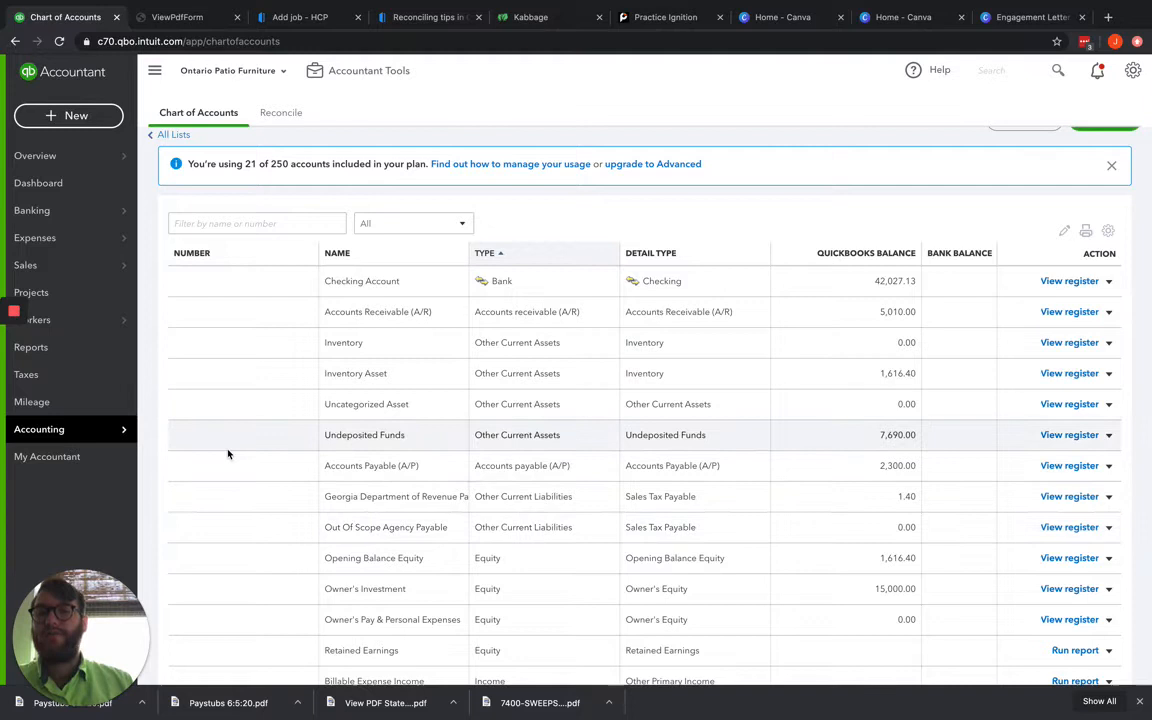
{"action": "mouse_move", "coordinate": [344, 456]}
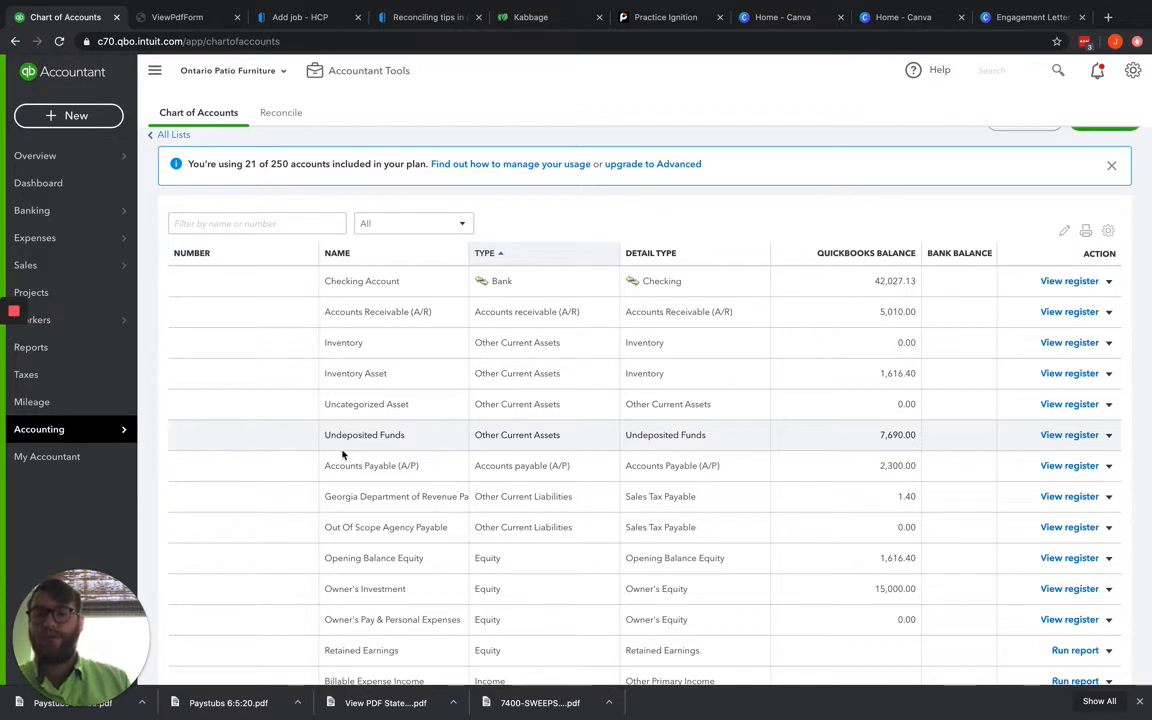
{"action": "mouse_move", "coordinate": [488, 528]}
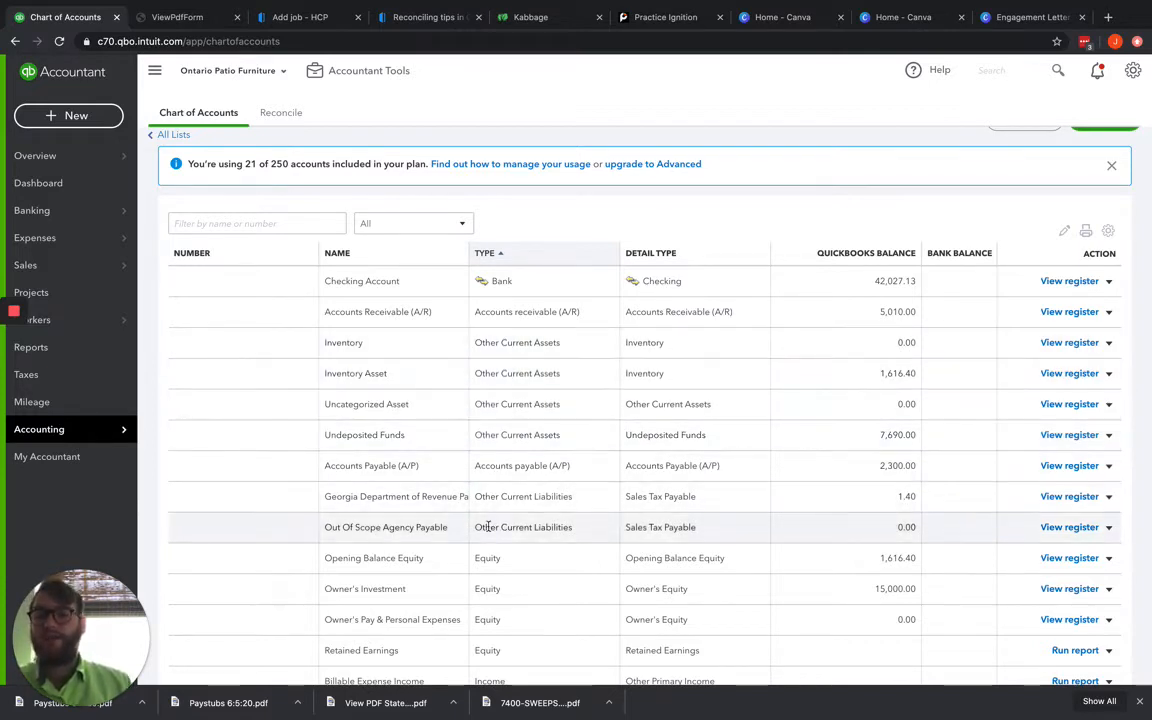
{"action": "mouse_move", "coordinate": [504, 510]}
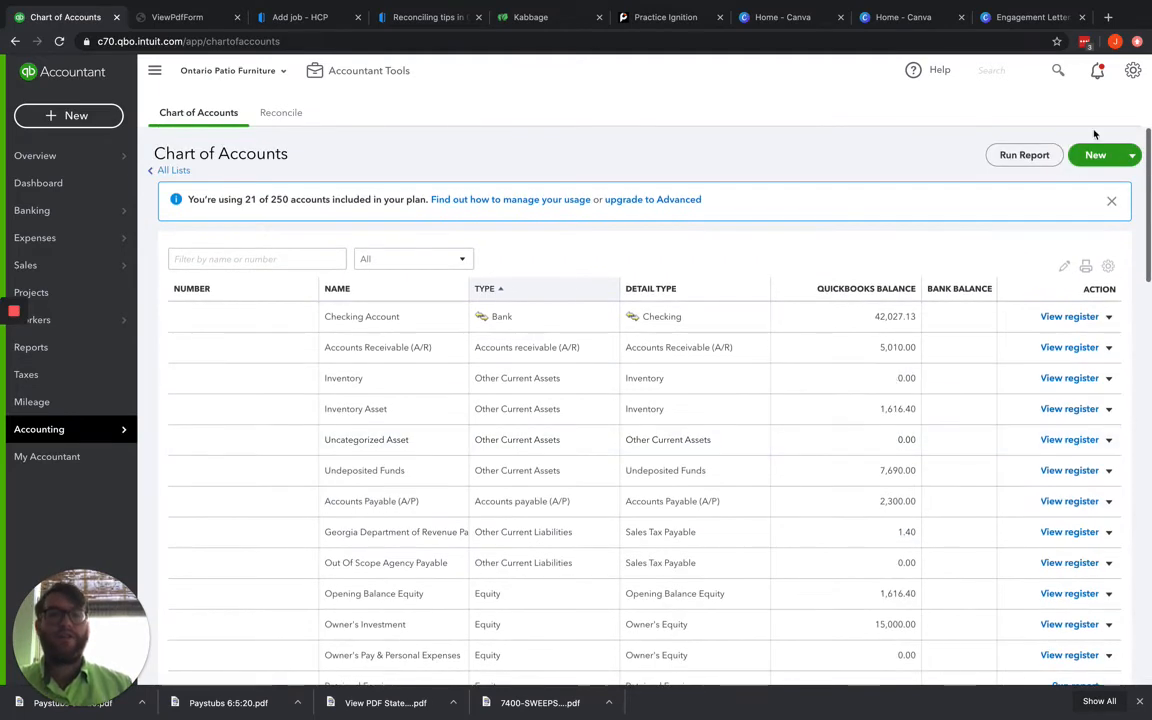
Step: Add an Other Current Liabilities account with detail type Undistributed Tips and save it
{"action": "left_click", "coordinate": [1096, 156]}
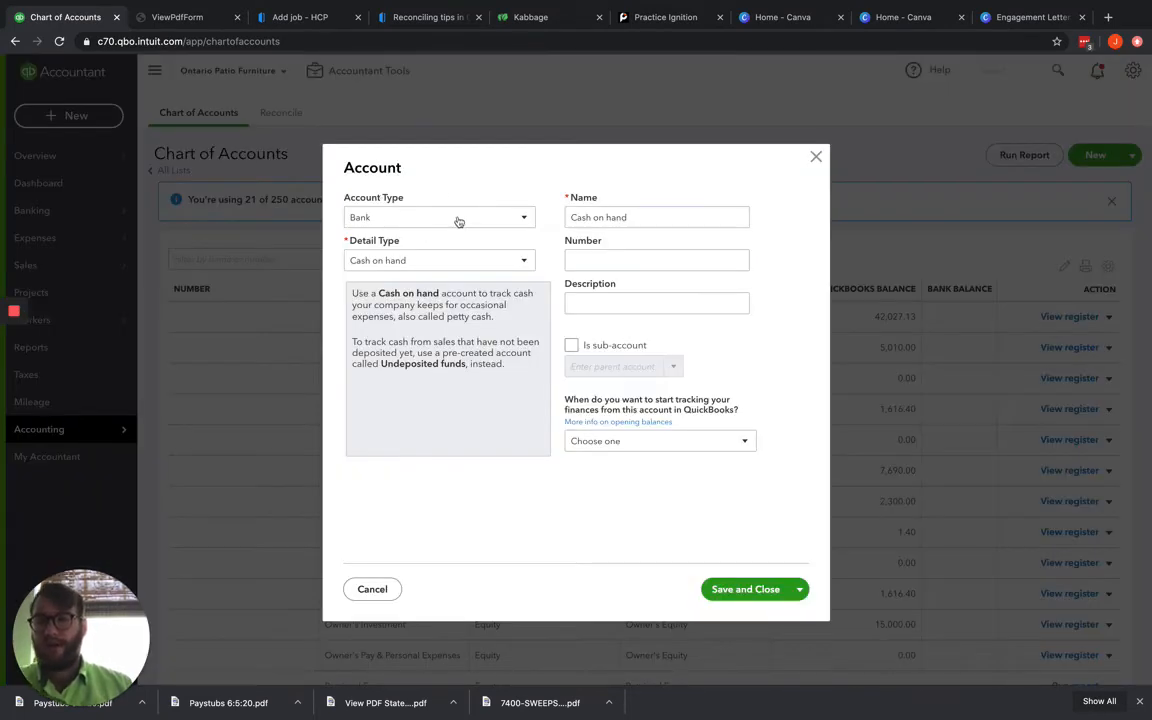
{"action": "left_click", "coordinate": [440, 216]}
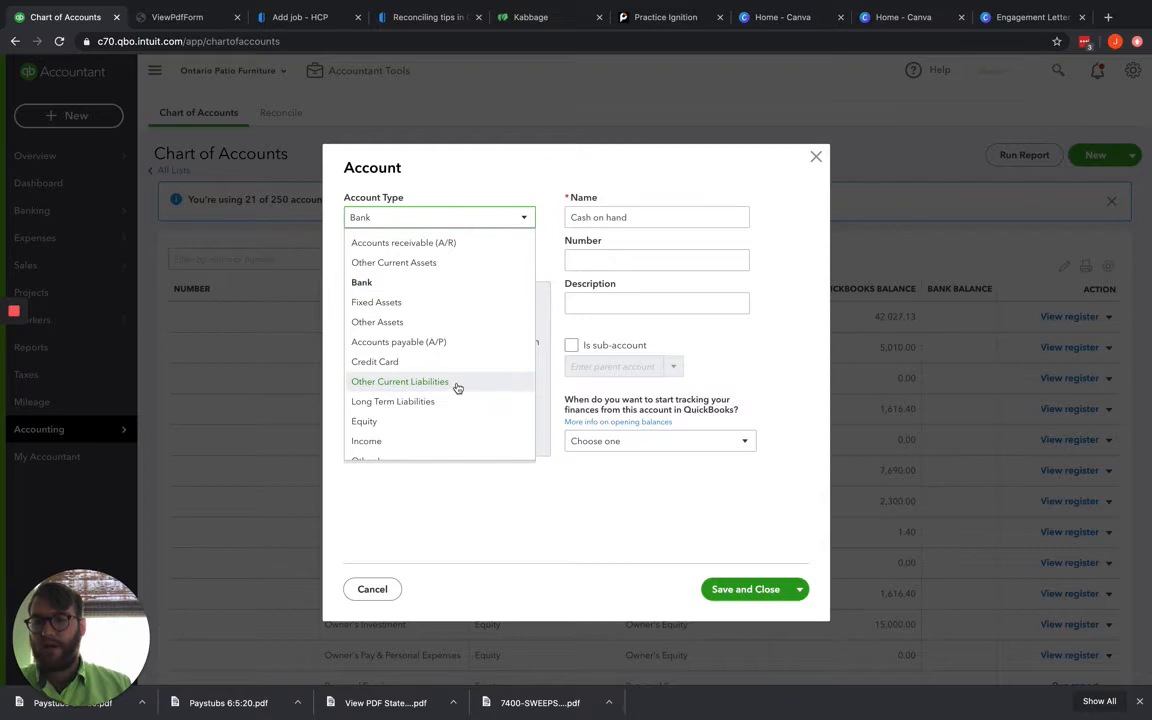
{"action": "left_click", "coordinate": [400, 380]}
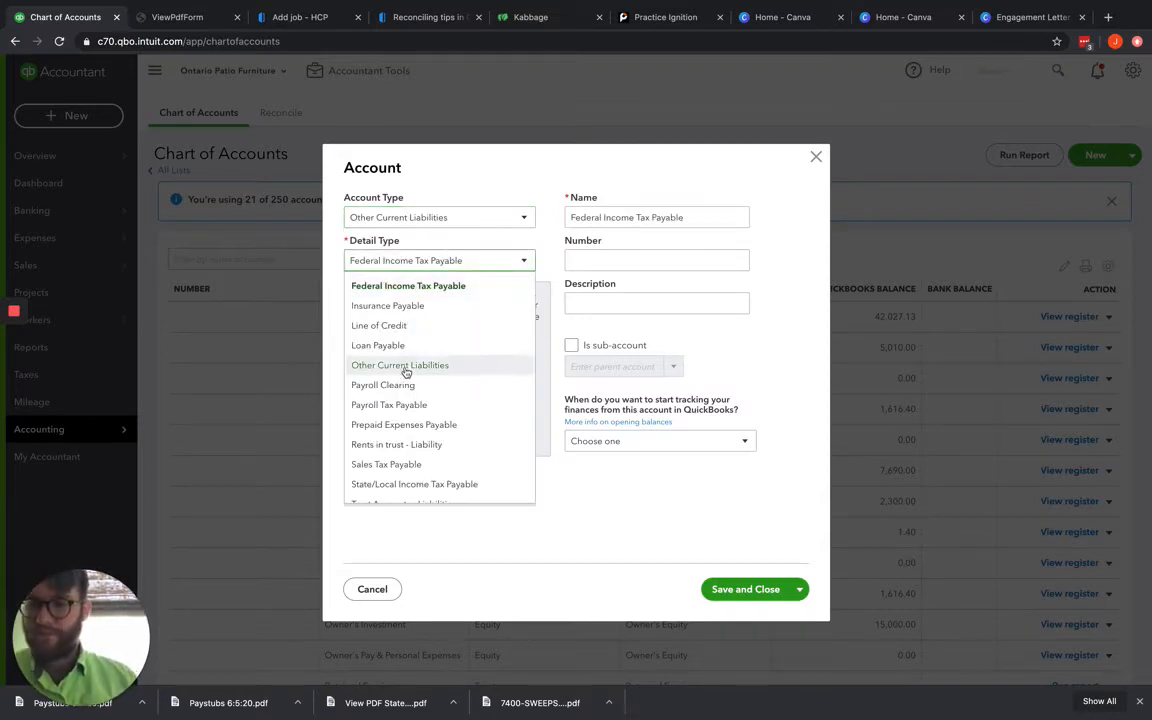
{"action": "scroll", "scroll_direction": "down", "scroll_amount": 3}
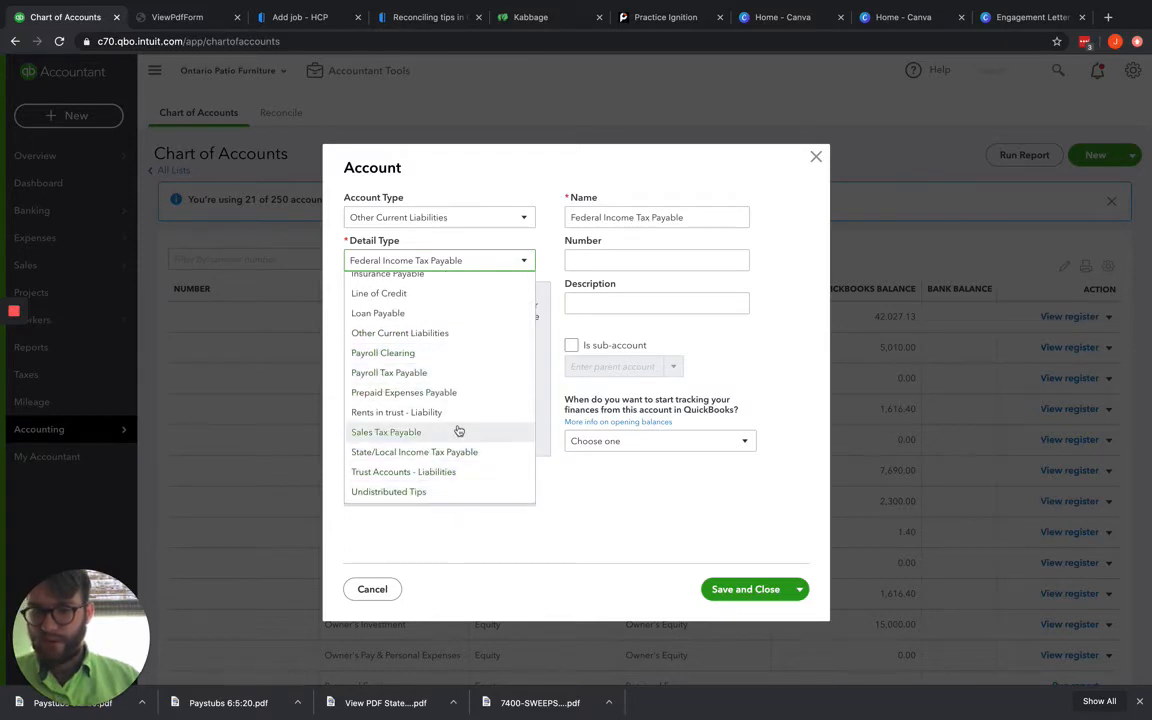
{"action": "mouse_move", "coordinate": [434, 492]}
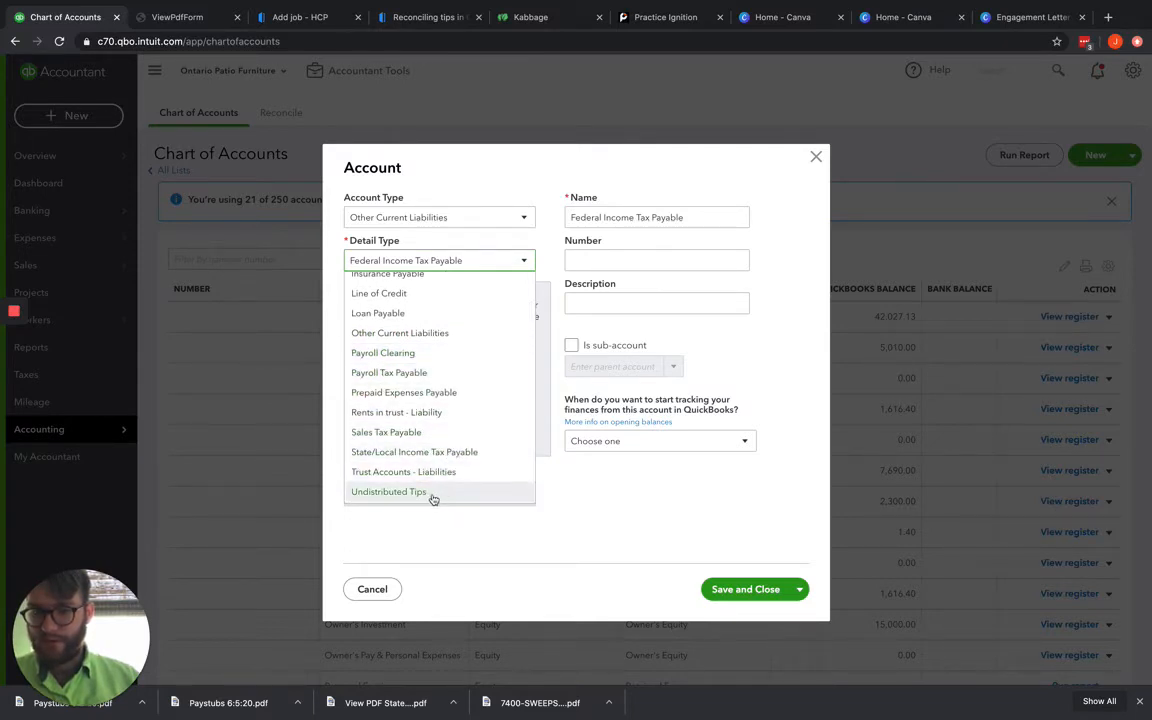
{"action": "left_click", "coordinate": [388, 492]}
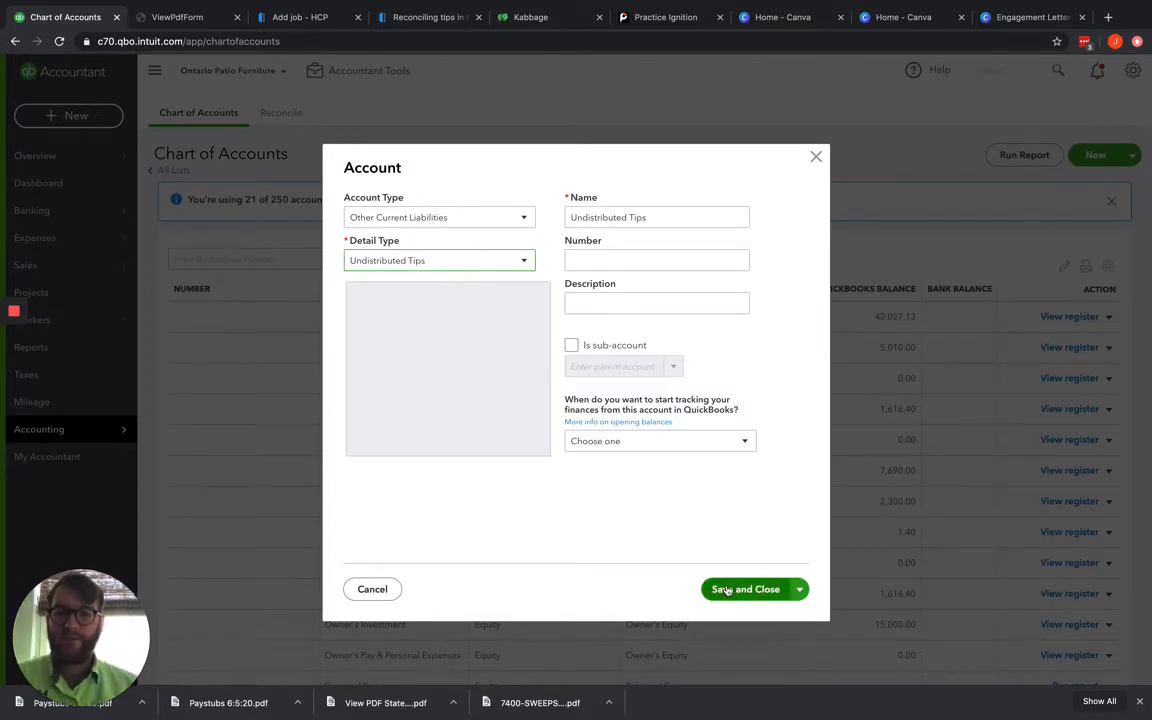
{"action": "left_click", "coordinate": [744, 588]}
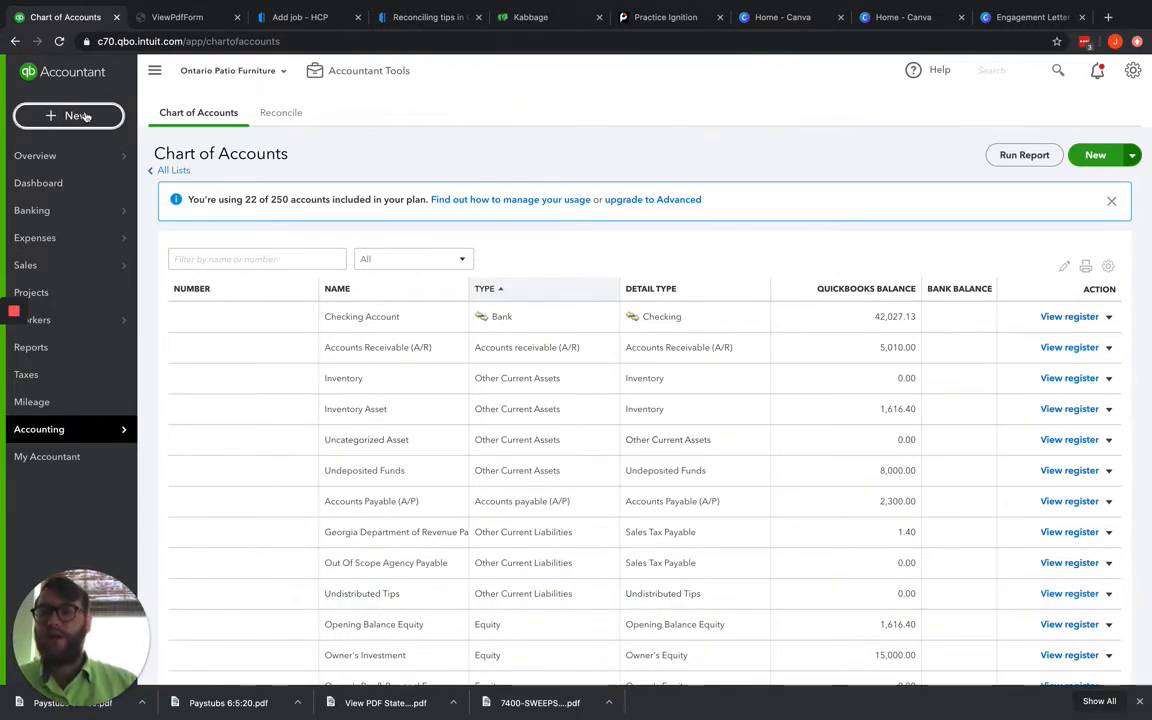
Step: Start a journal entry with Accounts Receivable (A/R) and Undistributed Tips lines
{"action": "left_click", "coordinate": [68, 114]}
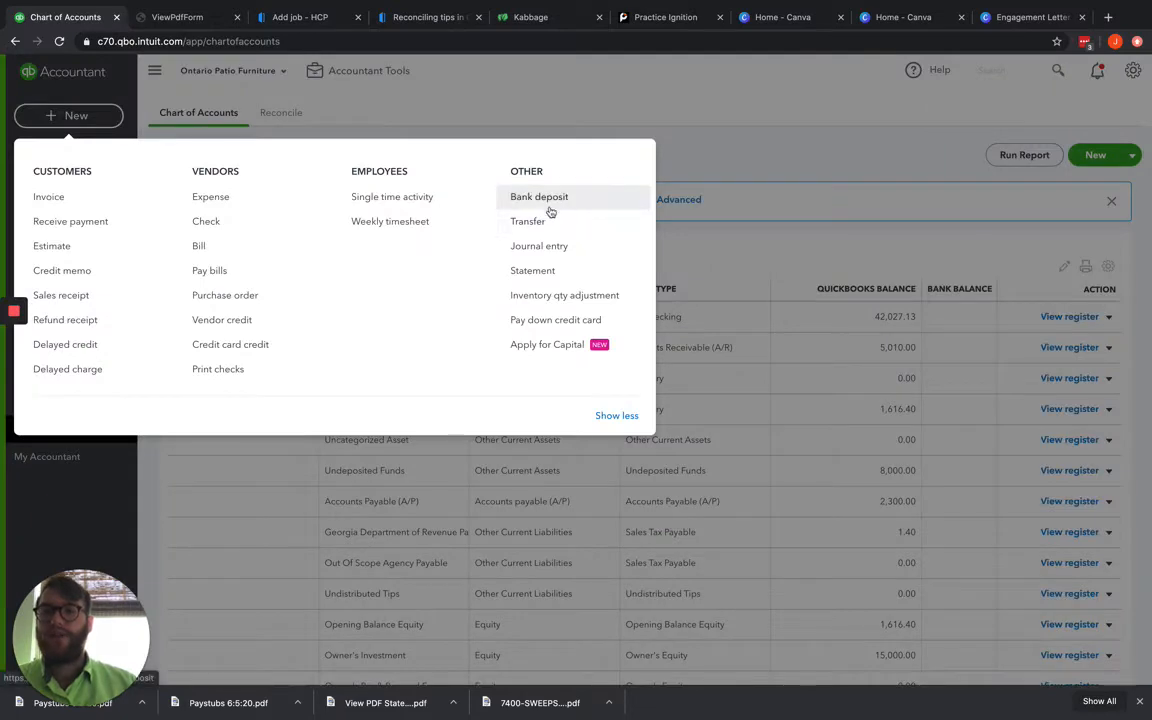
{"action": "left_click", "coordinate": [540, 246]}
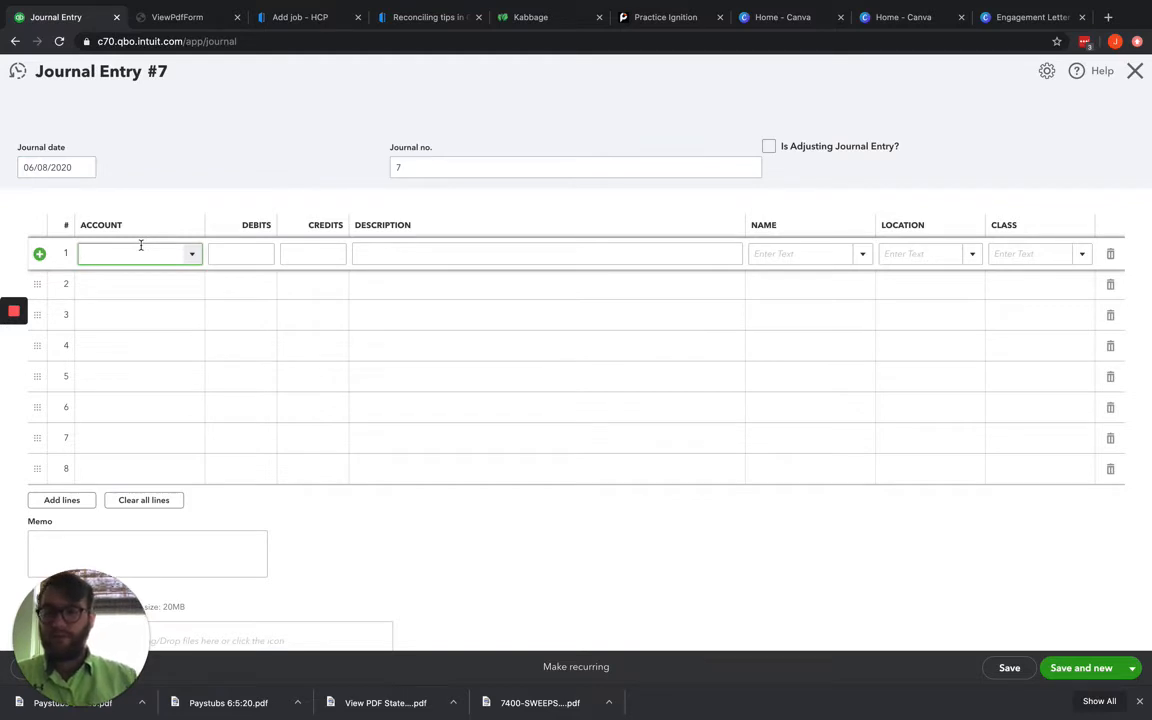
{"action": "type", "text": "Ac"}
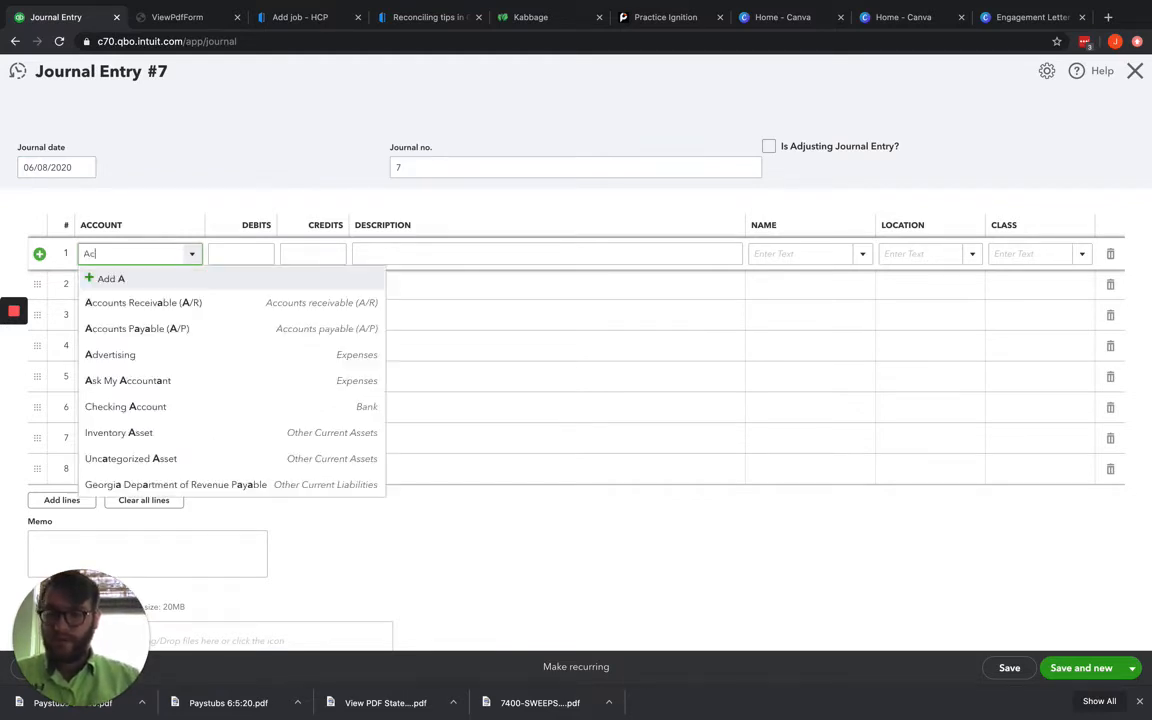
{"action": "left_click", "coordinate": [144, 302]}
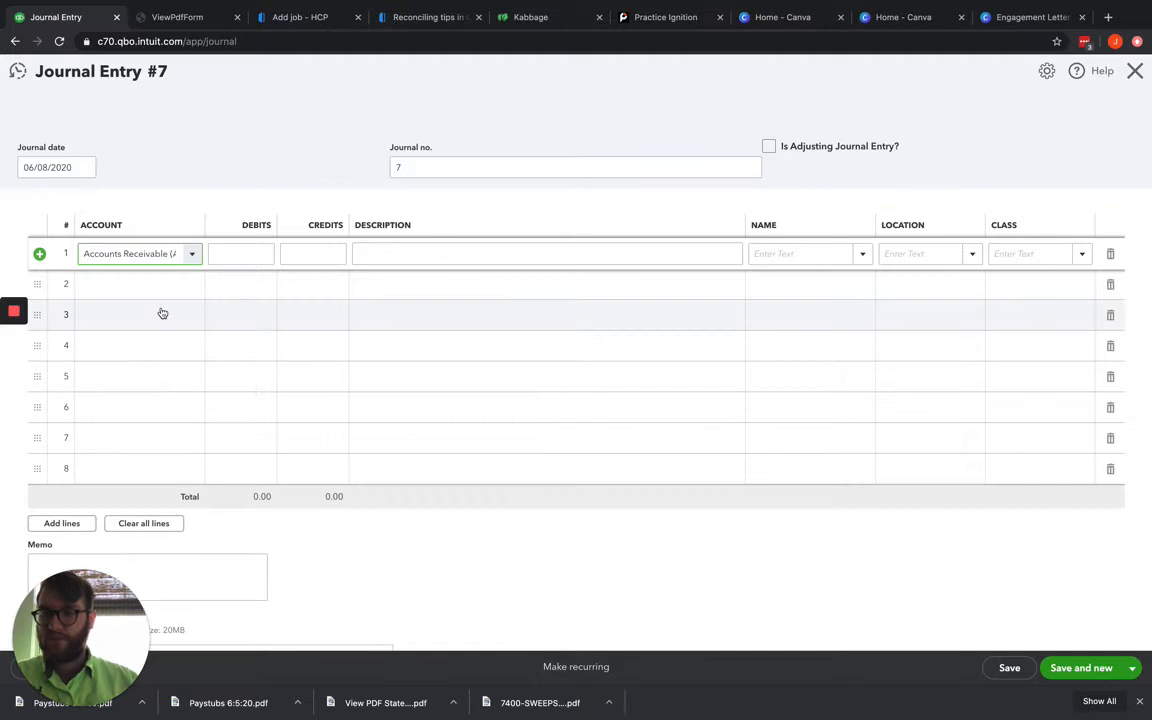
{"action": "left_click", "coordinate": [132, 284]}
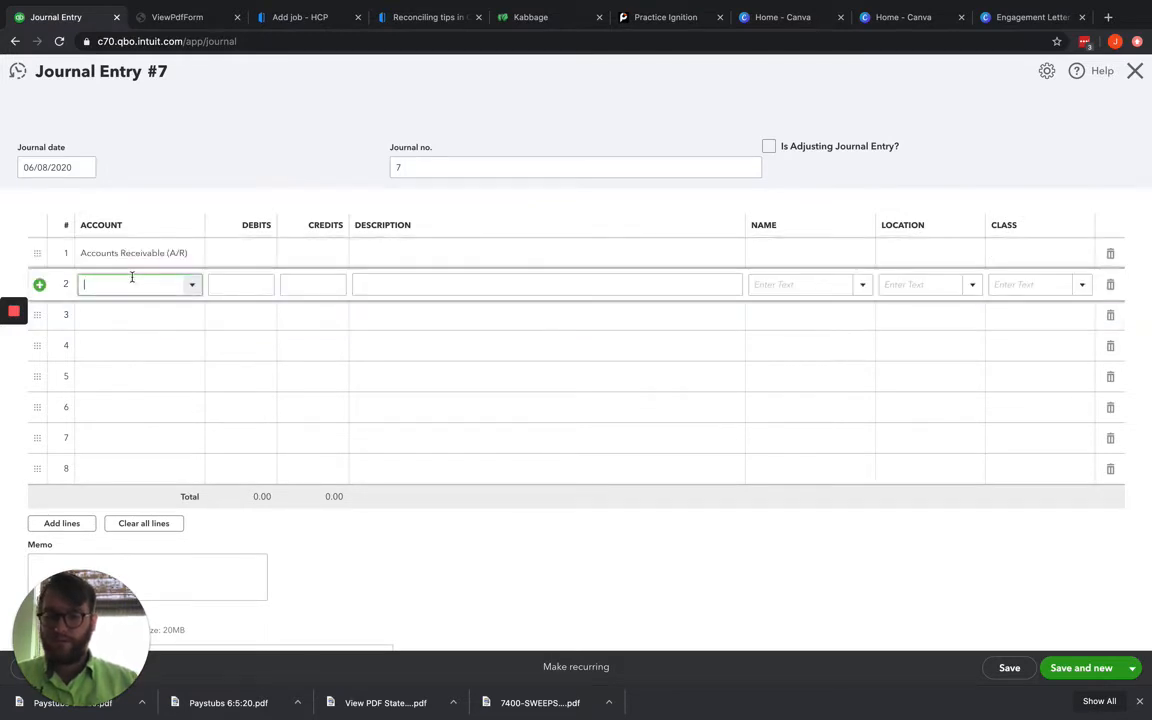
{"action": "type", "text": "Undeposited Funds"}
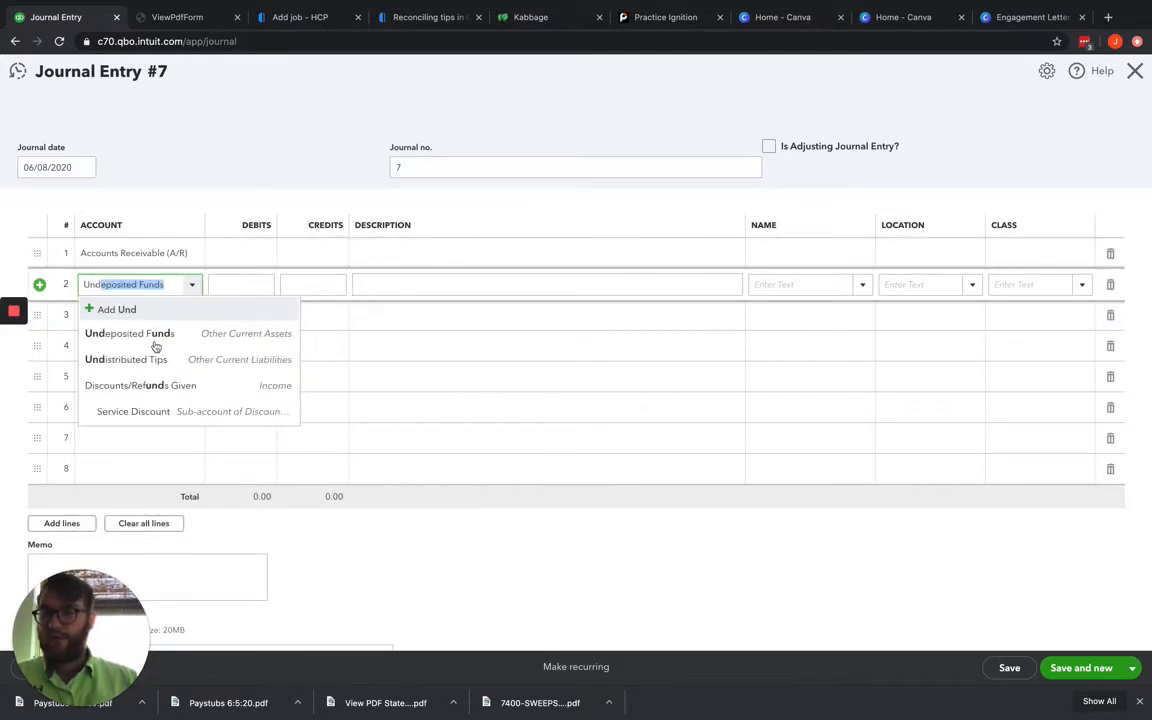
{"action": "left_click", "coordinate": [124, 360]}
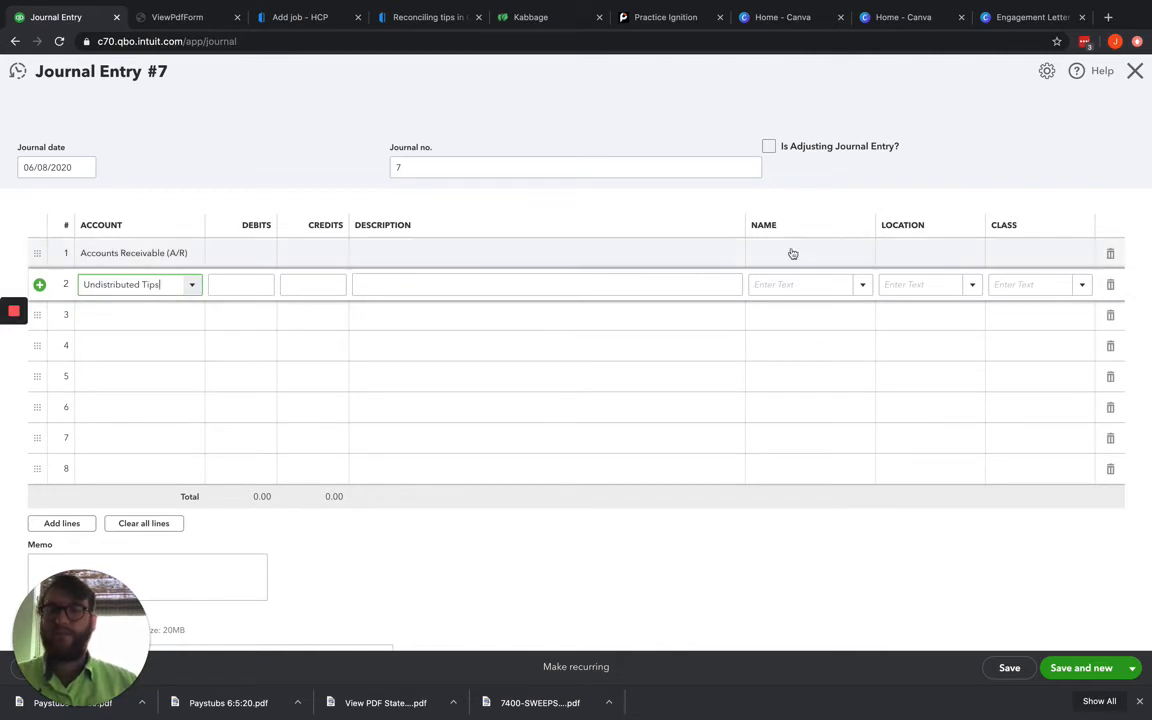
{"action": "left_click", "coordinate": [804, 252]}
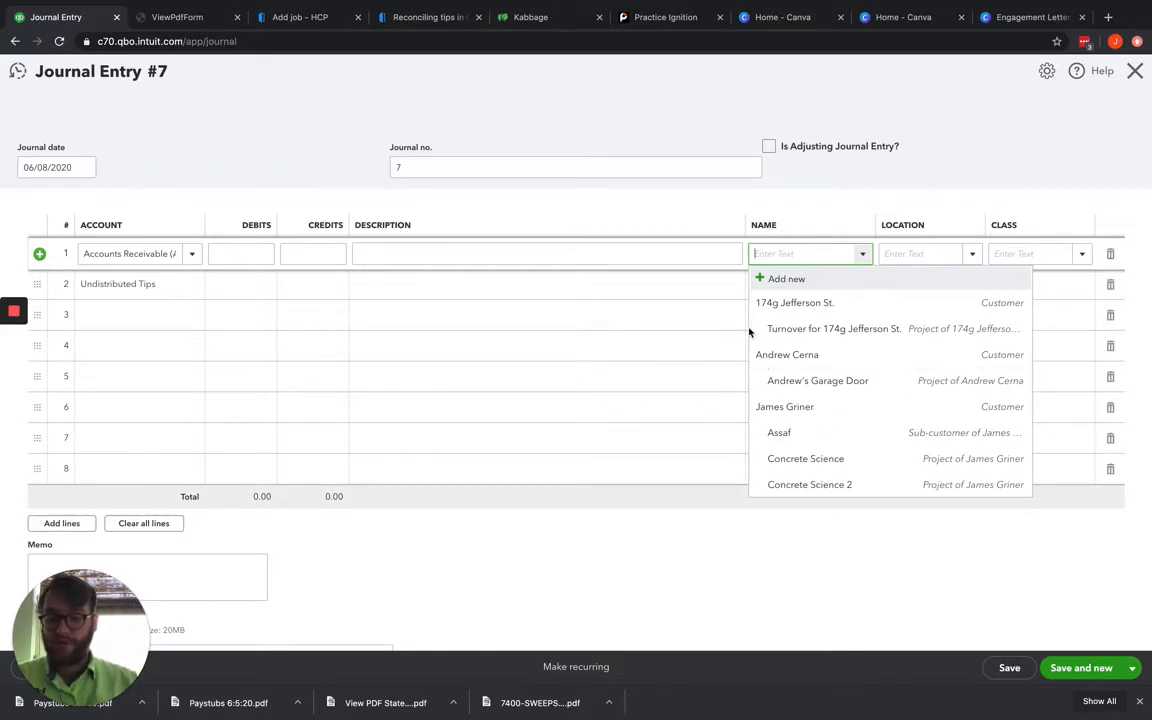
{"action": "type", "text": "James Griner"}
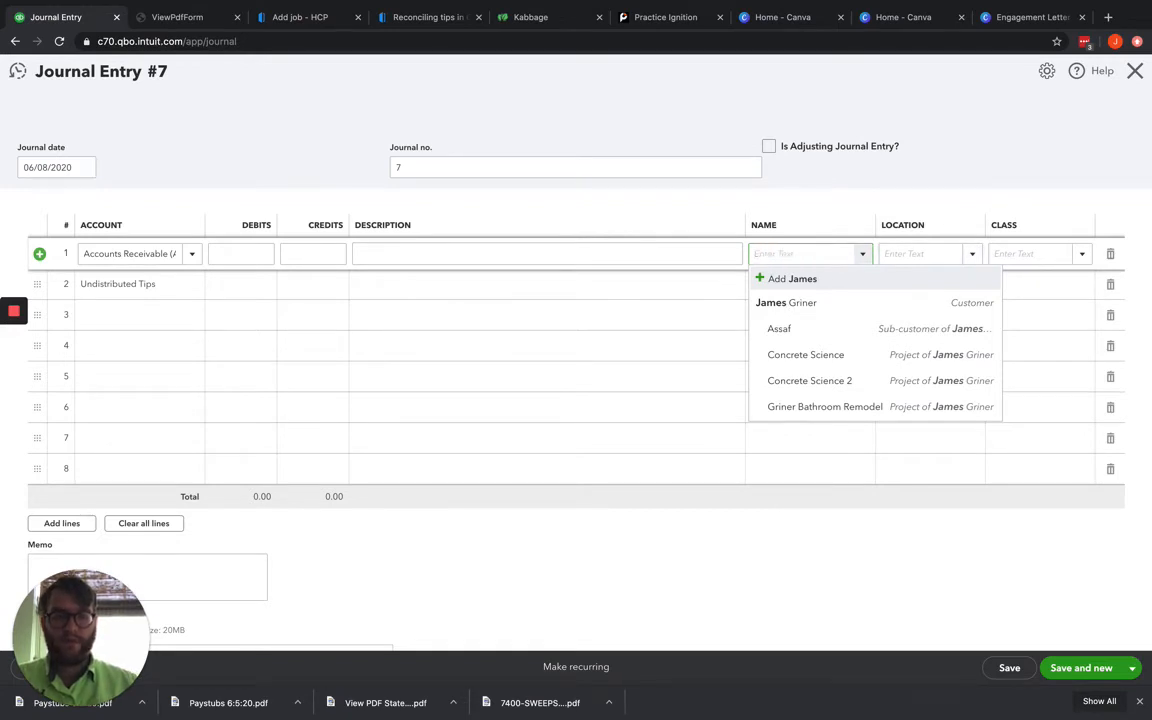
{"action": "type", "text": "Bob Marly"}
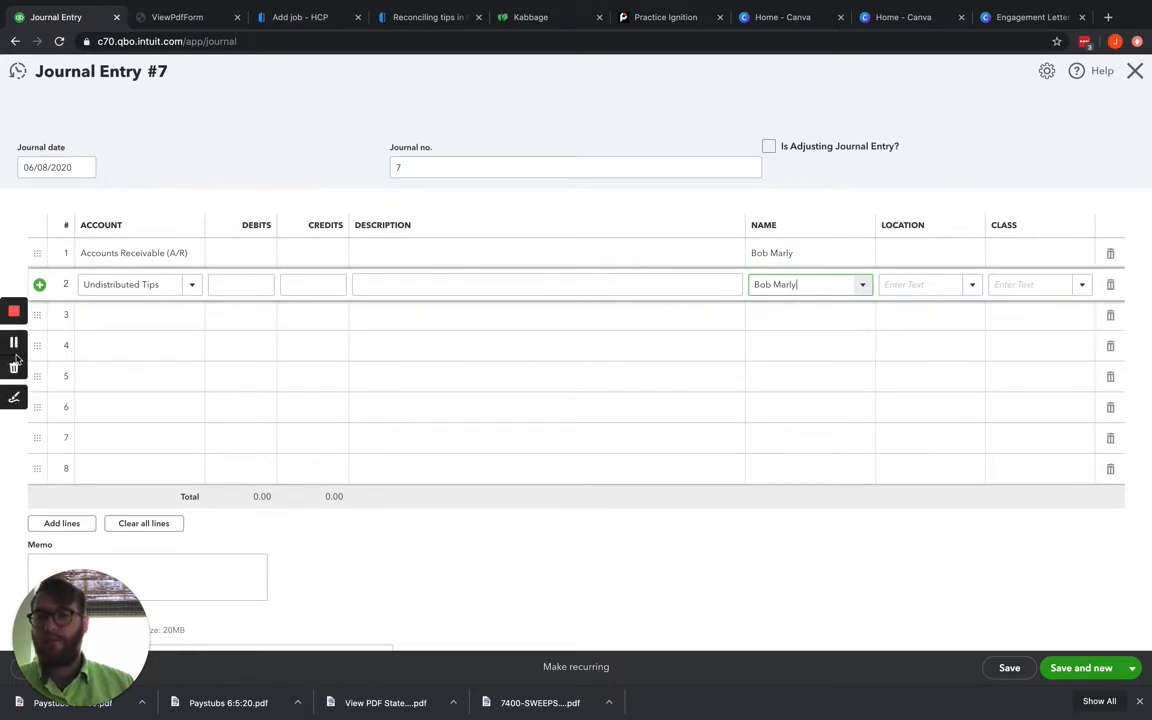
Step: Save and close Journal Entry #7 with the $10.00 debit and credit
{"action": "left_click", "coordinate": [1008, 668]}
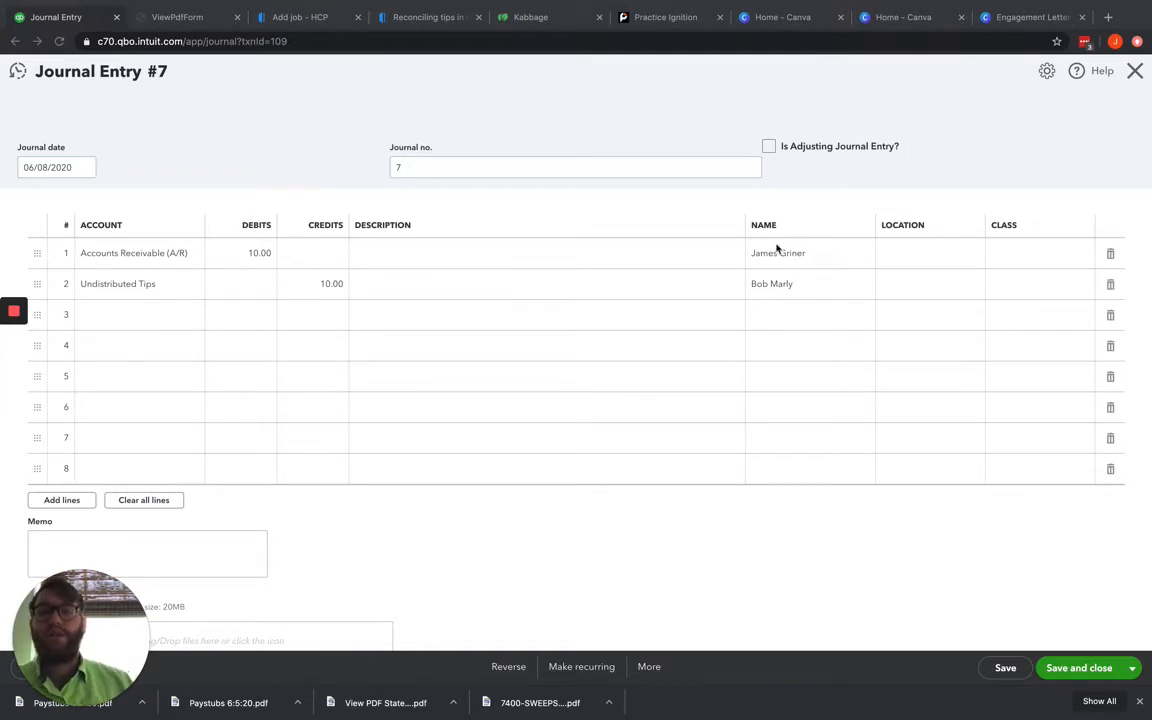
{"action": "mouse_move", "coordinate": [768, 228]}
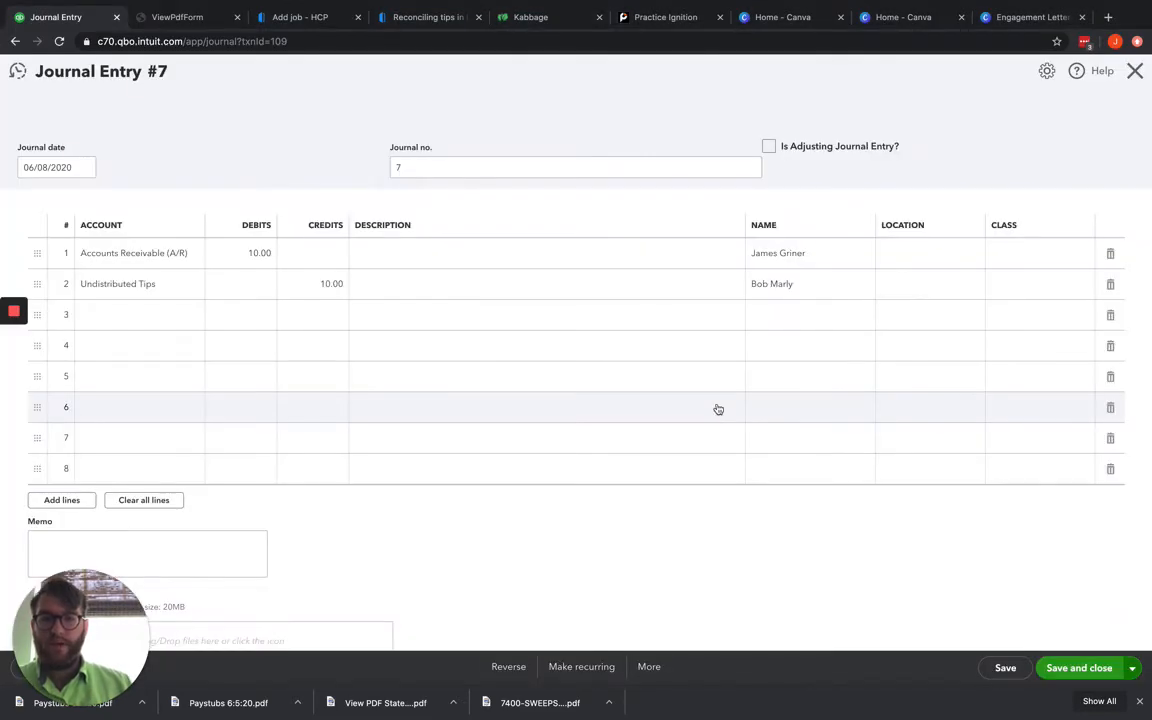
{"action": "left_click", "coordinate": [1080, 668]}
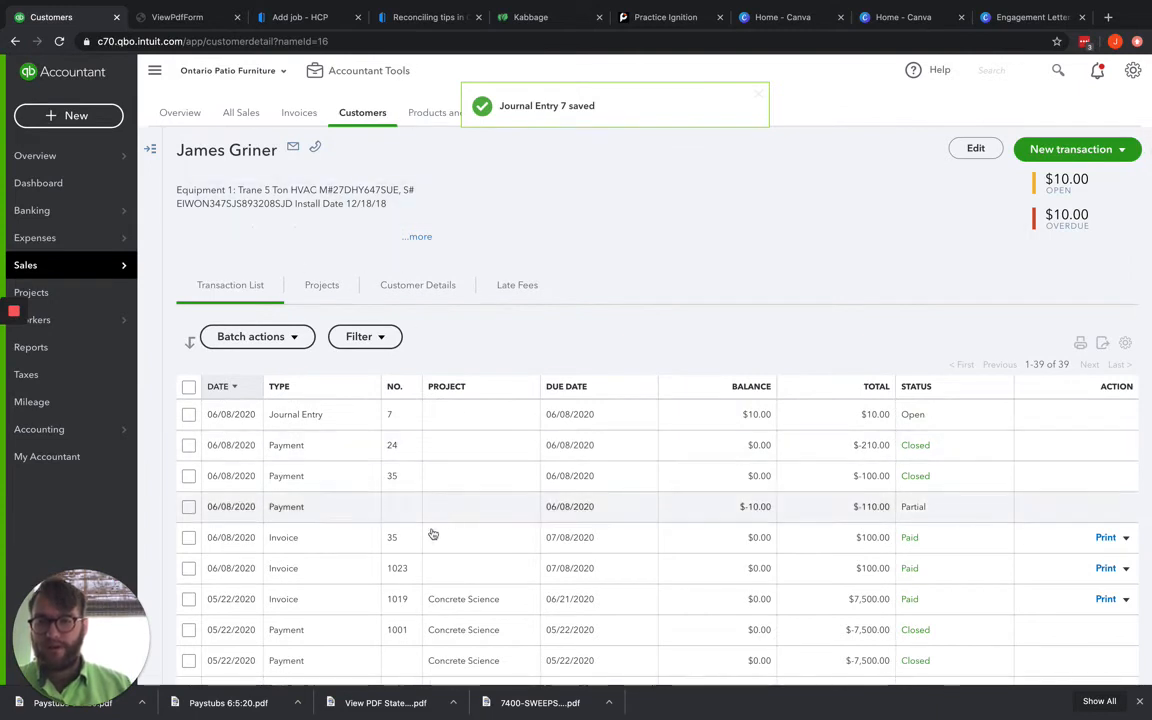
{"action": "mouse_move", "coordinate": [862, 538]}
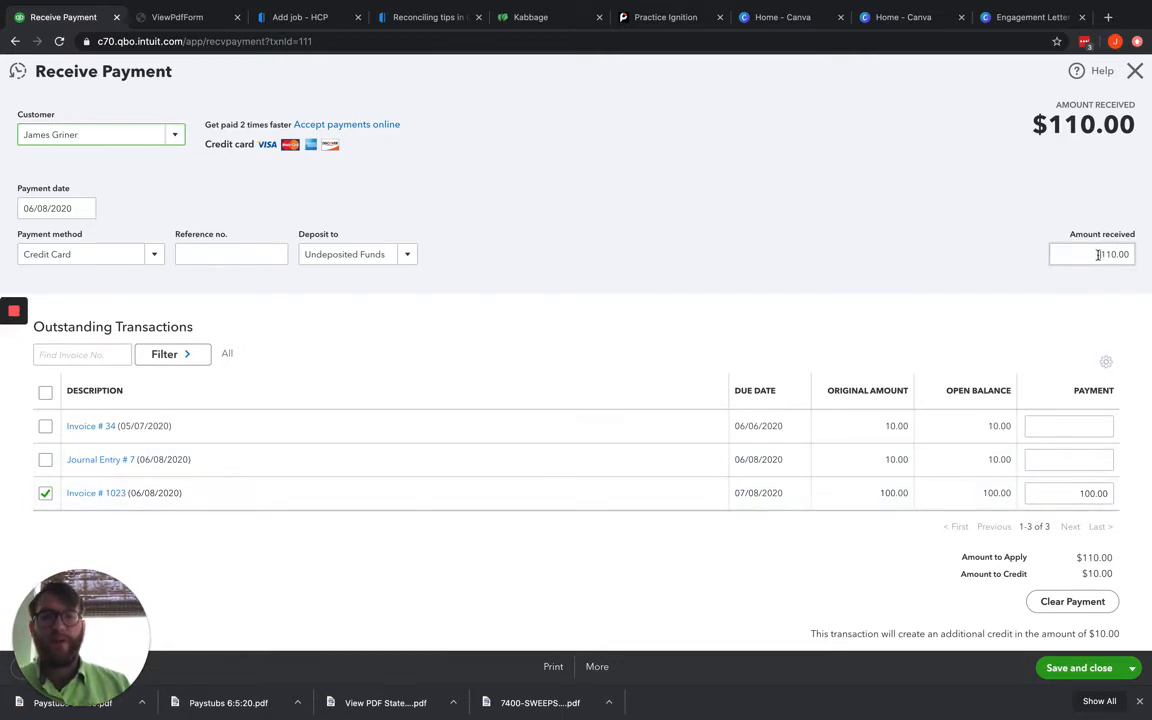
{"action": "left_click", "coordinate": [1092, 252]}
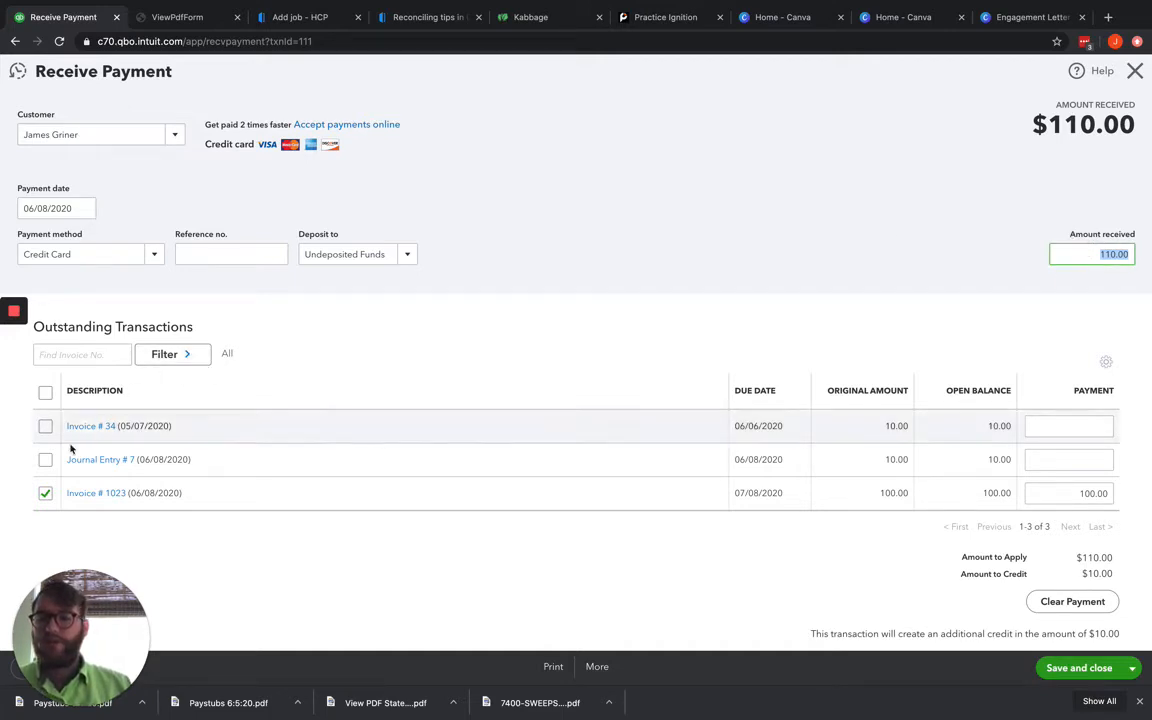
{"action": "left_click", "coordinate": [44, 458]}
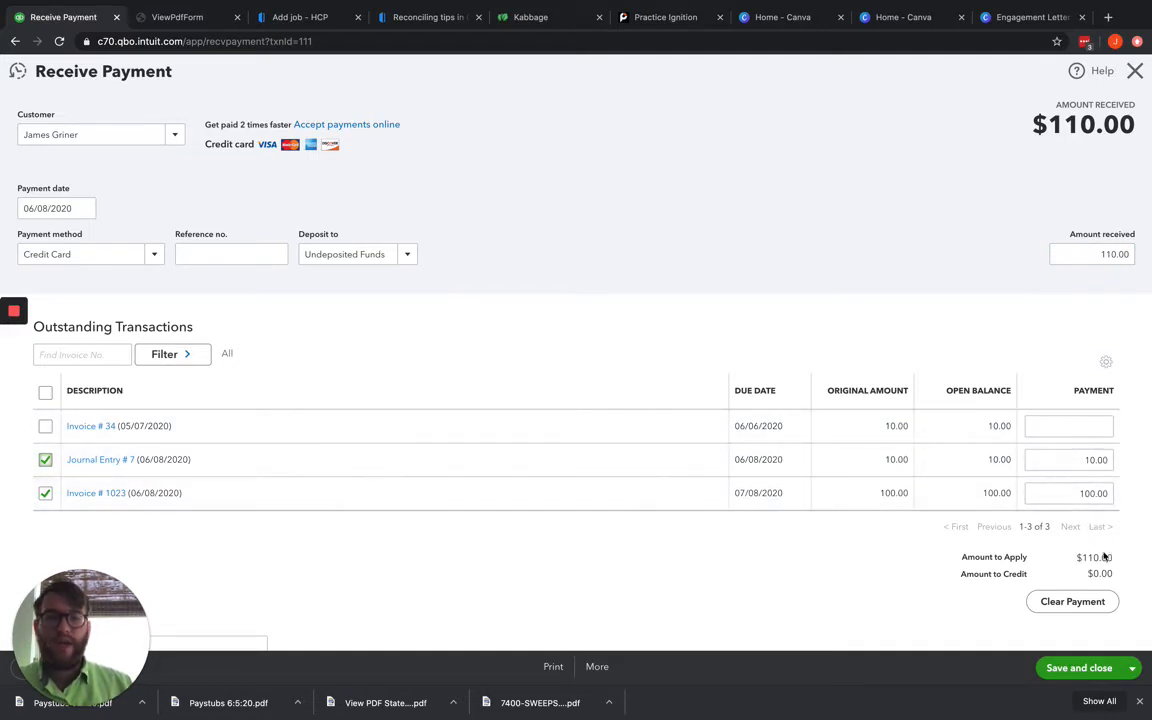
{"action": "mouse_move", "coordinate": [920, 284]}
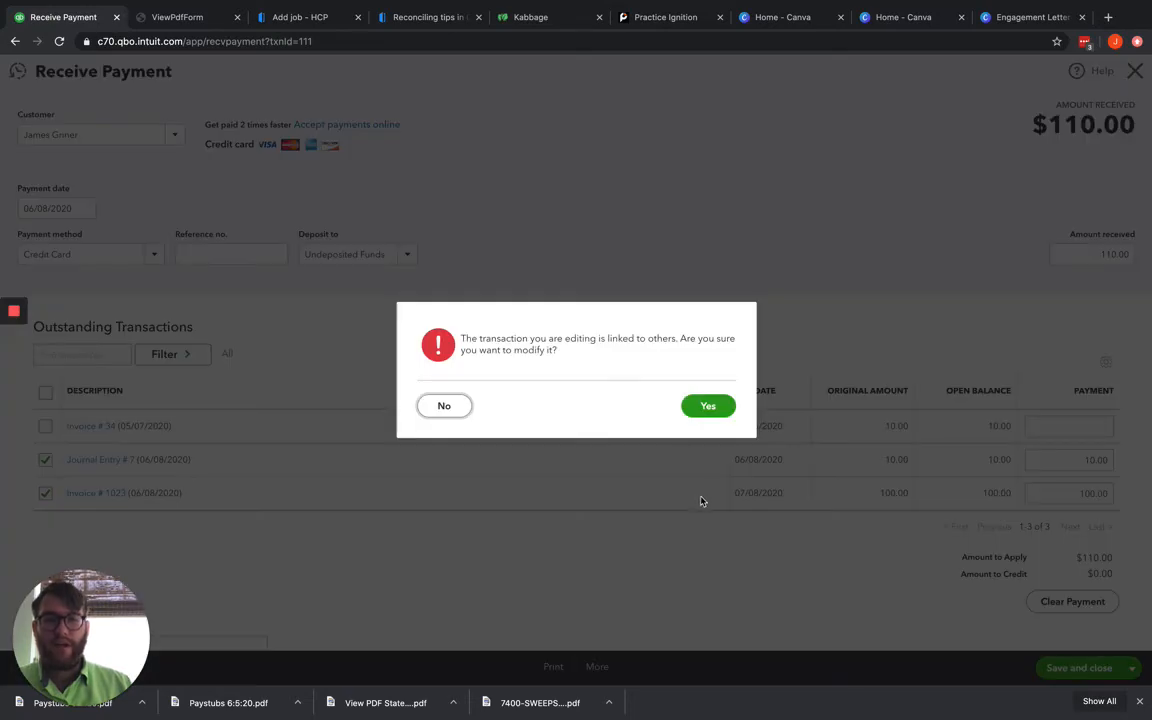
{"action": "left_click", "coordinate": [708, 404]}
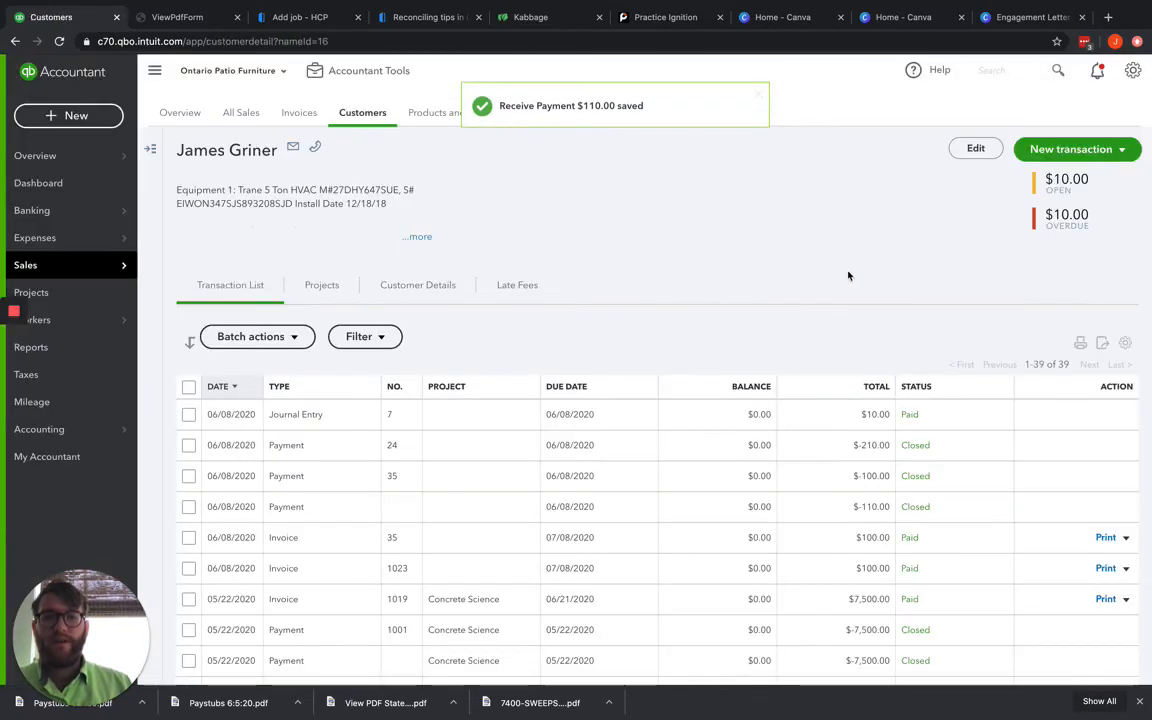
{"action": "mouse_move", "coordinate": [968, 276]}
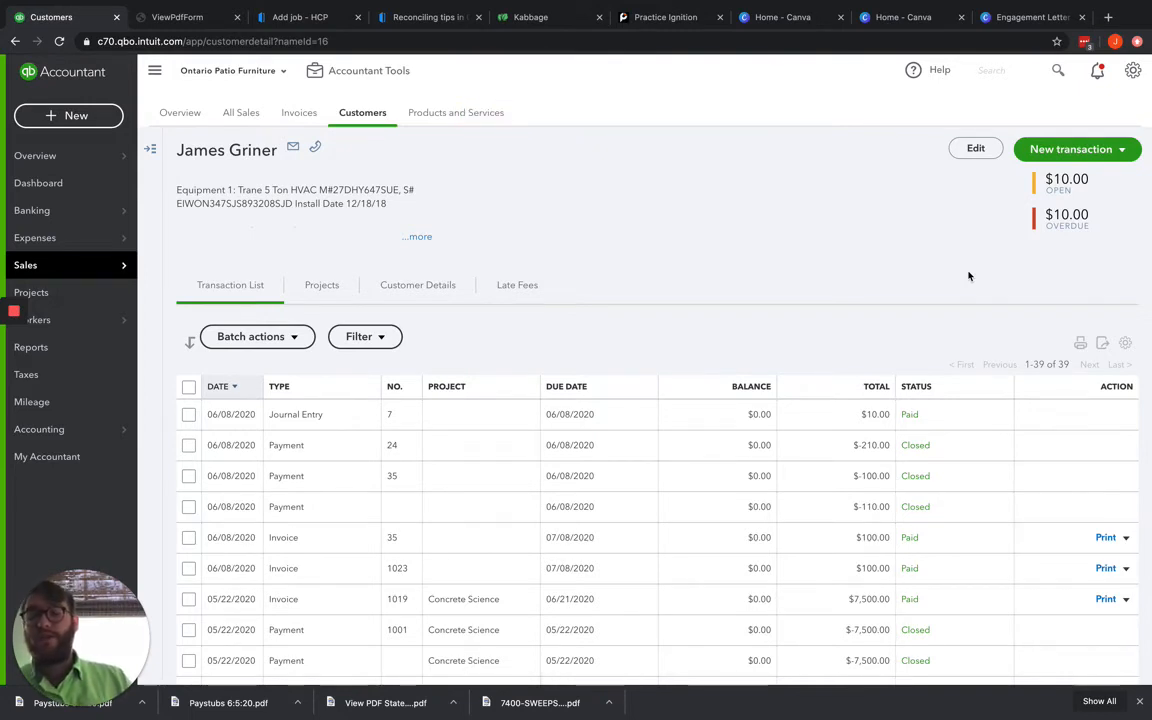
{"action": "mouse_move", "coordinate": [992, 252]}
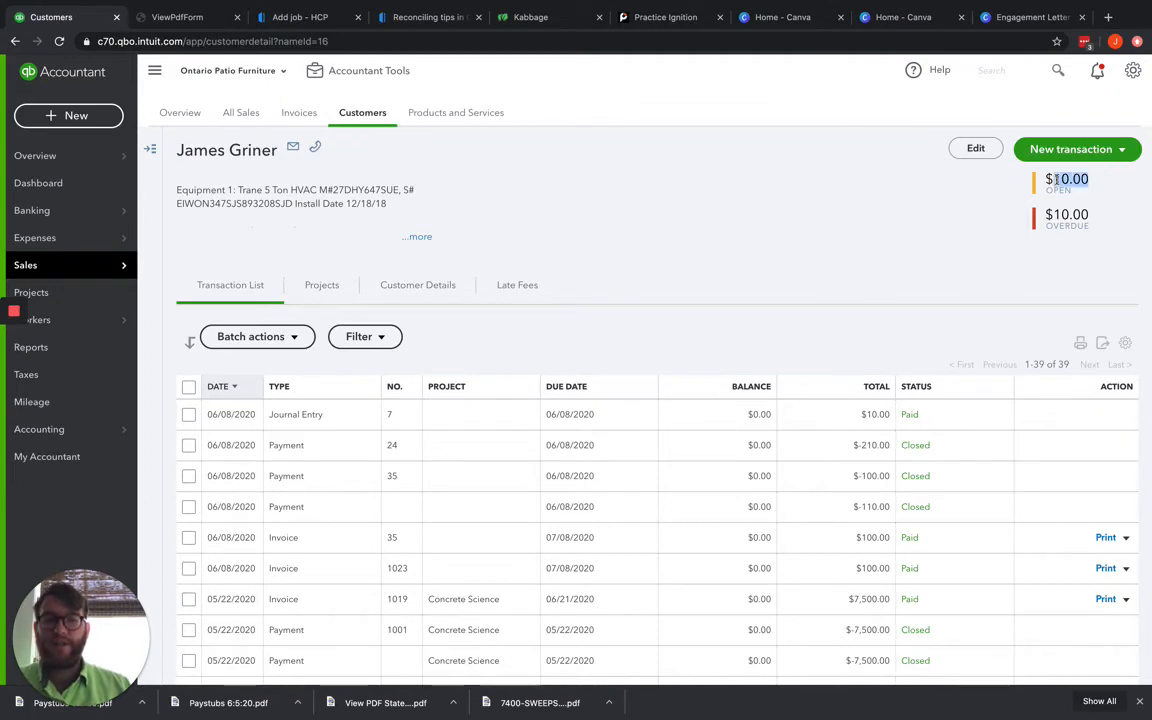
{"action": "scroll", "scroll_direction": "down", "scroll_amount": 3}
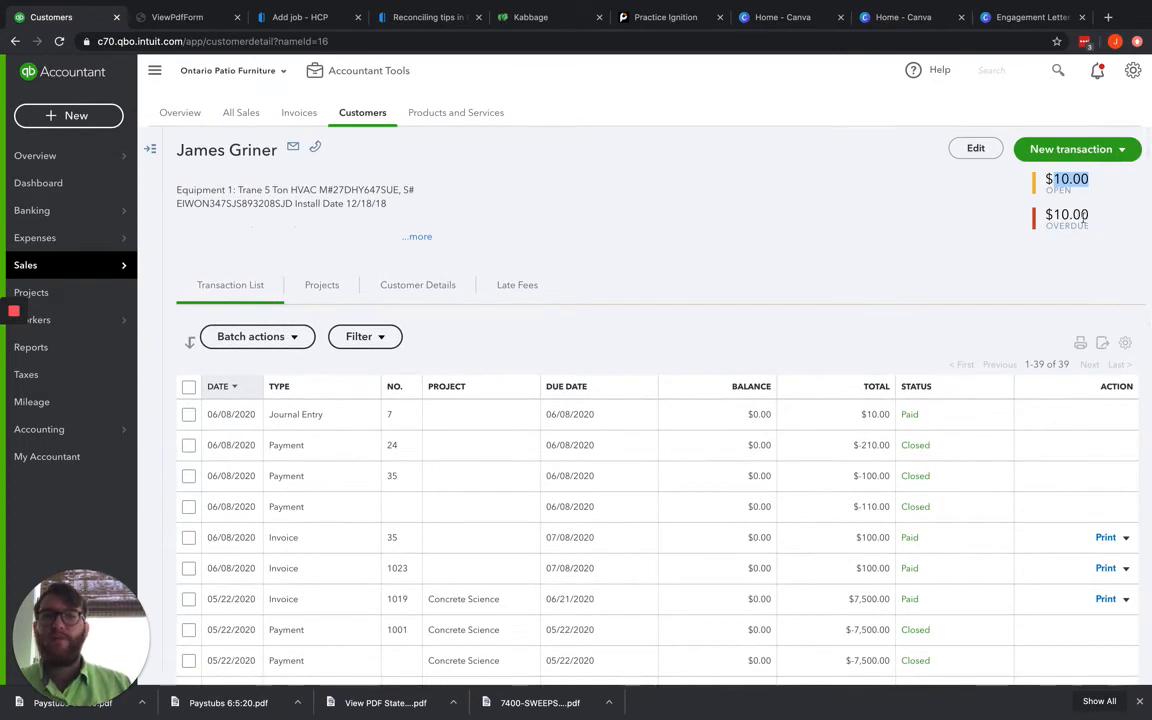
{"action": "mouse_move", "coordinate": [960, 236]}
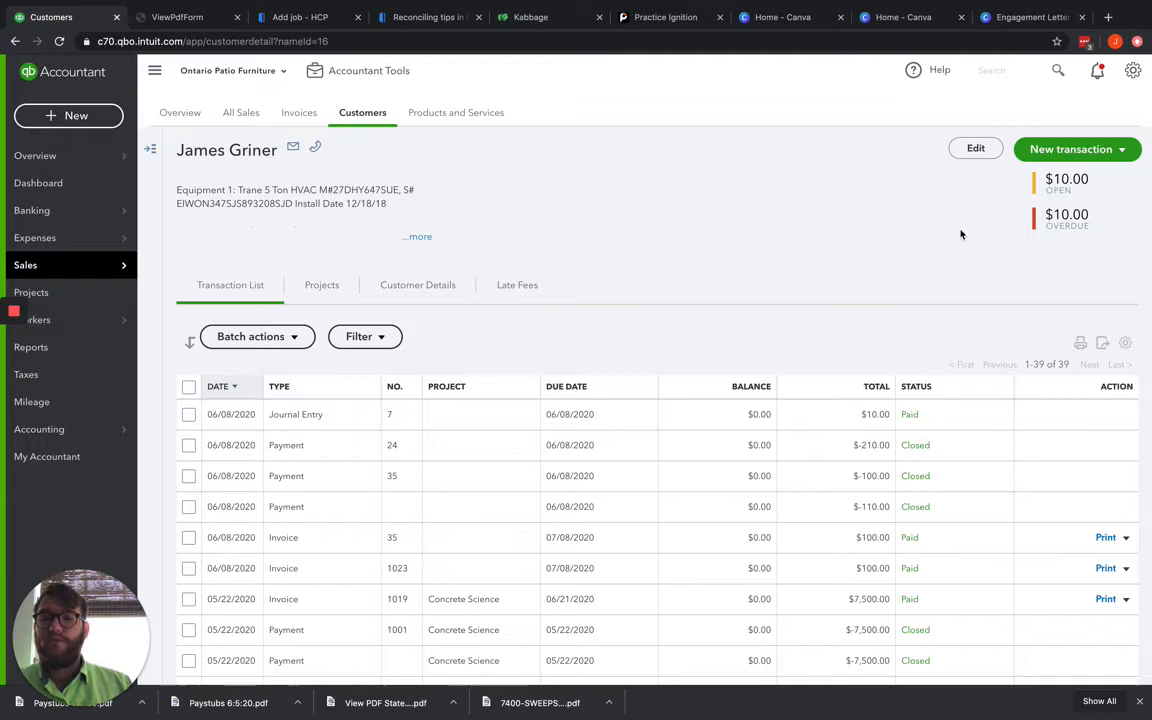
{"action": "mouse_move", "coordinate": [800, 206]}
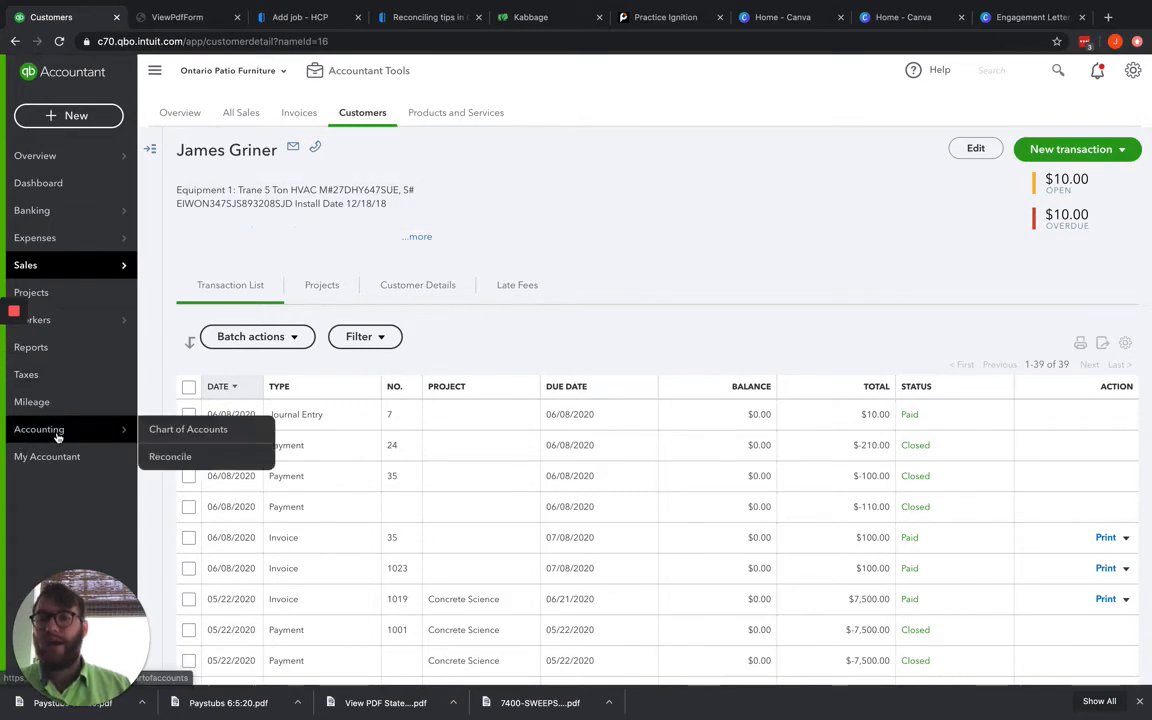
Step: Add a Tips expense account with Payroll Expenses detail type in the chart of accounts
{"action": "left_click", "coordinate": [188, 428]}
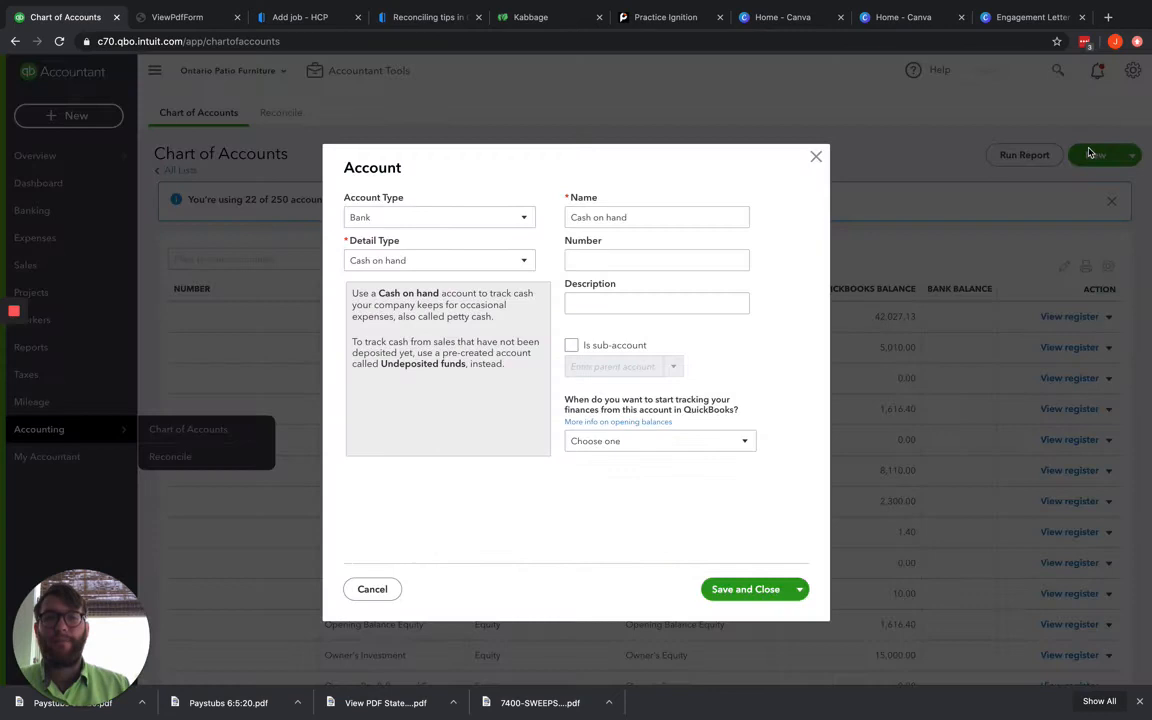
{"action": "left_click", "coordinate": [438, 216]}
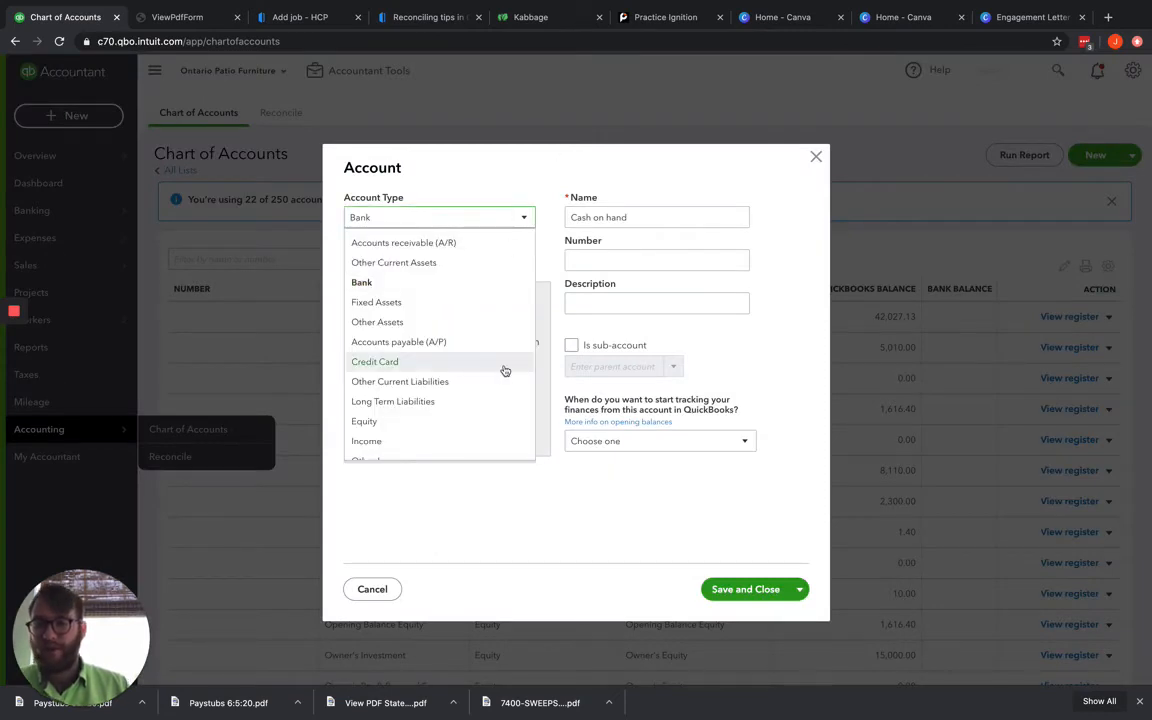
{"action": "scroll", "scroll_direction": "down", "scroll_amount": 3}
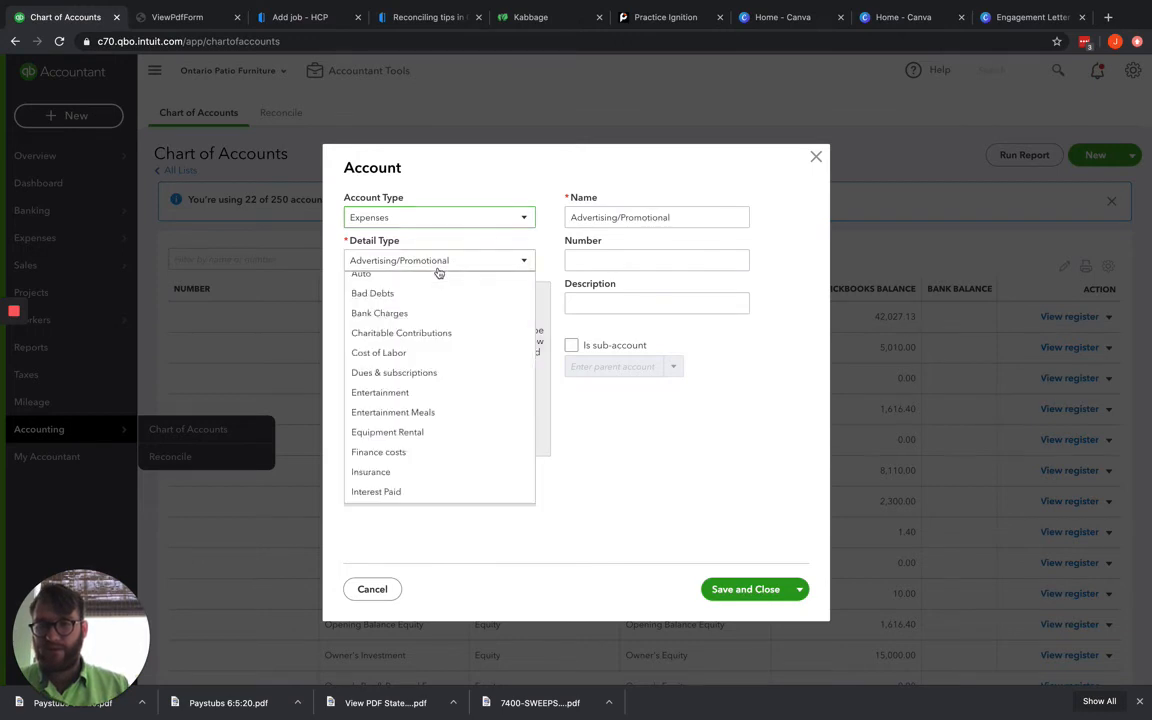
{"action": "scroll", "scroll_direction": "down", "scroll_amount": 3}
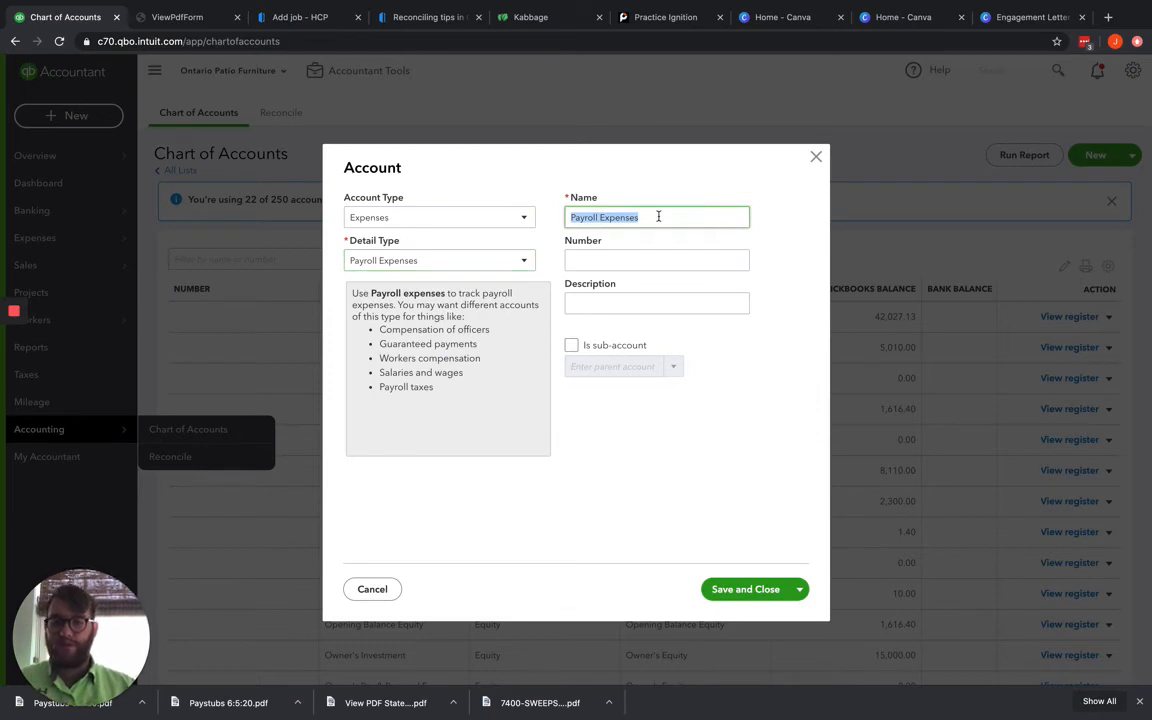
{"action": "type", "text": "Tips"}
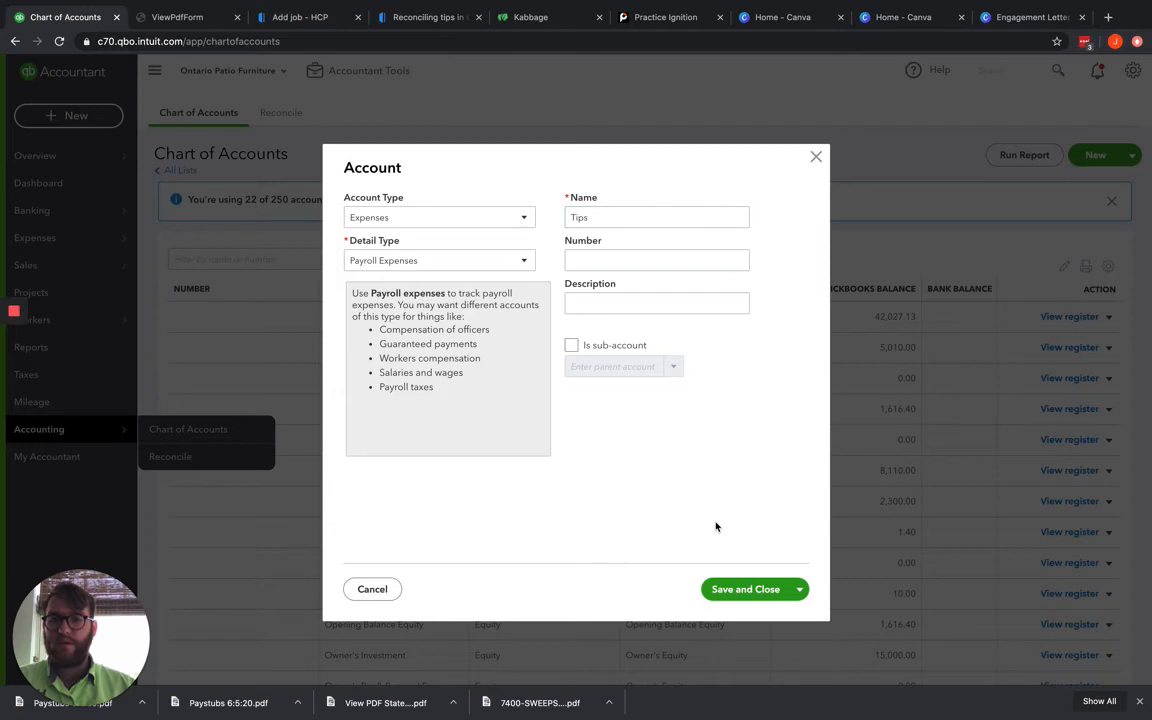
{"action": "left_click", "coordinate": [572, 344]}
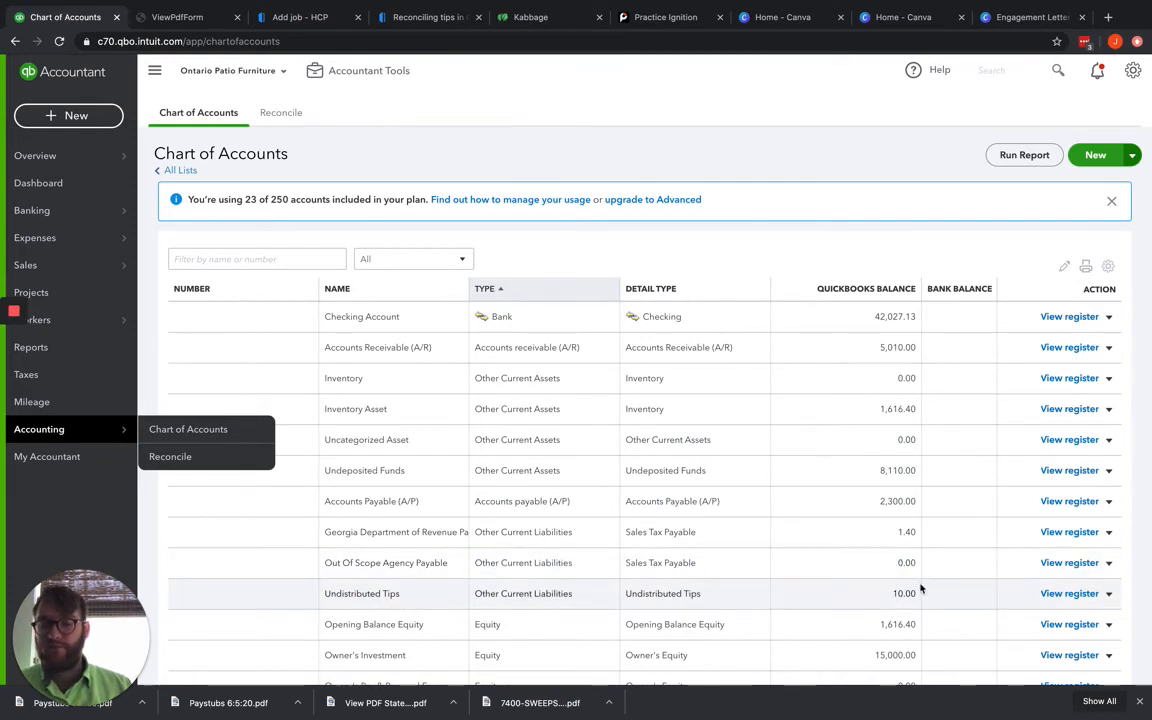
{"action": "mouse_move", "coordinate": [928, 596]}
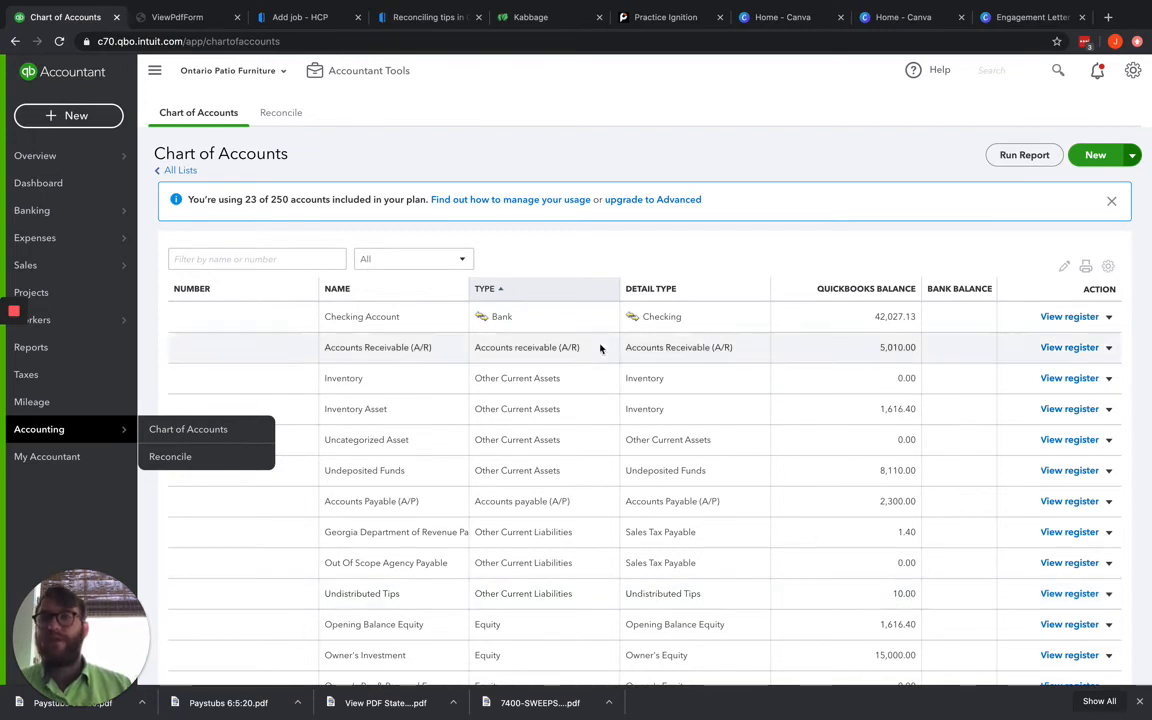
{"action": "mouse_move", "coordinate": [460, 132]}
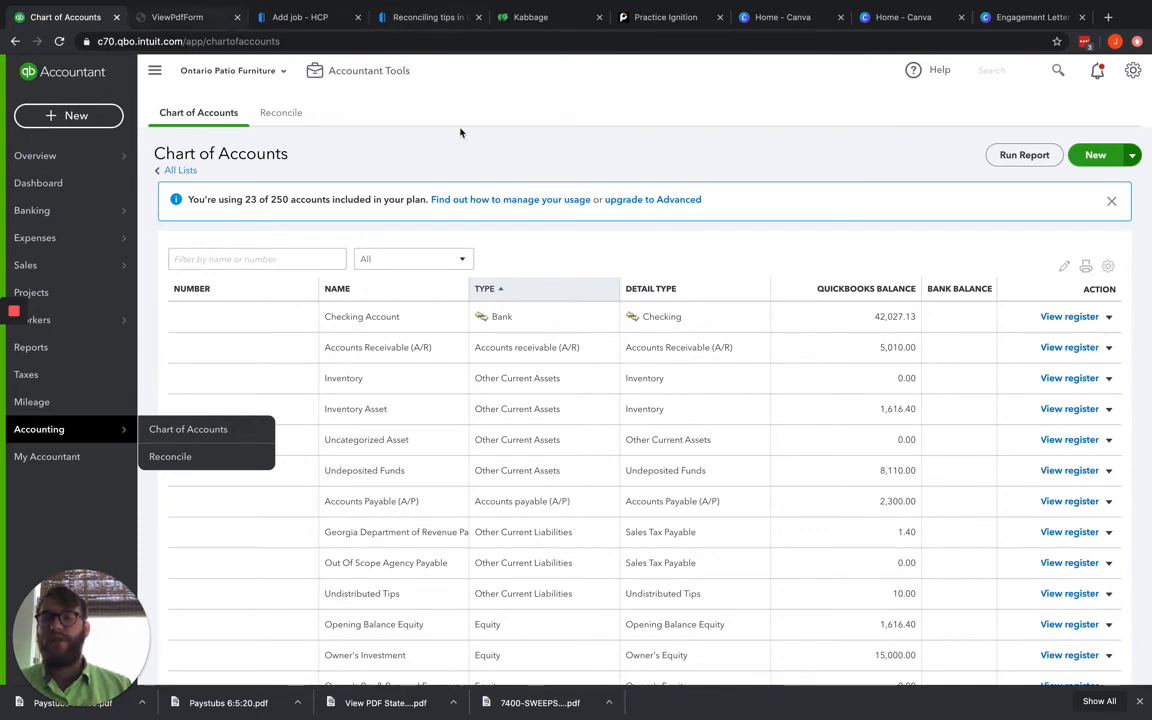
Step: Bring up the Housecall Pro help article on reconciling tips
{"action": "left_click", "coordinate": [428, 16]}
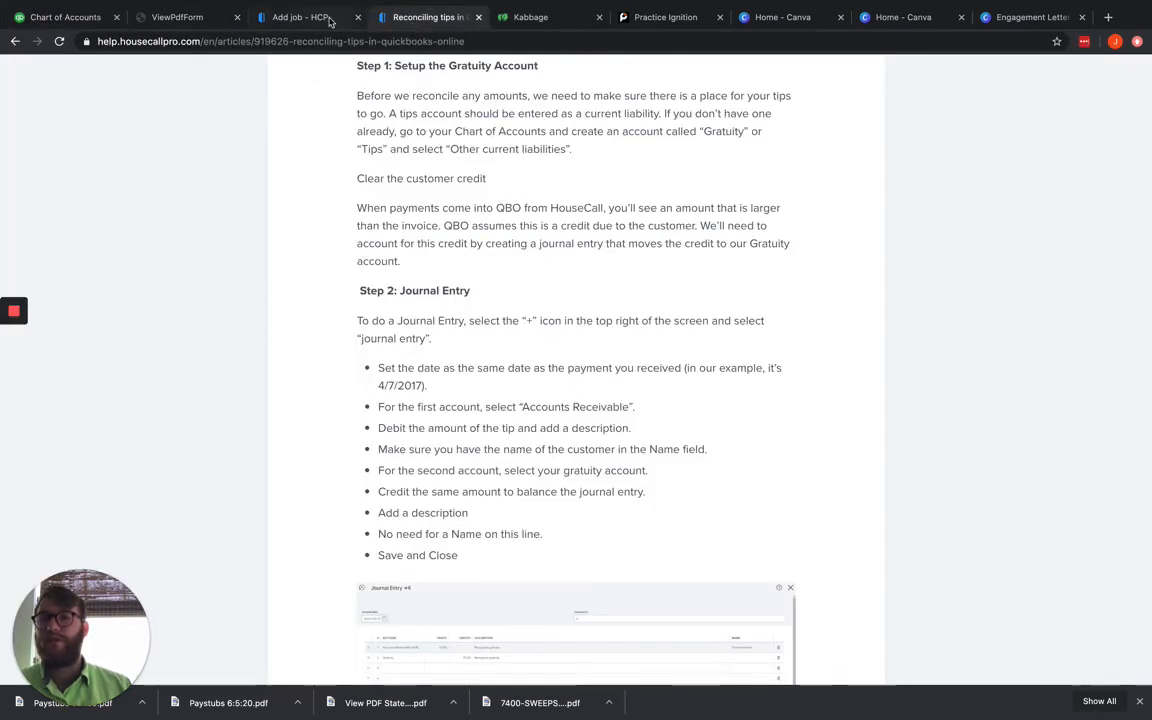
Step: Return to the Housecall Pro job and dismiss the Payment dialog
{"action": "left_click", "coordinate": [300, 16]}
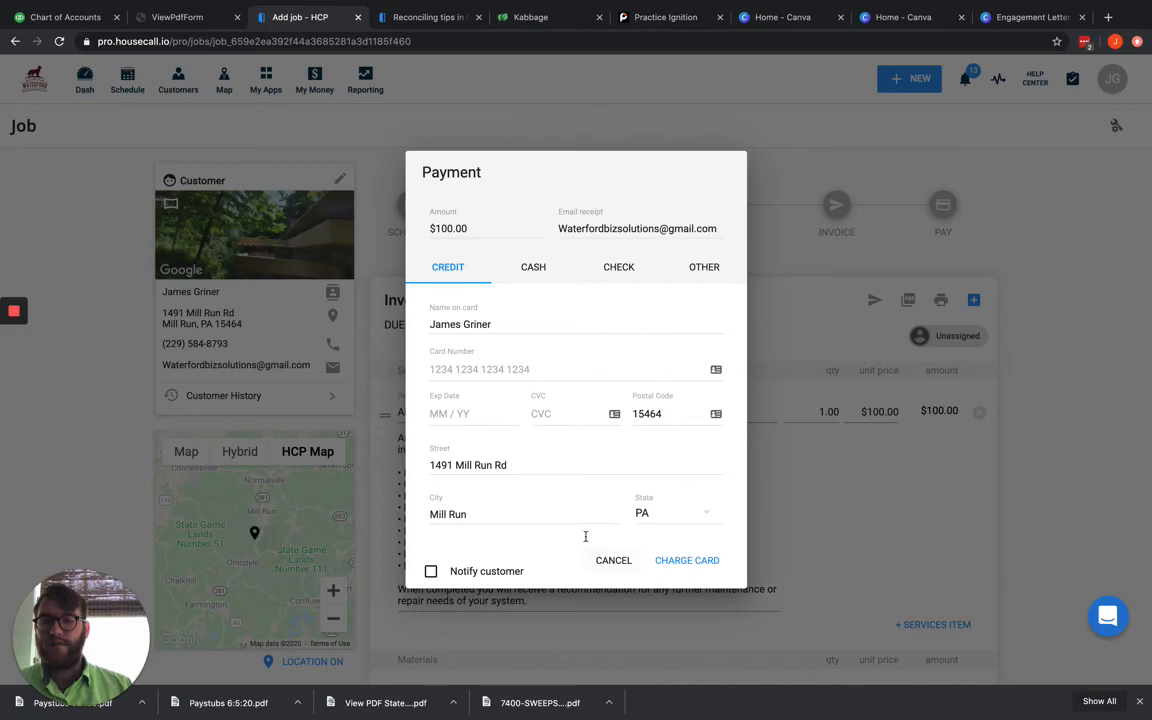
{"action": "left_click", "coordinate": [612, 560]}
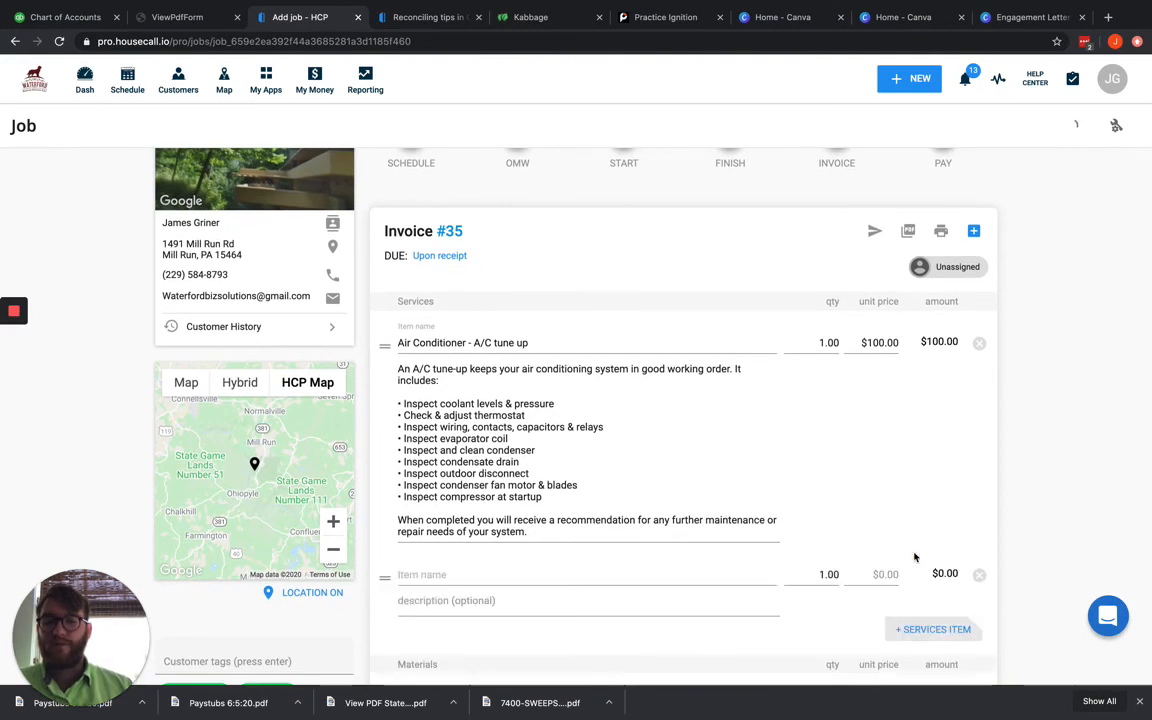
Step: Add a TIPS line item at $0.00 below the A/C tune-up on invoice #35
{"action": "left_click", "coordinate": [586, 574]}
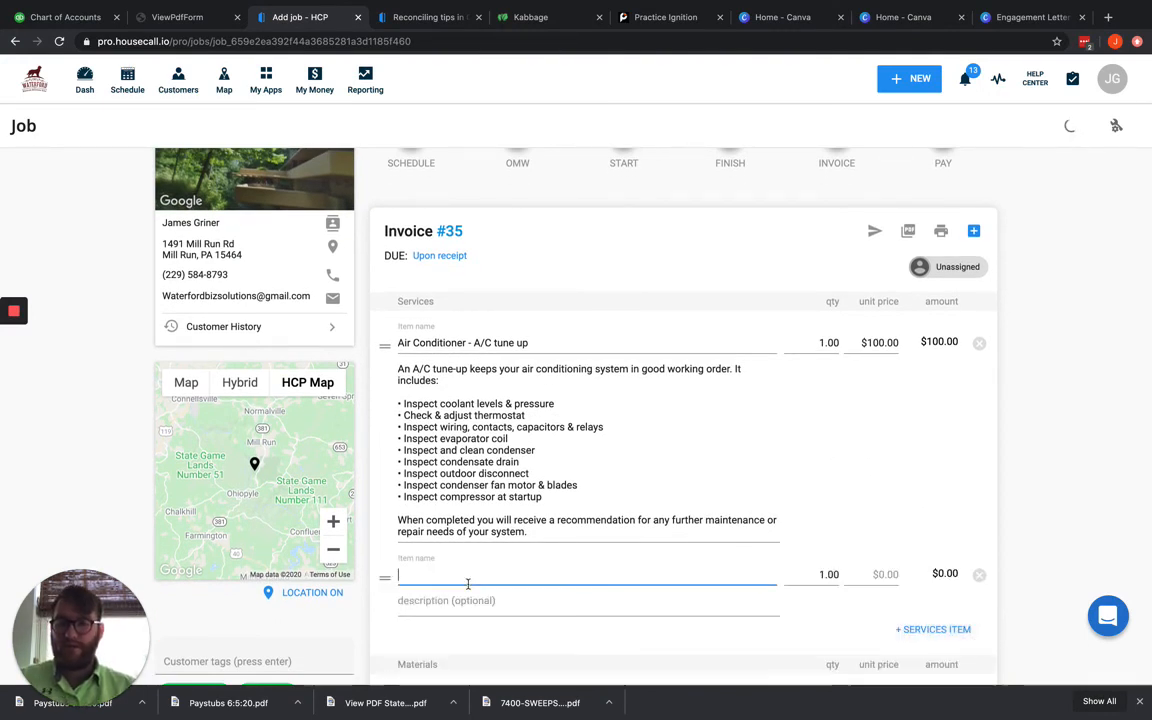
{"action": "type", "text": "TIPS"}
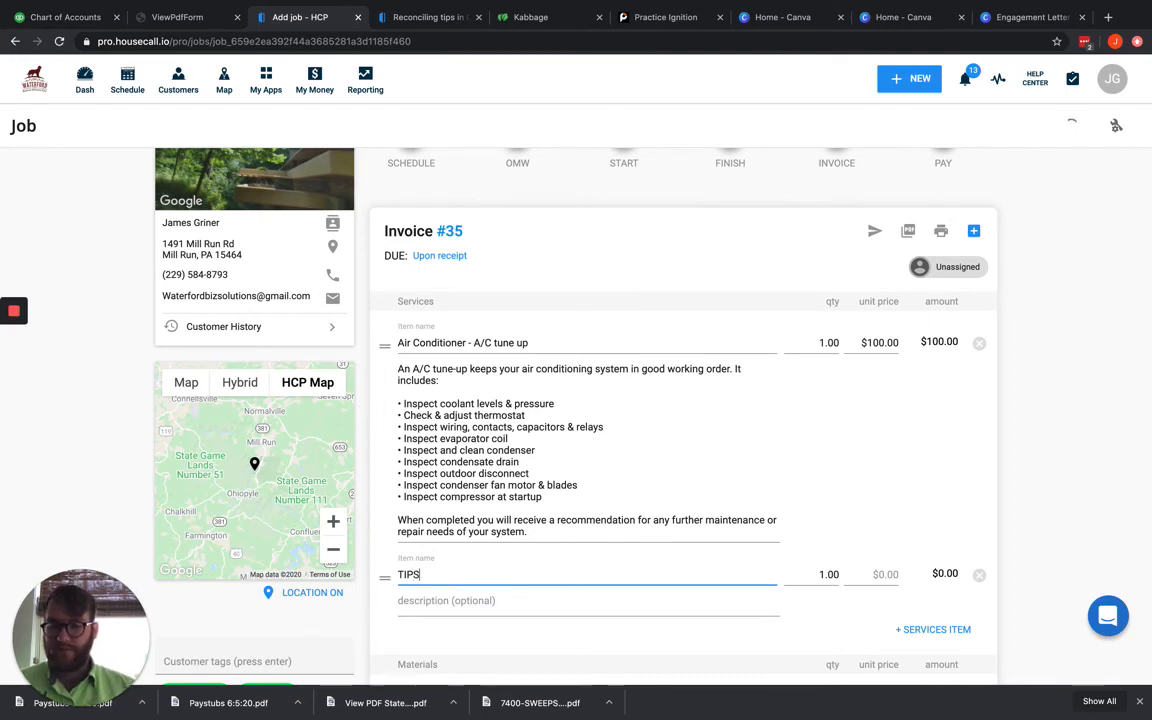
{"action": "left_click", "coordinate": [870, 572]}
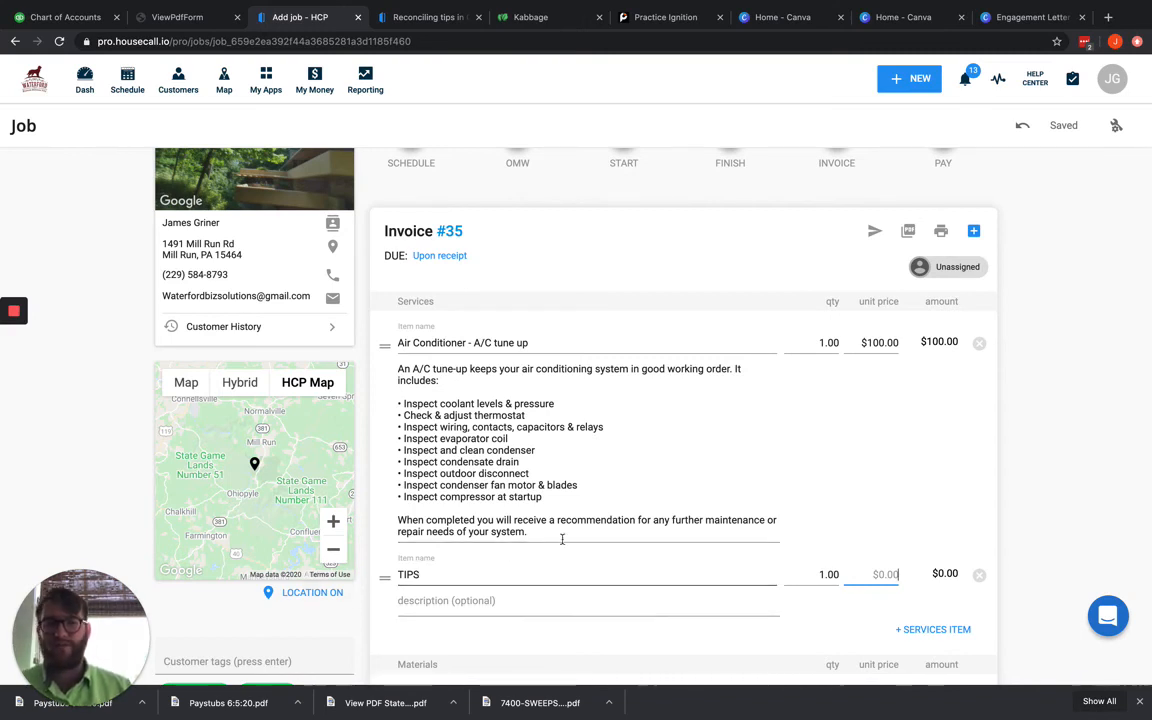
{"action": "left_click", "coordinate": [1112, 78]}
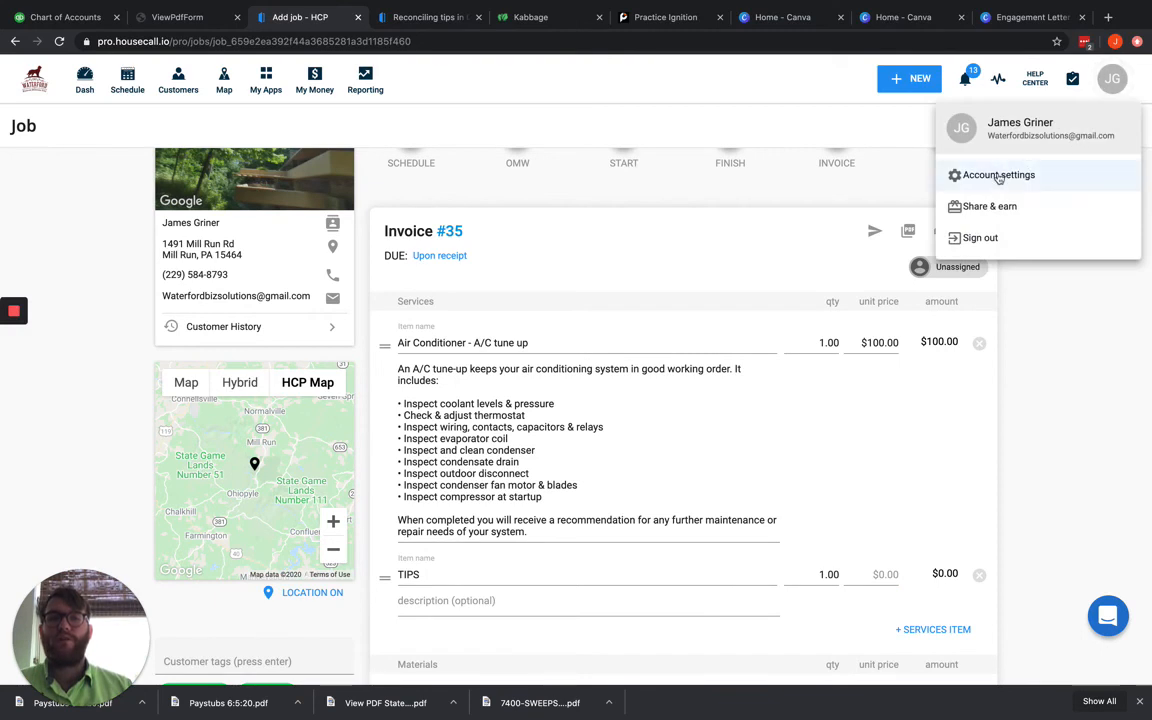
Step: Review My price list in Housecall Pro account settings, then return to the QuickBooks chart of accounts
{"action": "left_click", "coordinate": [996, 174]}
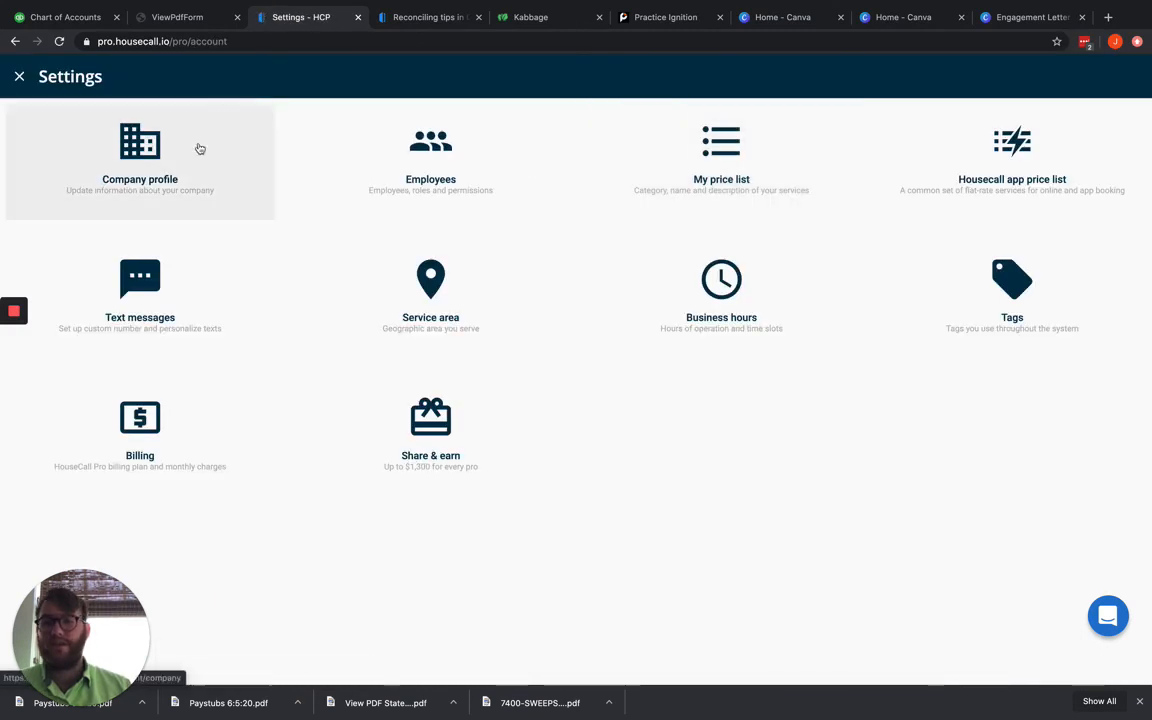
{"action": "left_click", "coordinate": [720, 160]}
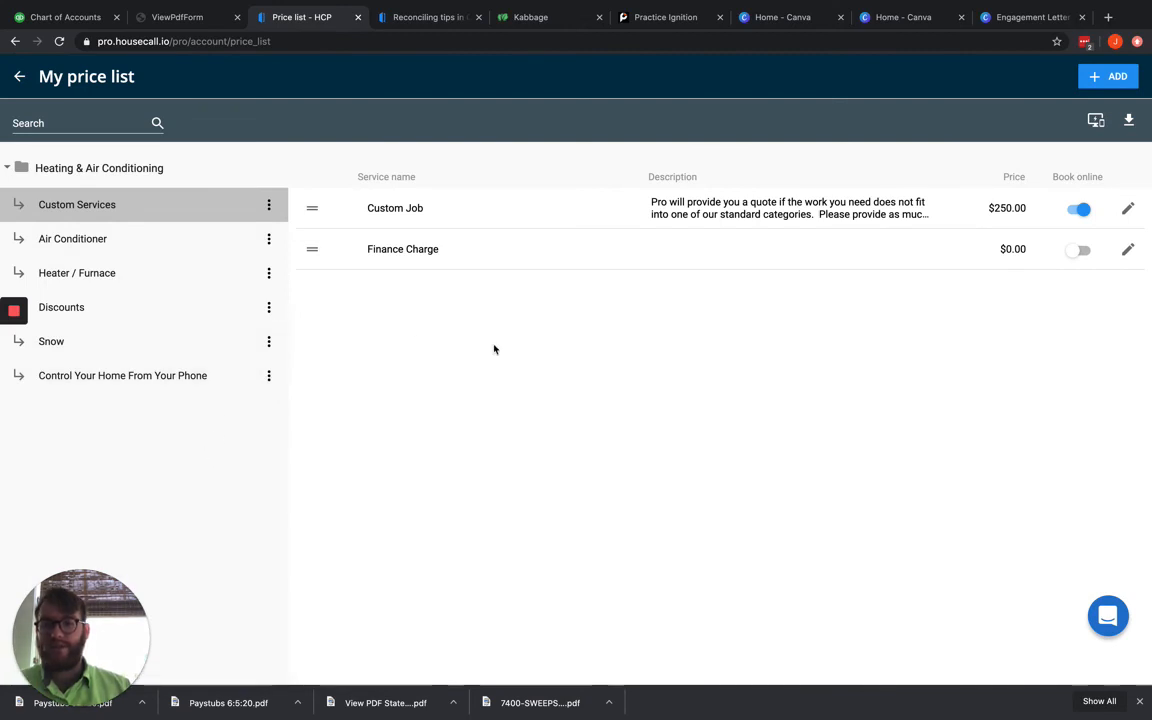
{"action": "mouse_move", "coordinate": [530, 392]}
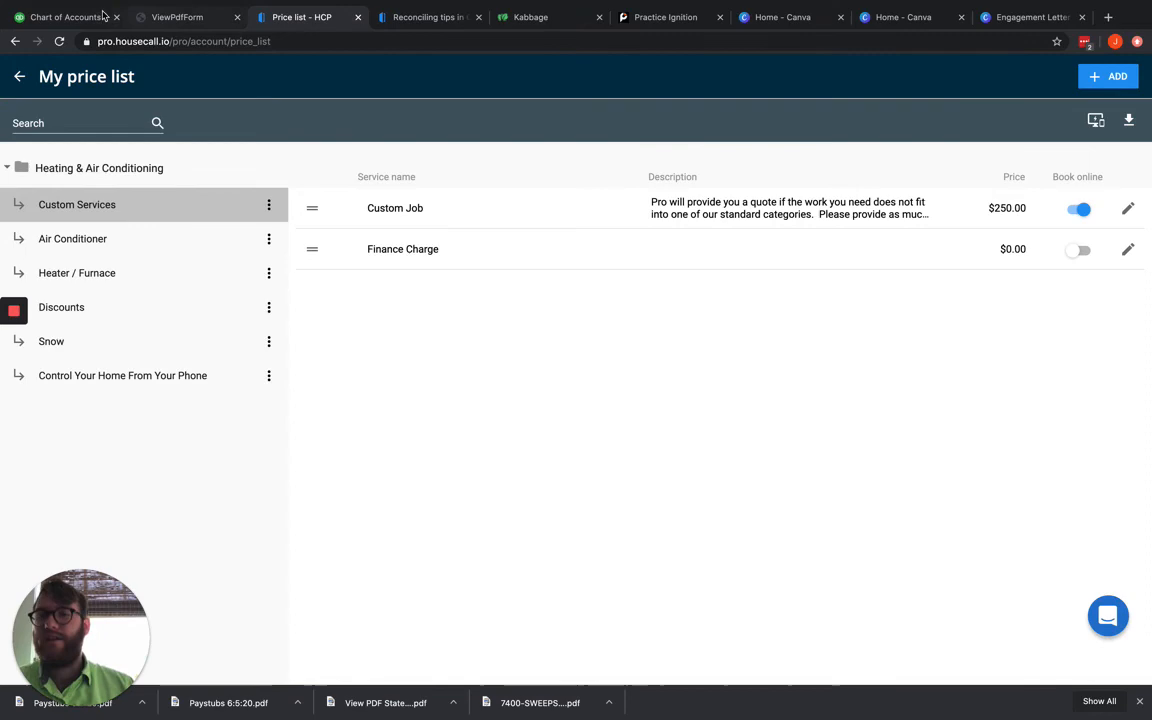
{"action": "left_click", "coordinate": [64, 16]}
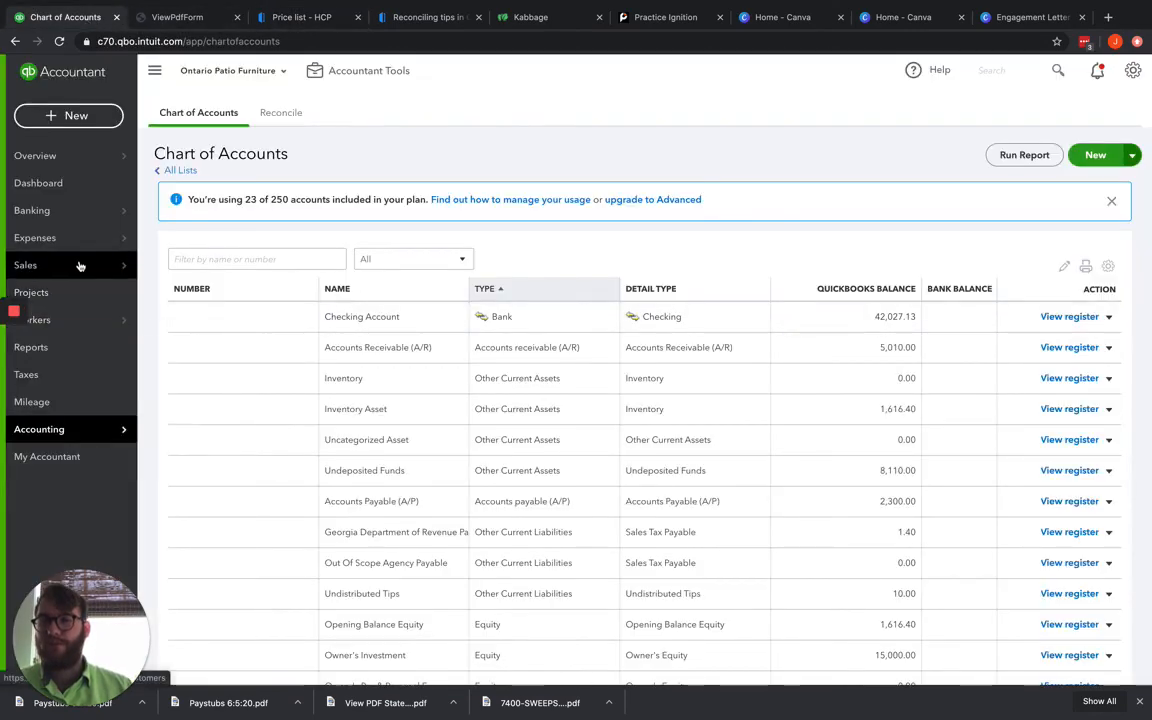
Step: Locate the Tip item in Products and Services and bring up its edit form
{"action": "left_click", "coordinate": [24, 264]}
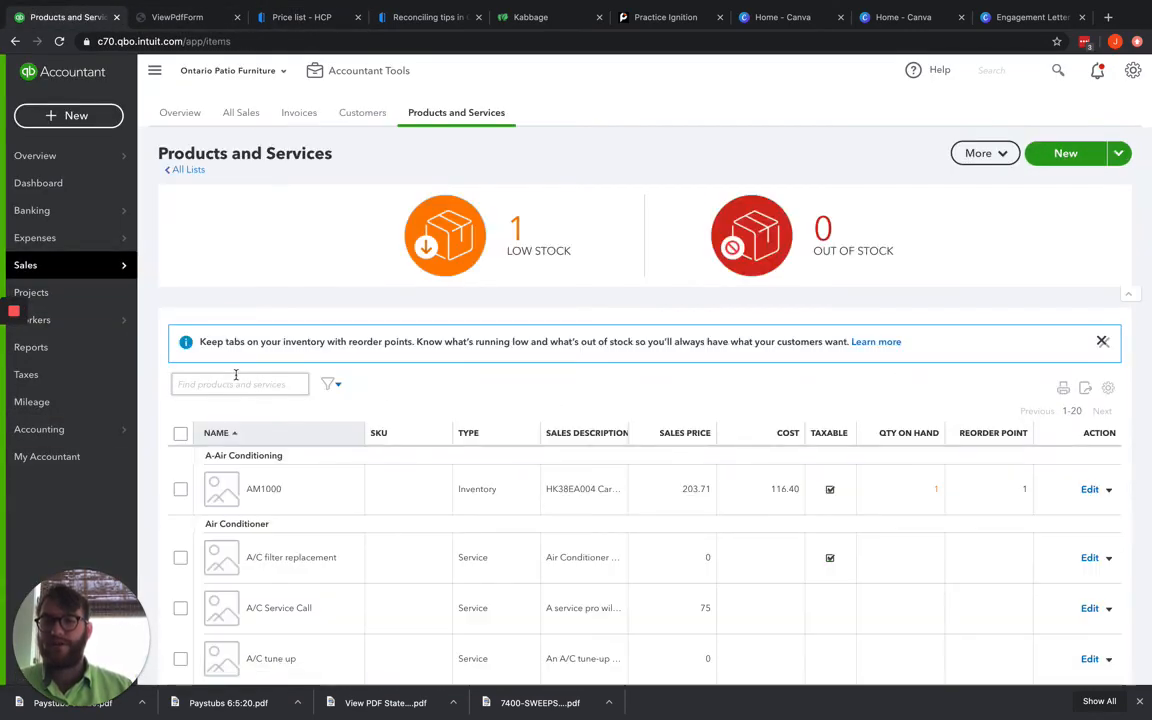
{"action": "scroll", "scroll_direction": "down", "scroll_amount": 3}
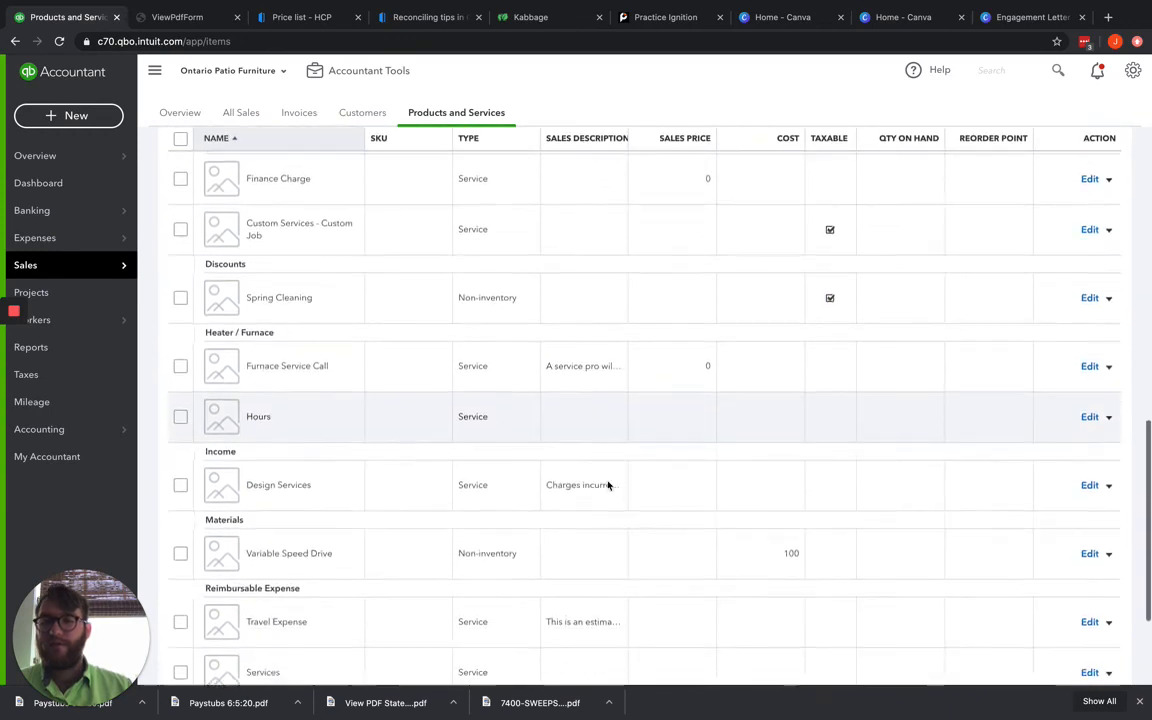
{"action": "scroll", "scroll_direction": "down", "scroll_amount": 3}
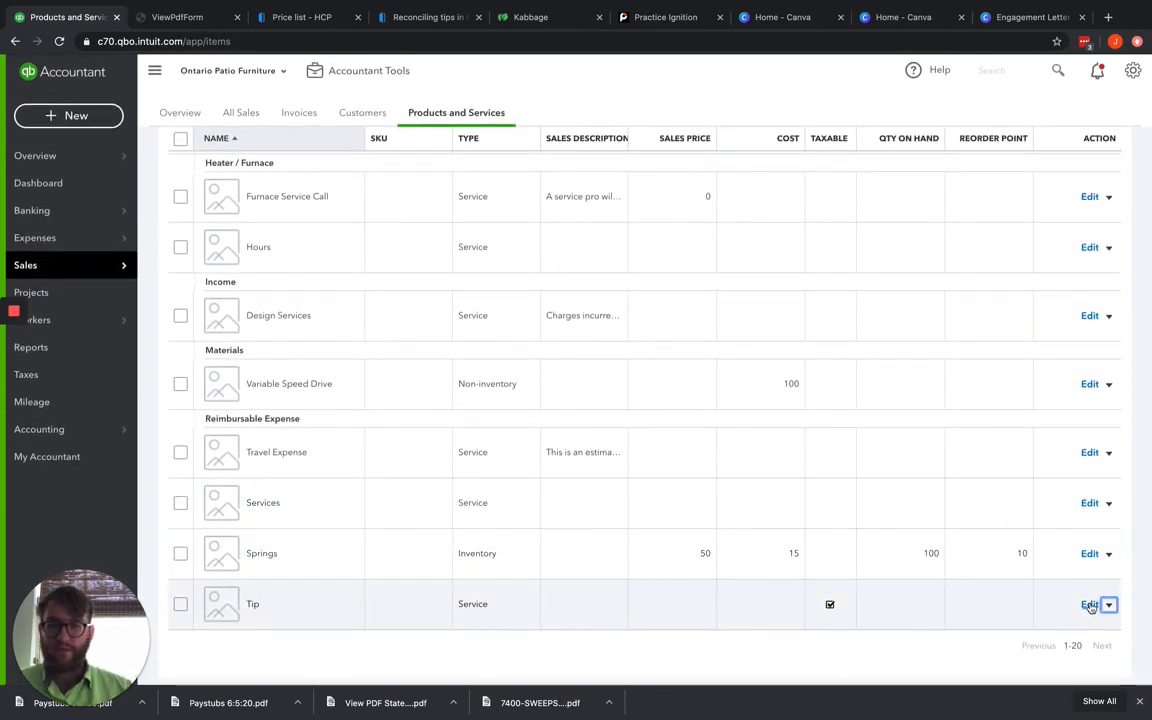
{"action": "left_click", "coordinate": [1088, 604]}
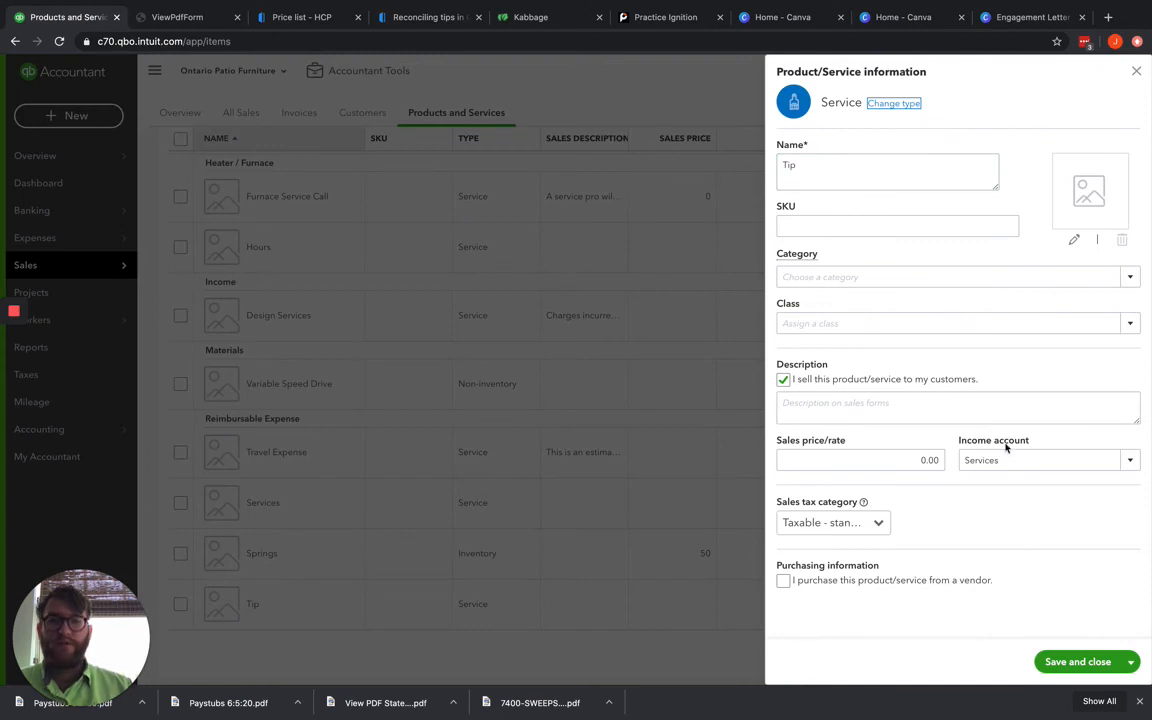
Step: Change the Tip service's income account from Services to Undistributed Tips
{"action": "left_click", "coordinate": [1130, 460]}
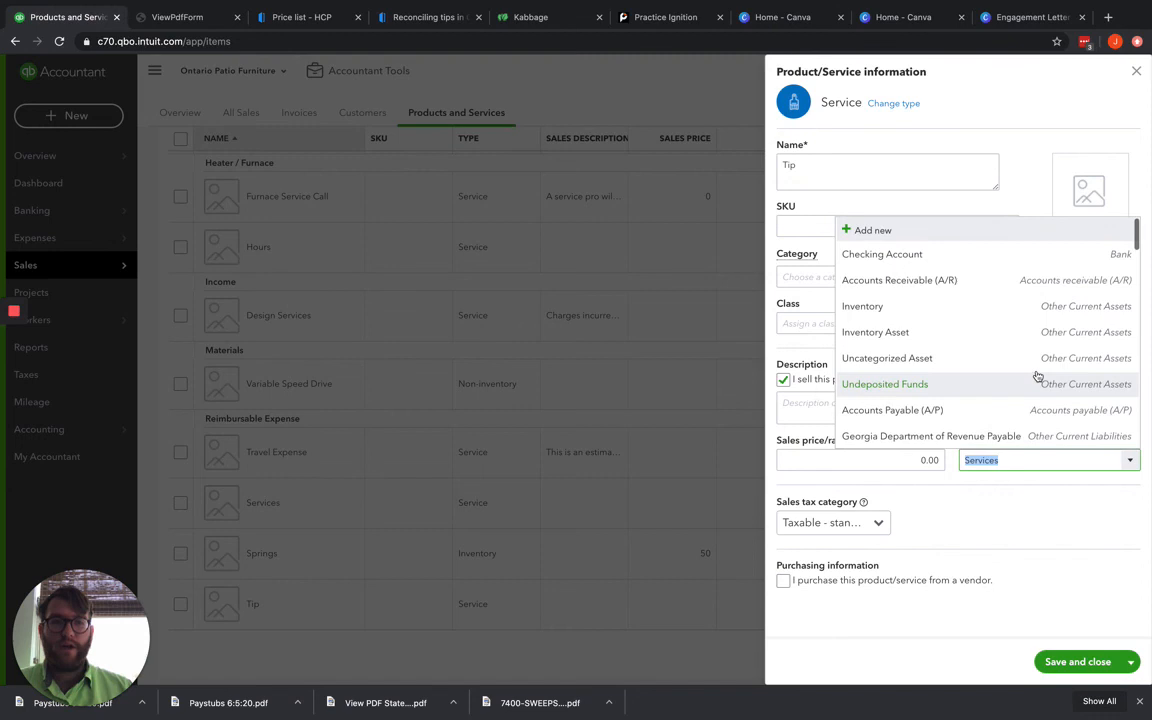
{"action": "scroll", "scroll_direction": "down", "scroll_amount": 3}
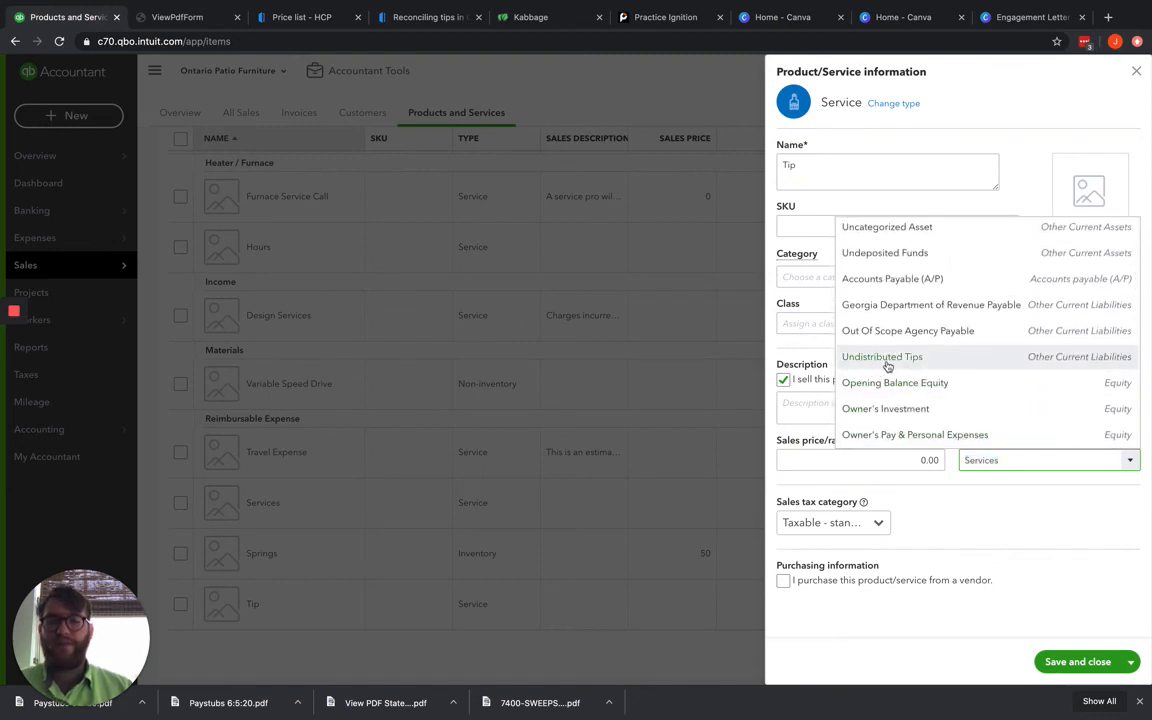
{"action": "left_click", "coordinate": [882, 356]}
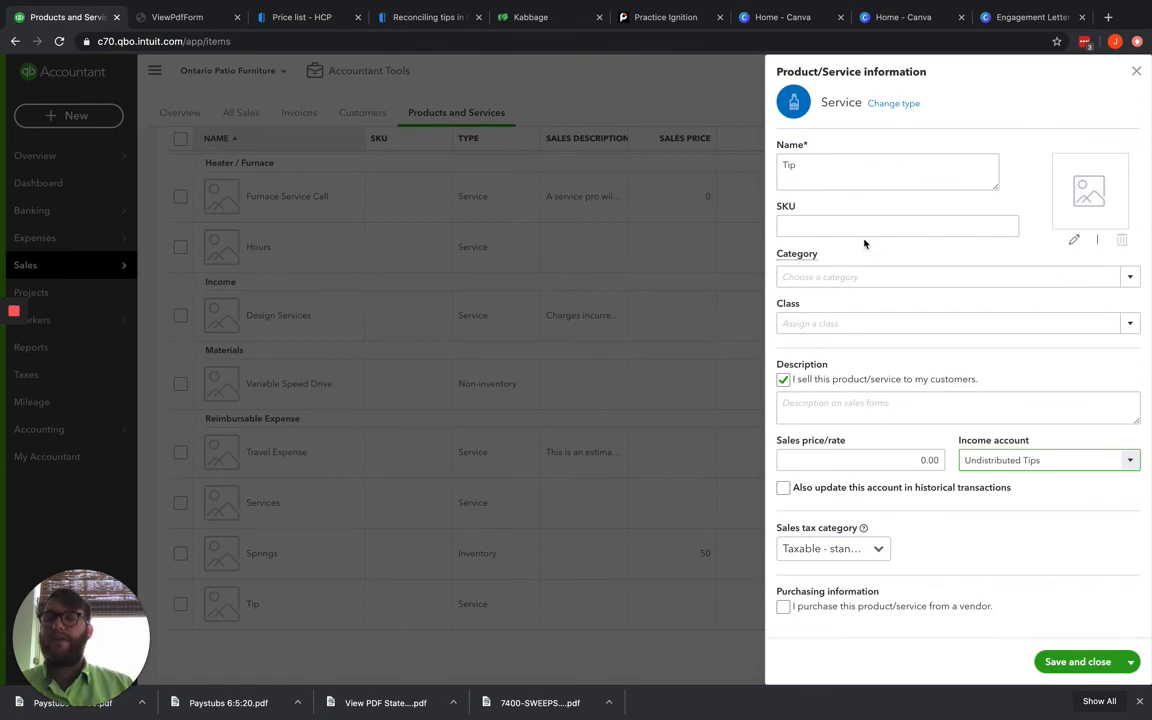
{"action": "mouse_move", "coordinate": [340, 240]}
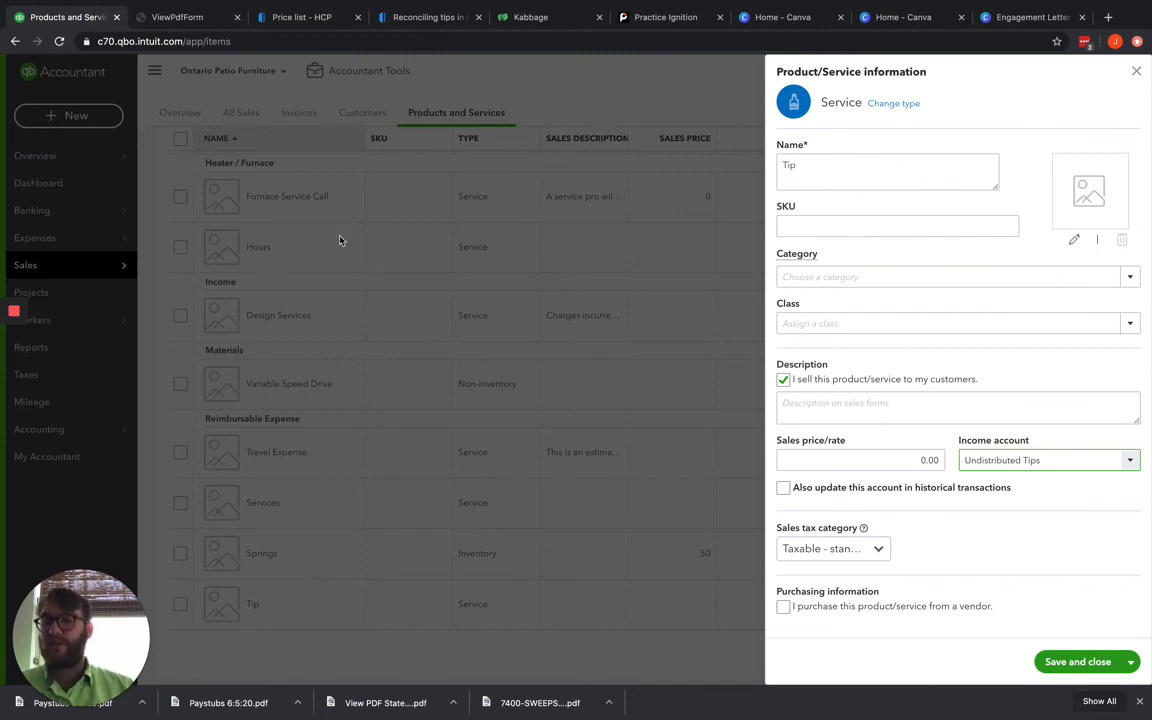